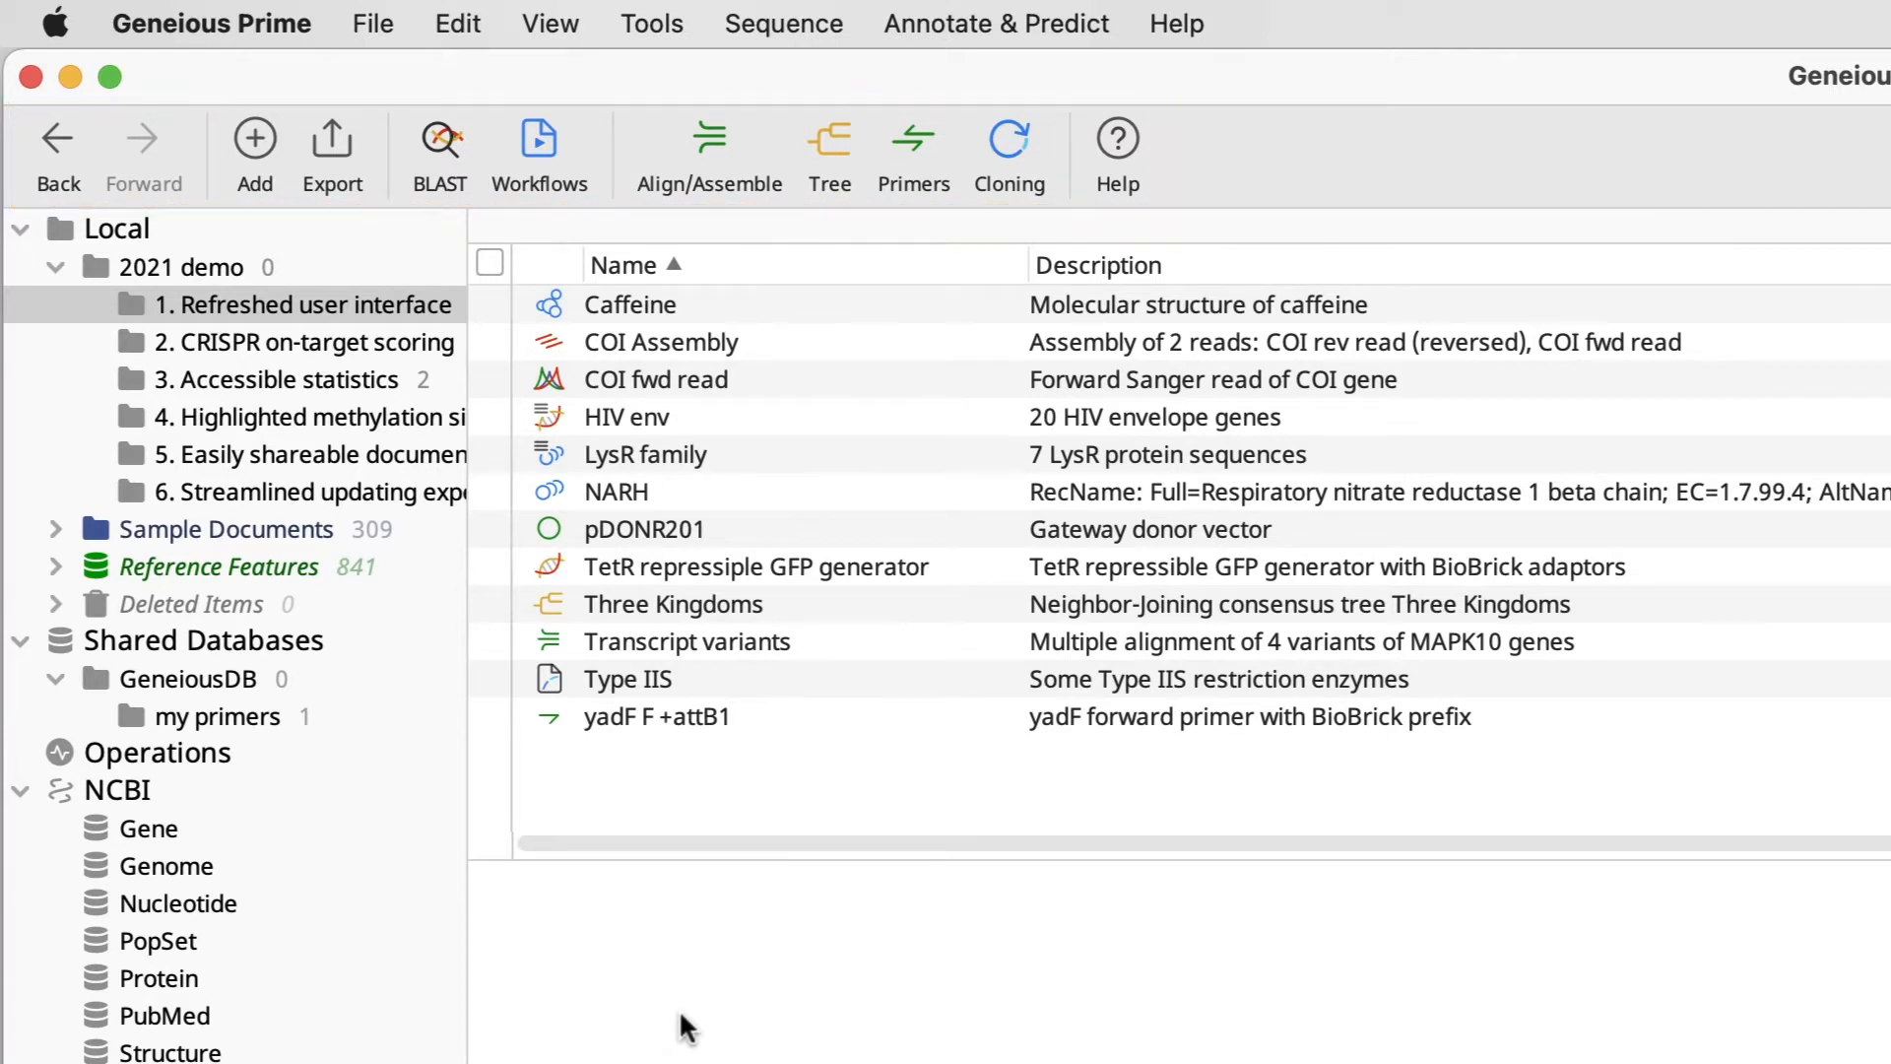
Look over the add and export document options, then view the Type IIS enzyme set
{"action": "left_click", "coordinate": [254, 144]}
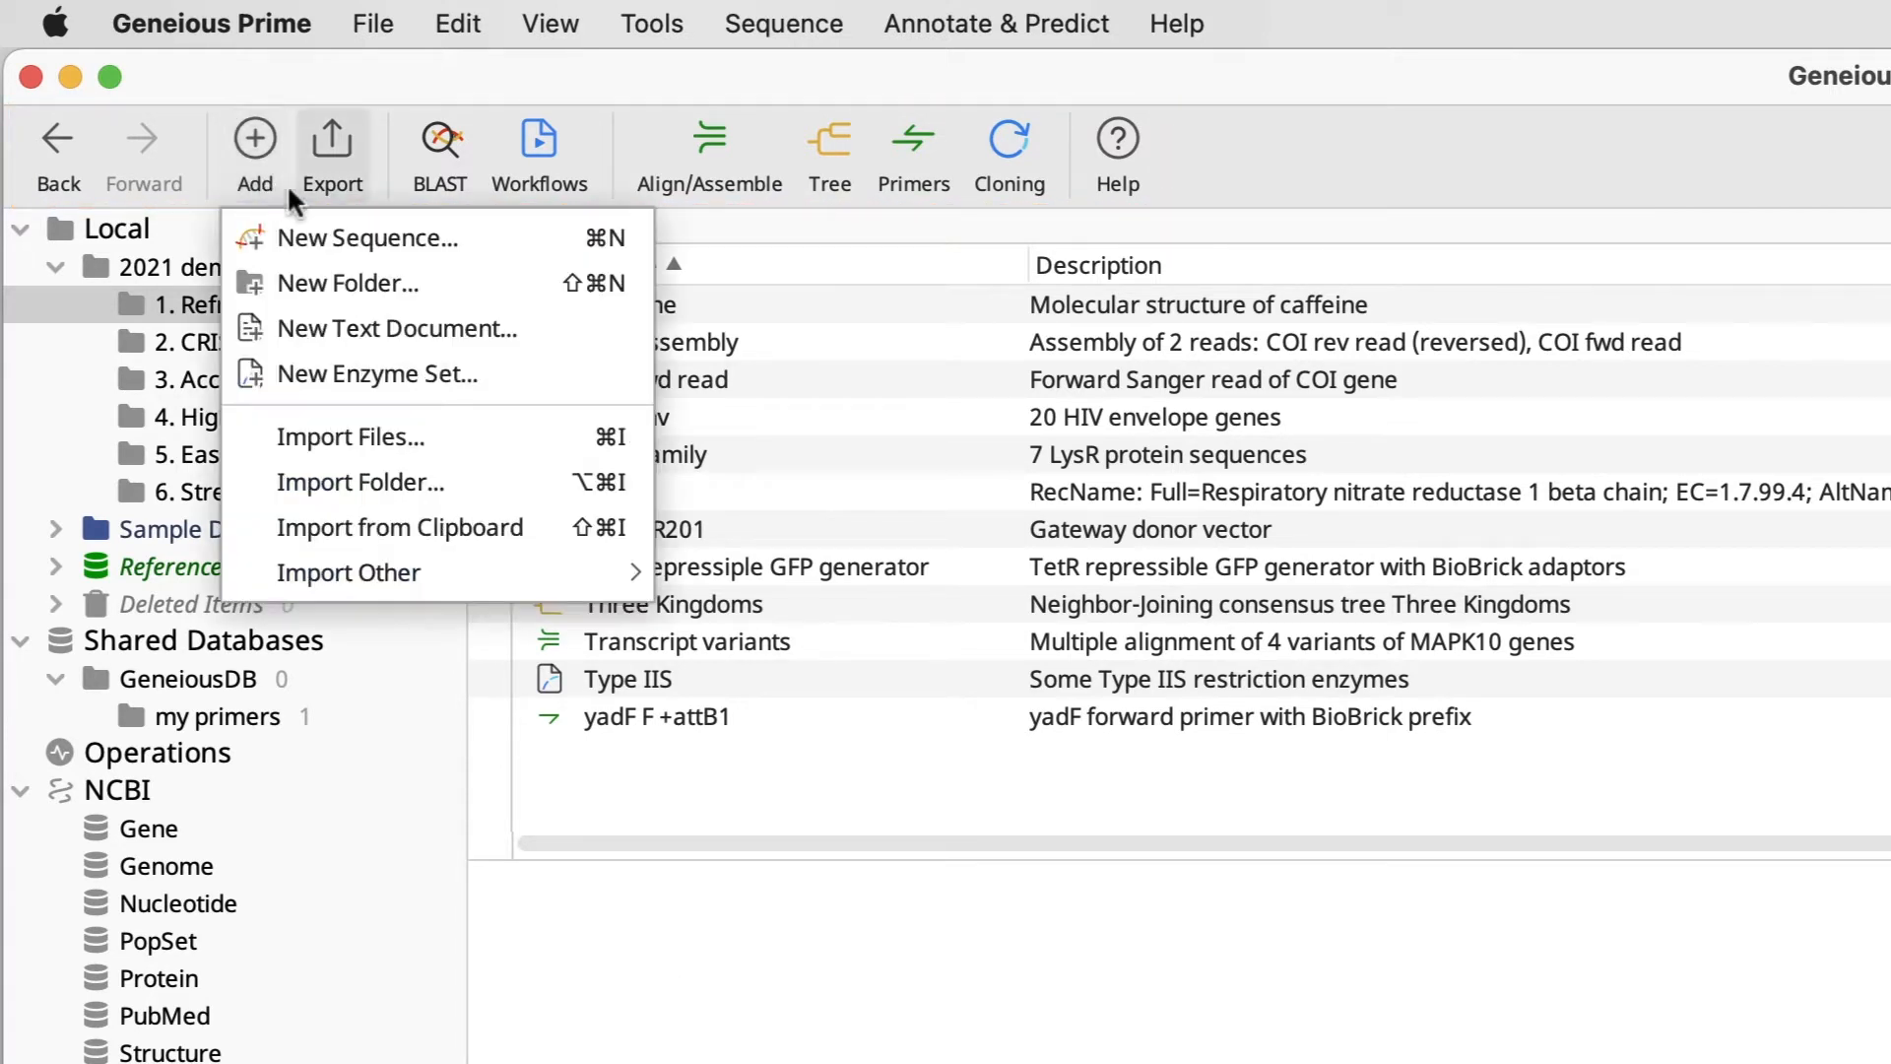
{"action": "left_click", "coordinate": [332, 151]}
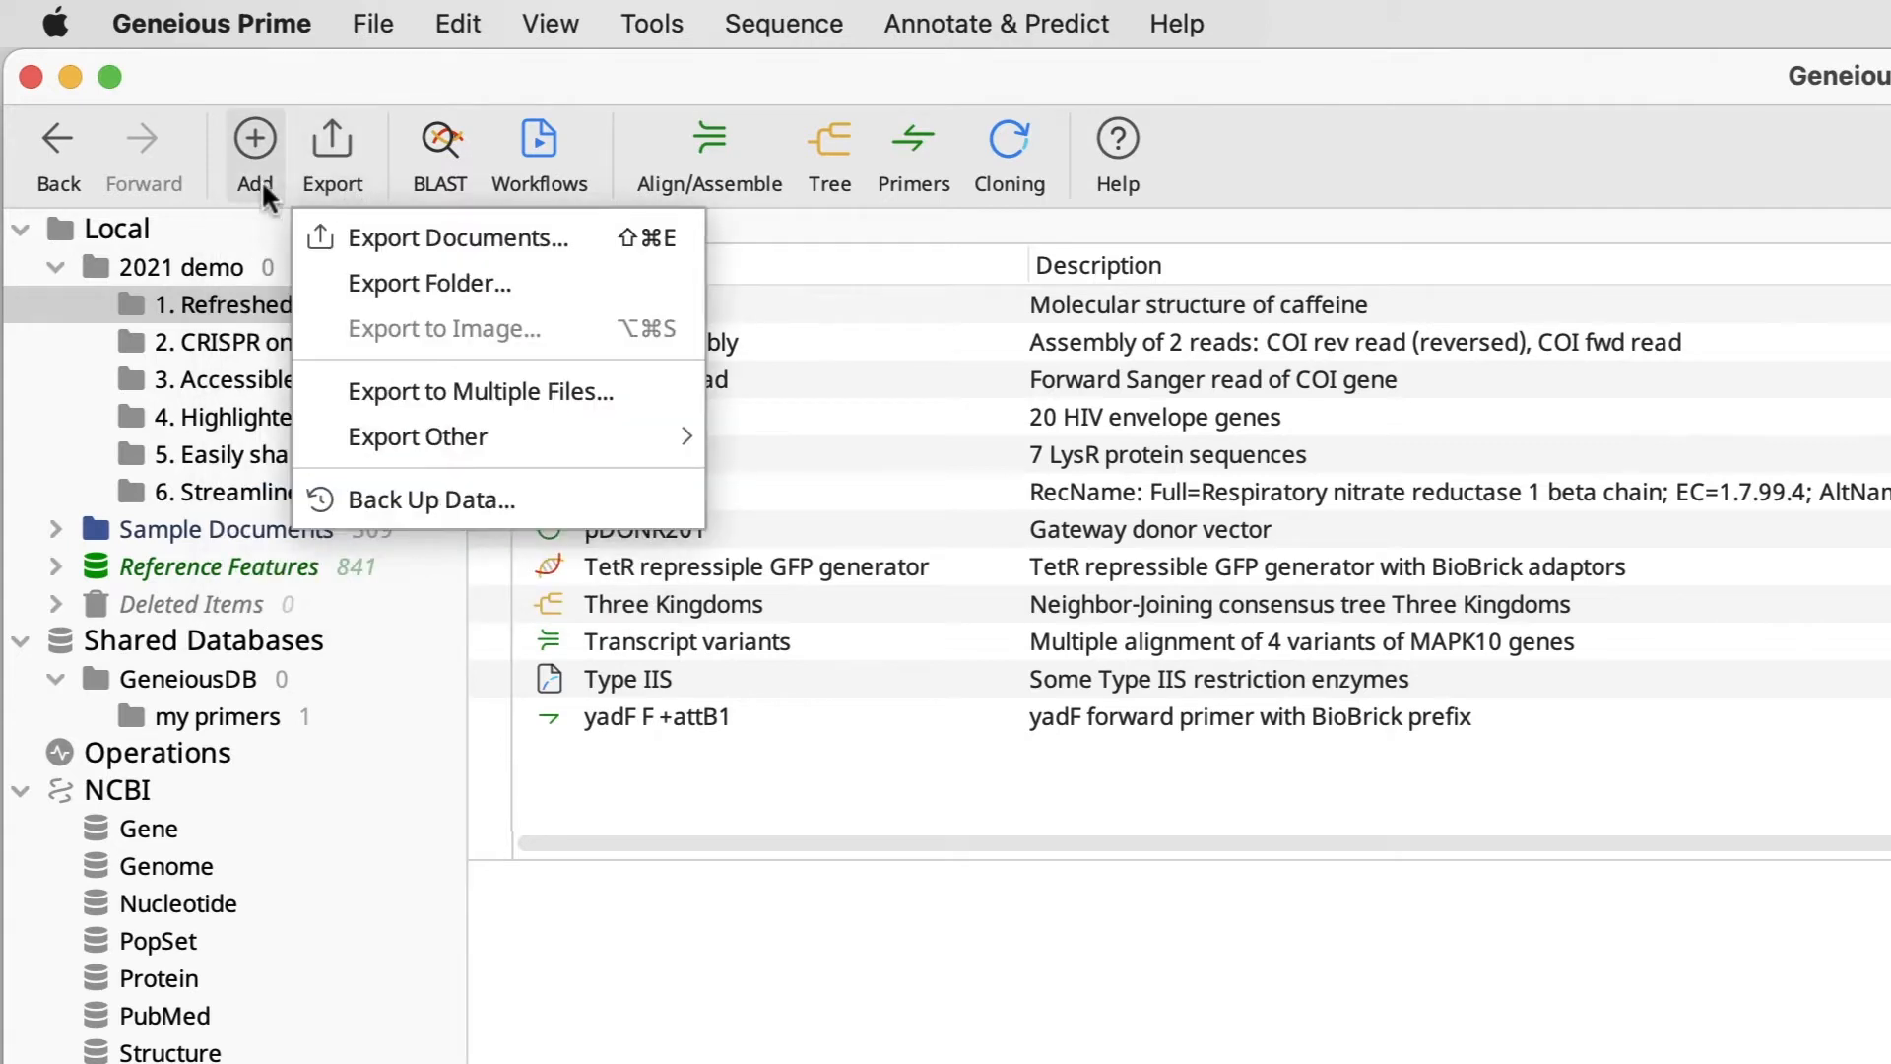
{"action": "left_click", "coordinate": [253, 151]}
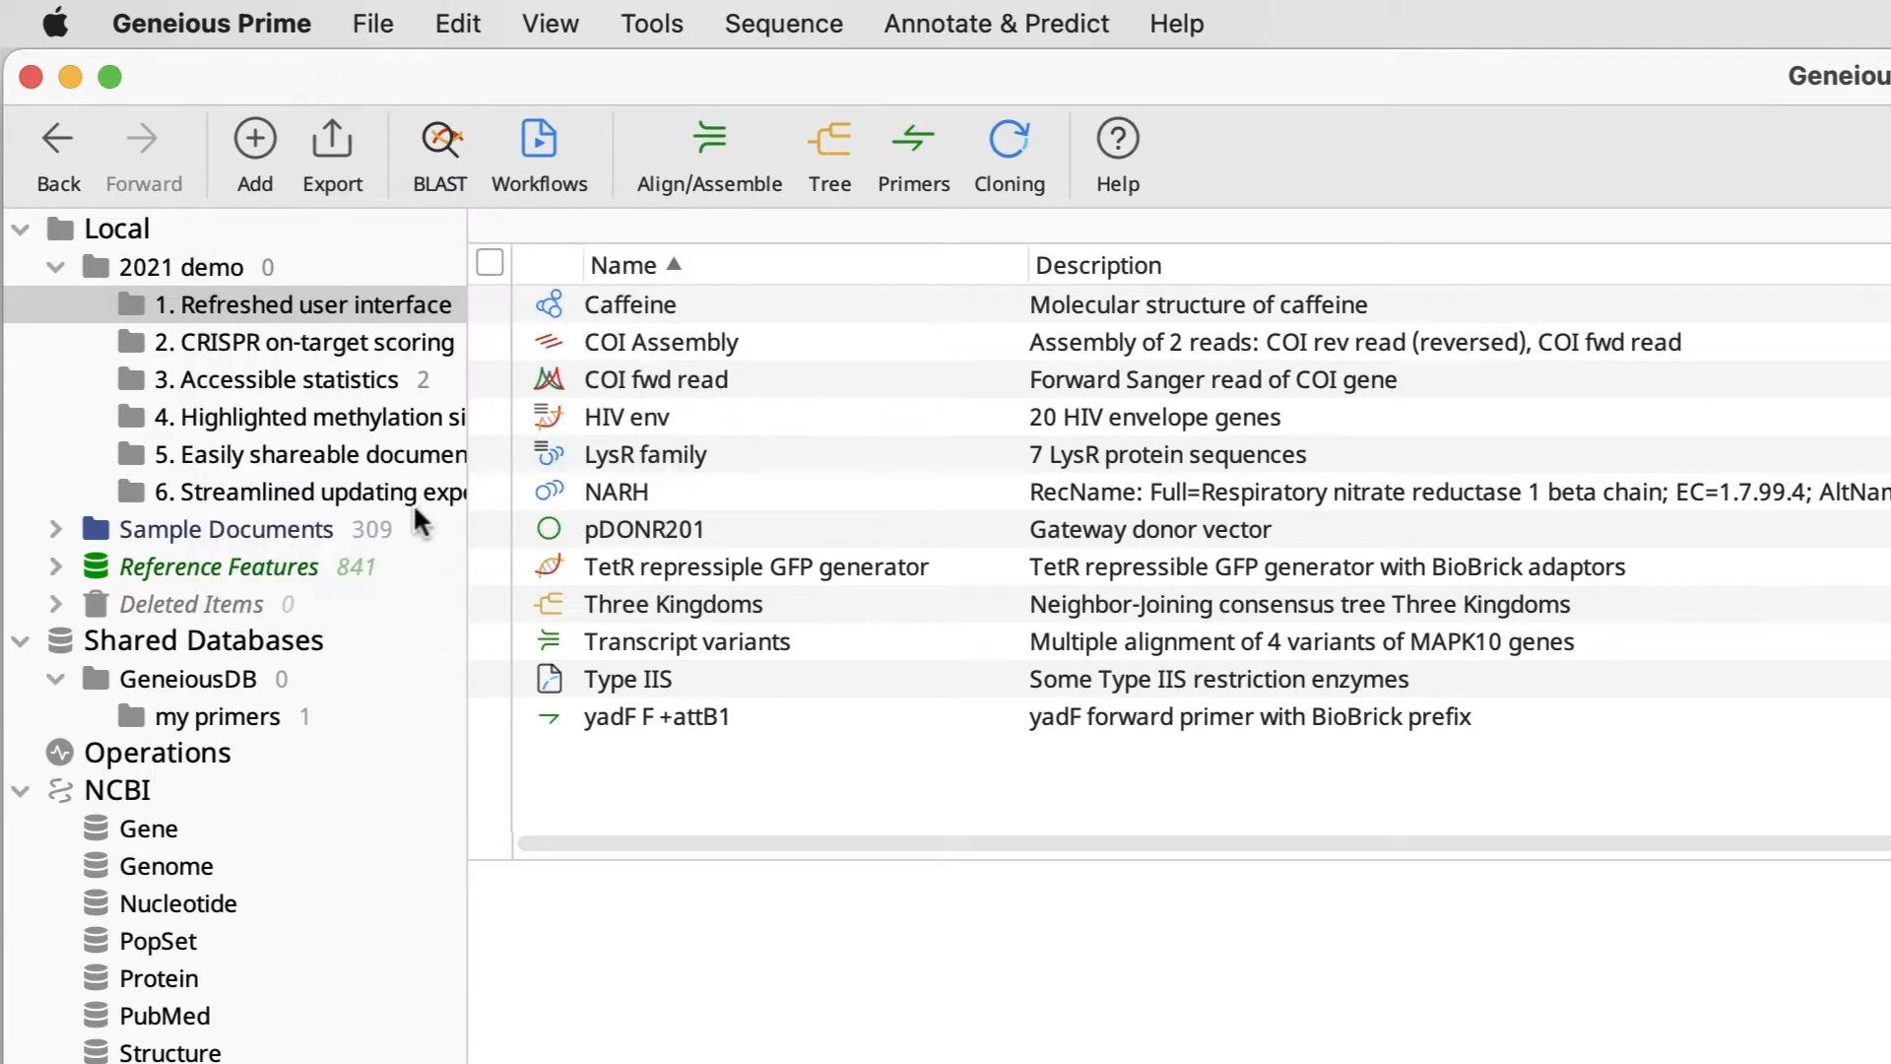
{"action": "left_click", "coordinate": [628, 679]}
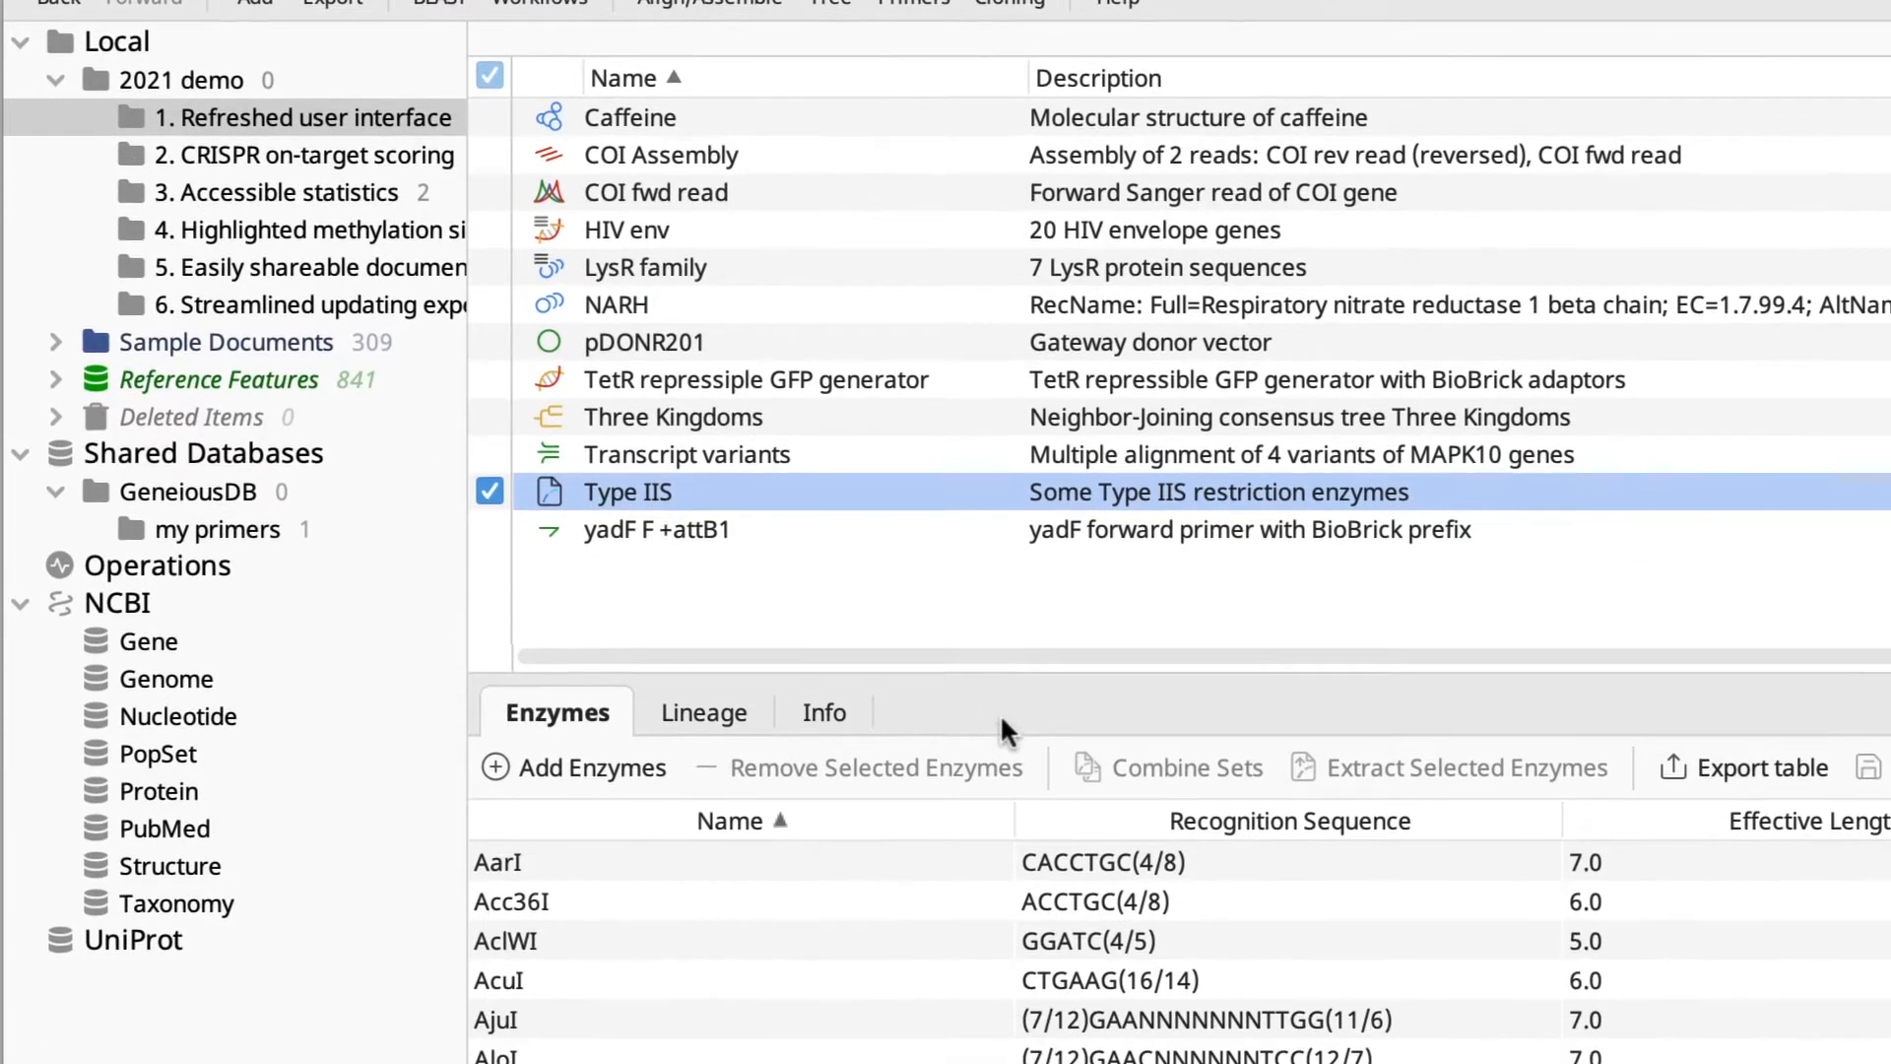
{"action": "scroll", "scroll_direction": "down", "scroll_amount": 3}
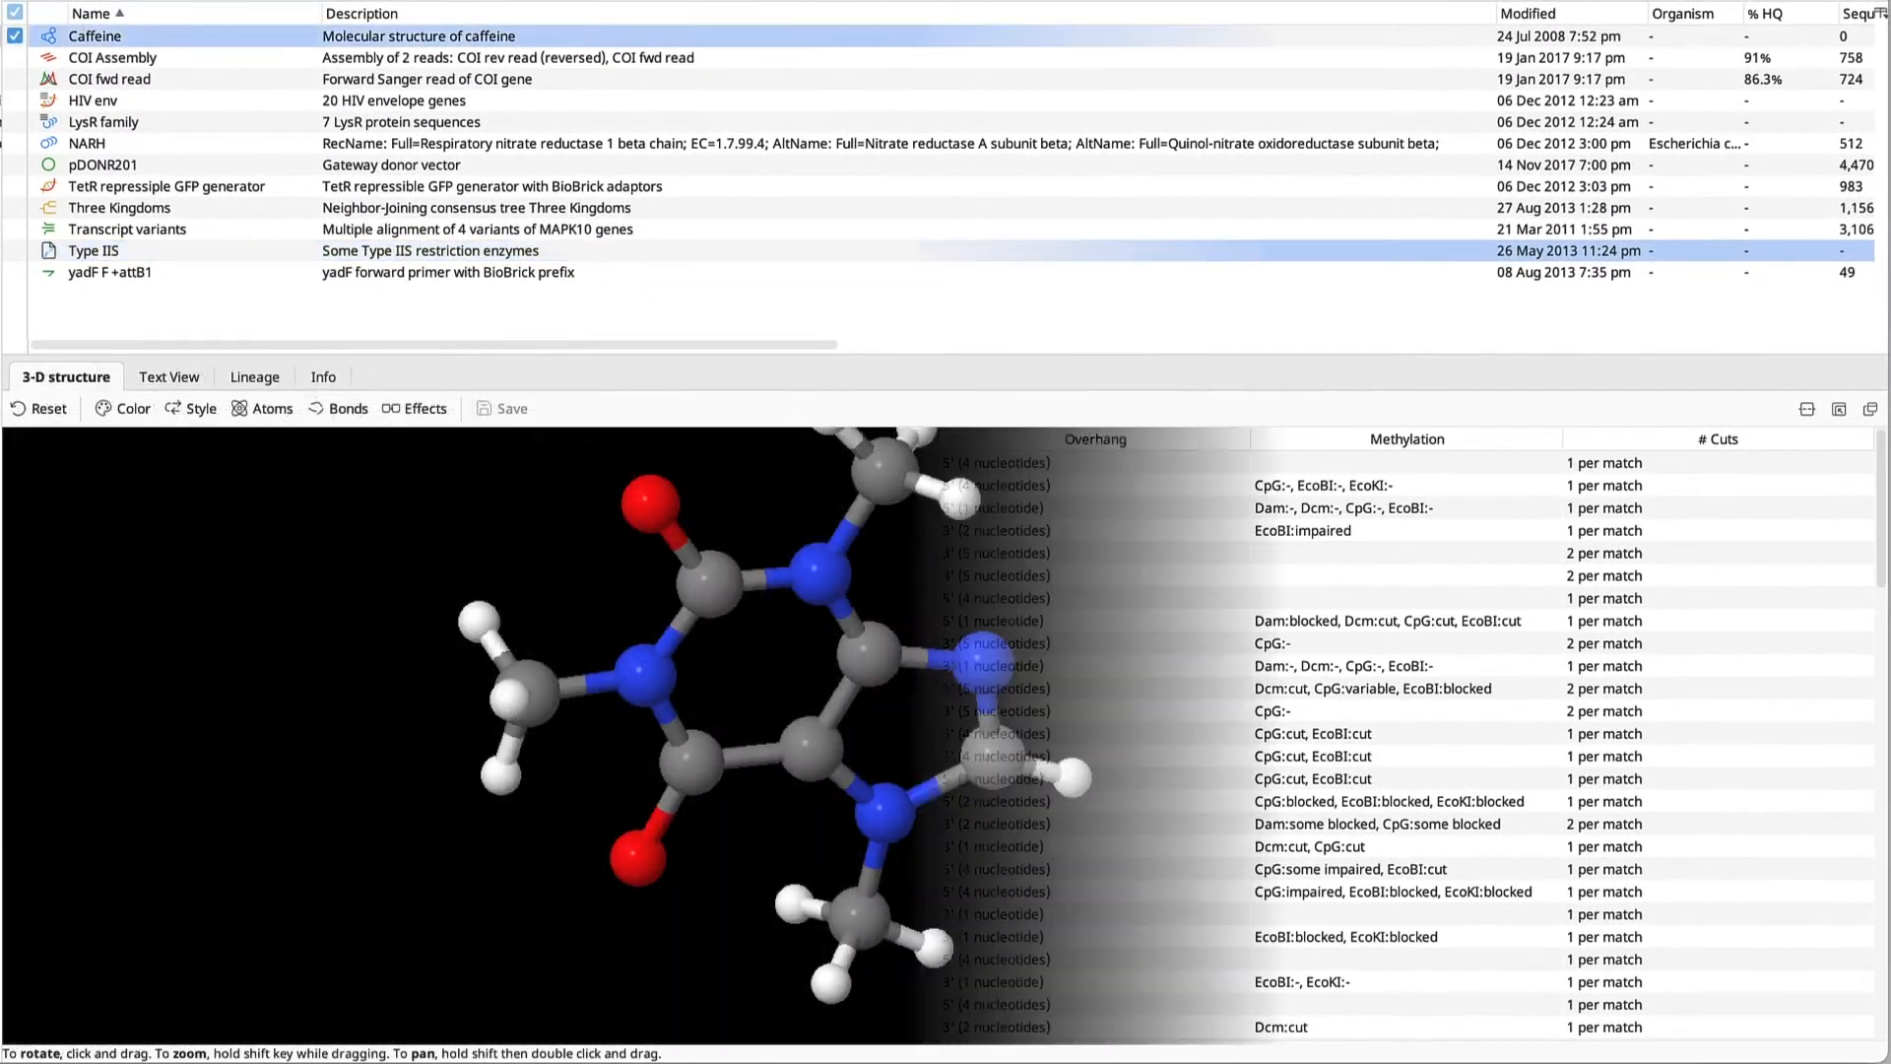
Preview the COI Assembly contig, COI fwd read, pDONR201 plasmid map and Three Kingdoms tree
{"action": "left_click", "coordinate": [113, 57]}
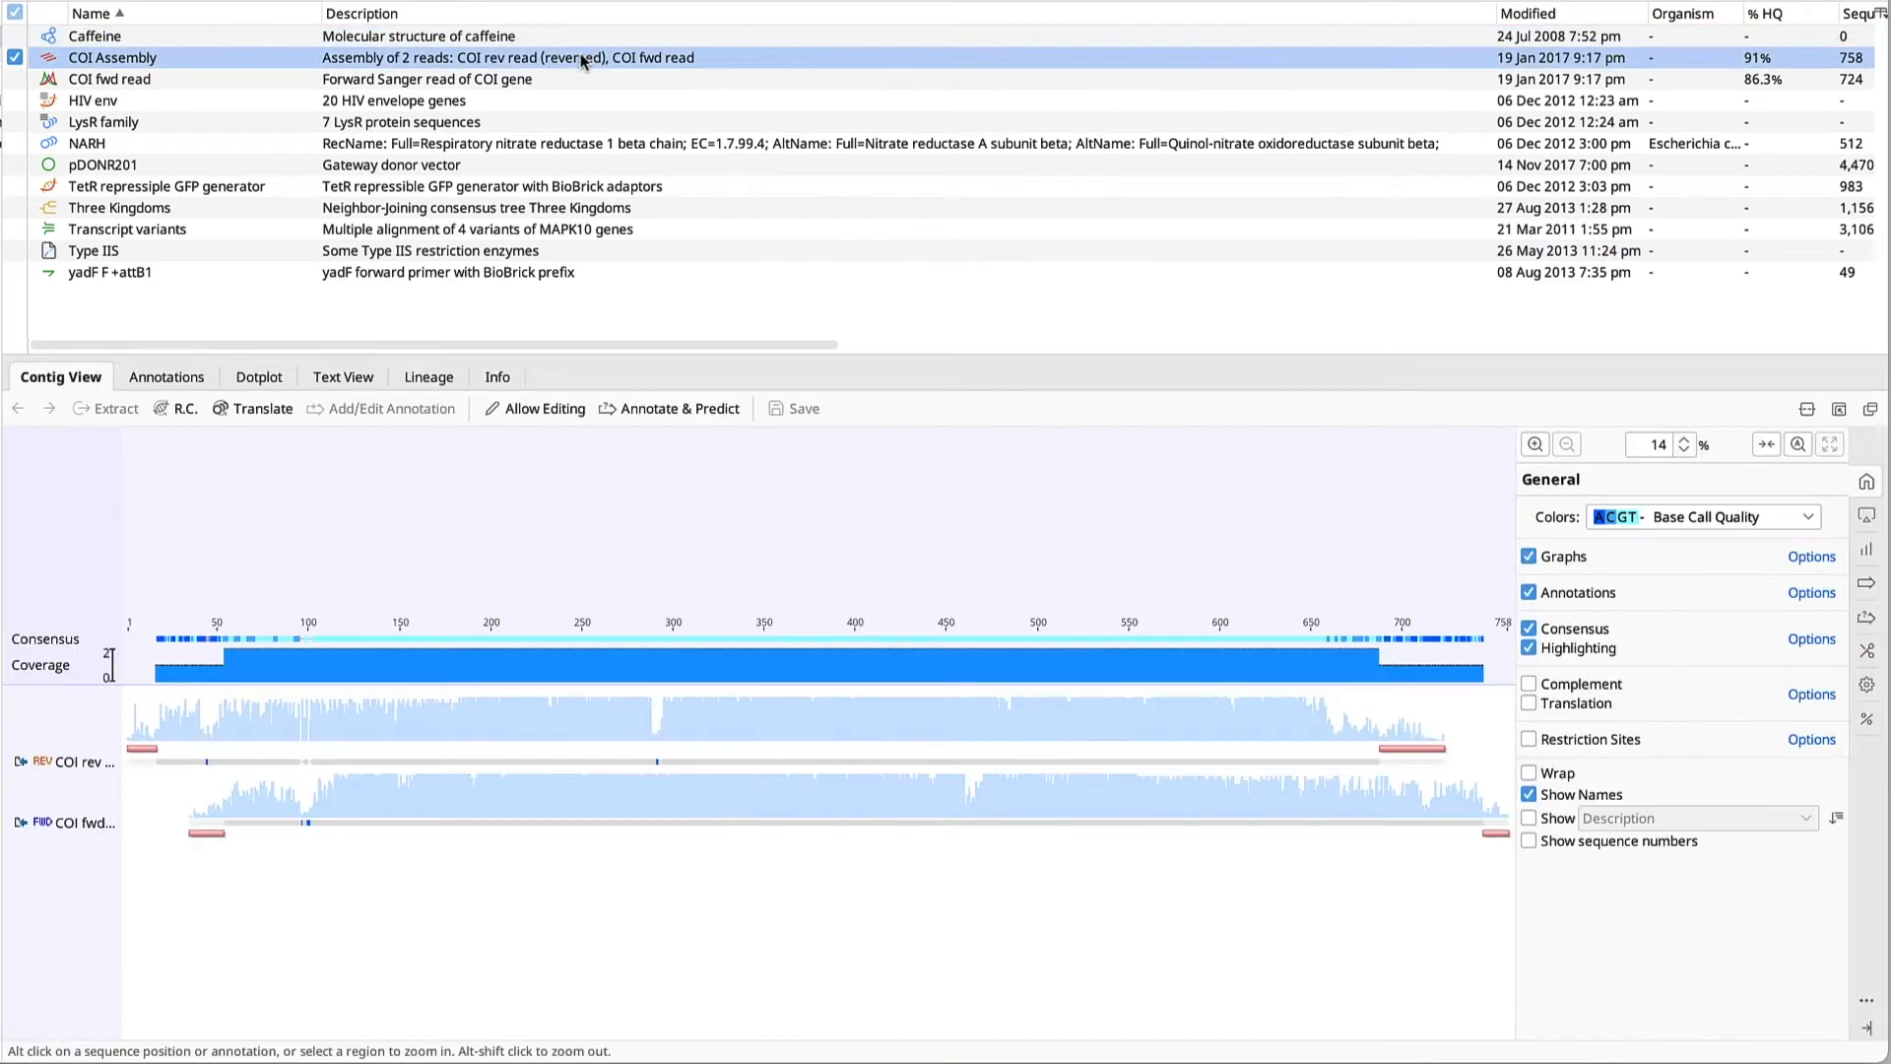
{"action": "left_click", "coordinate": [109, 79]}
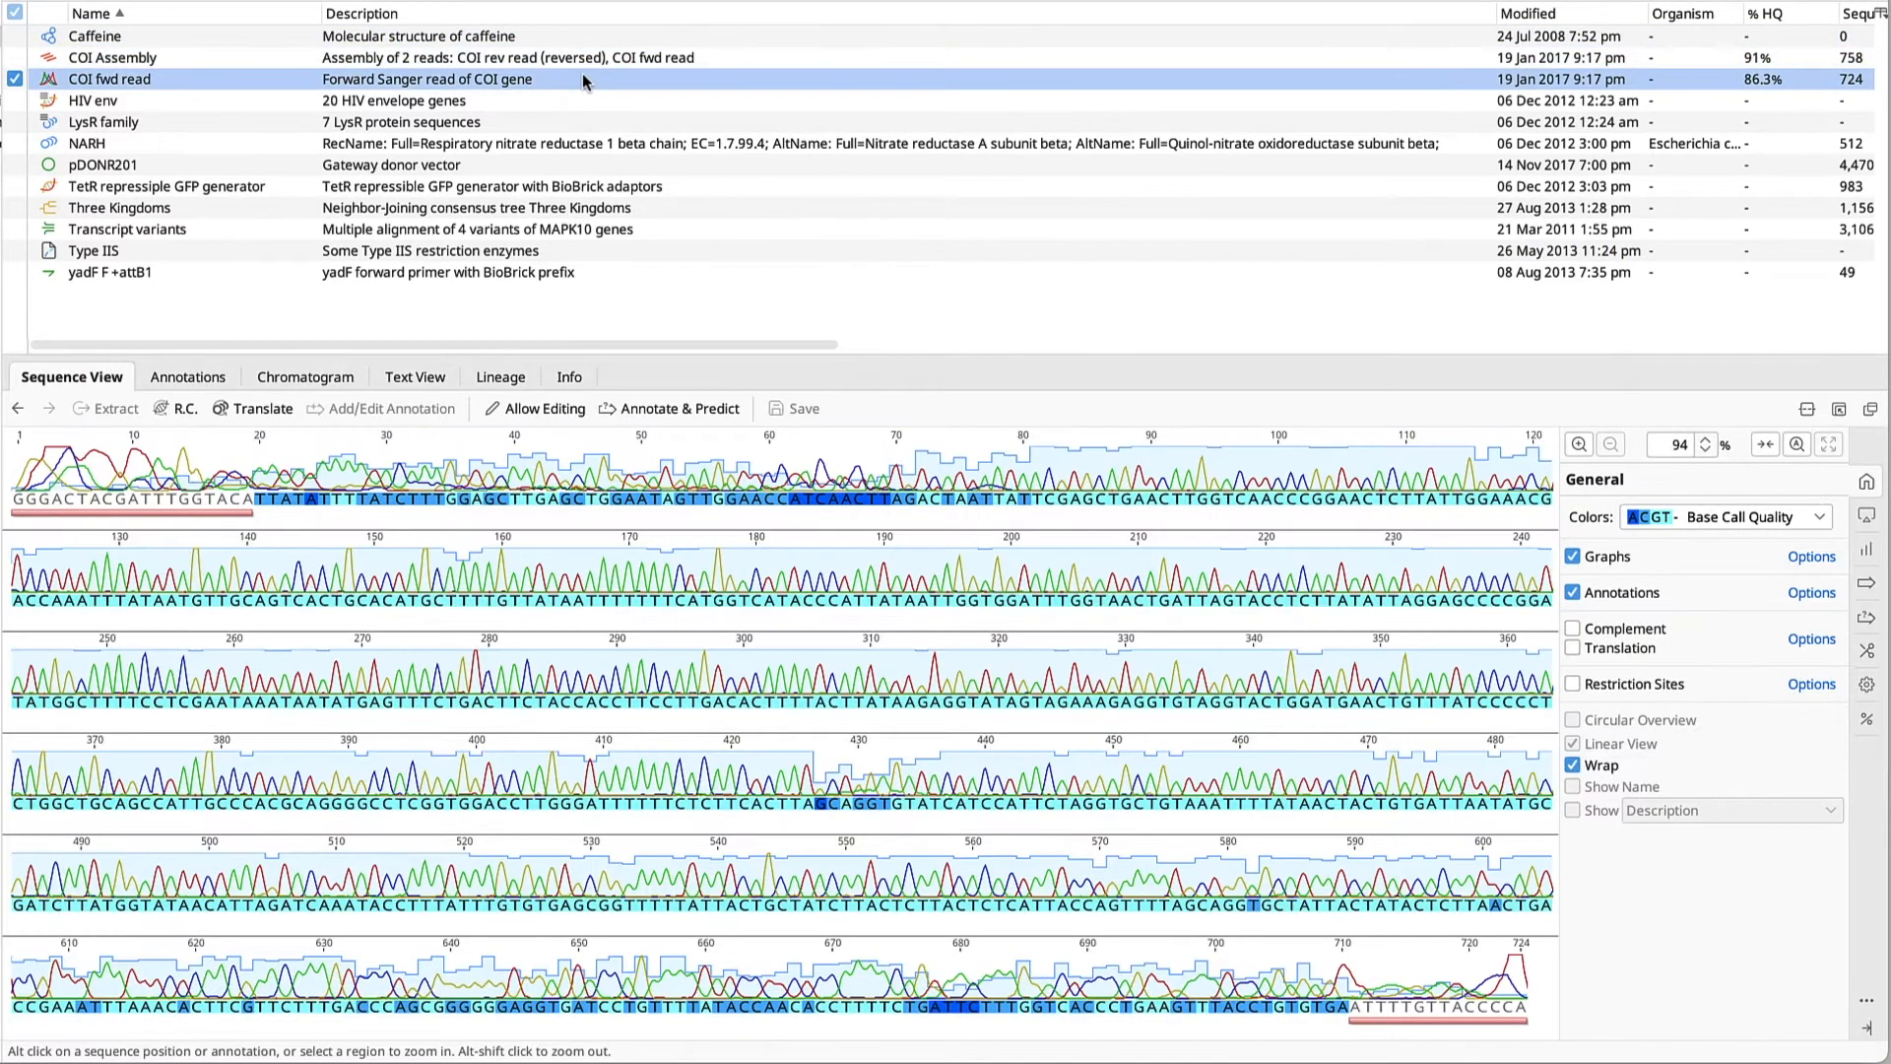
{"action": "left_click", "coordinate": [103, 164]}
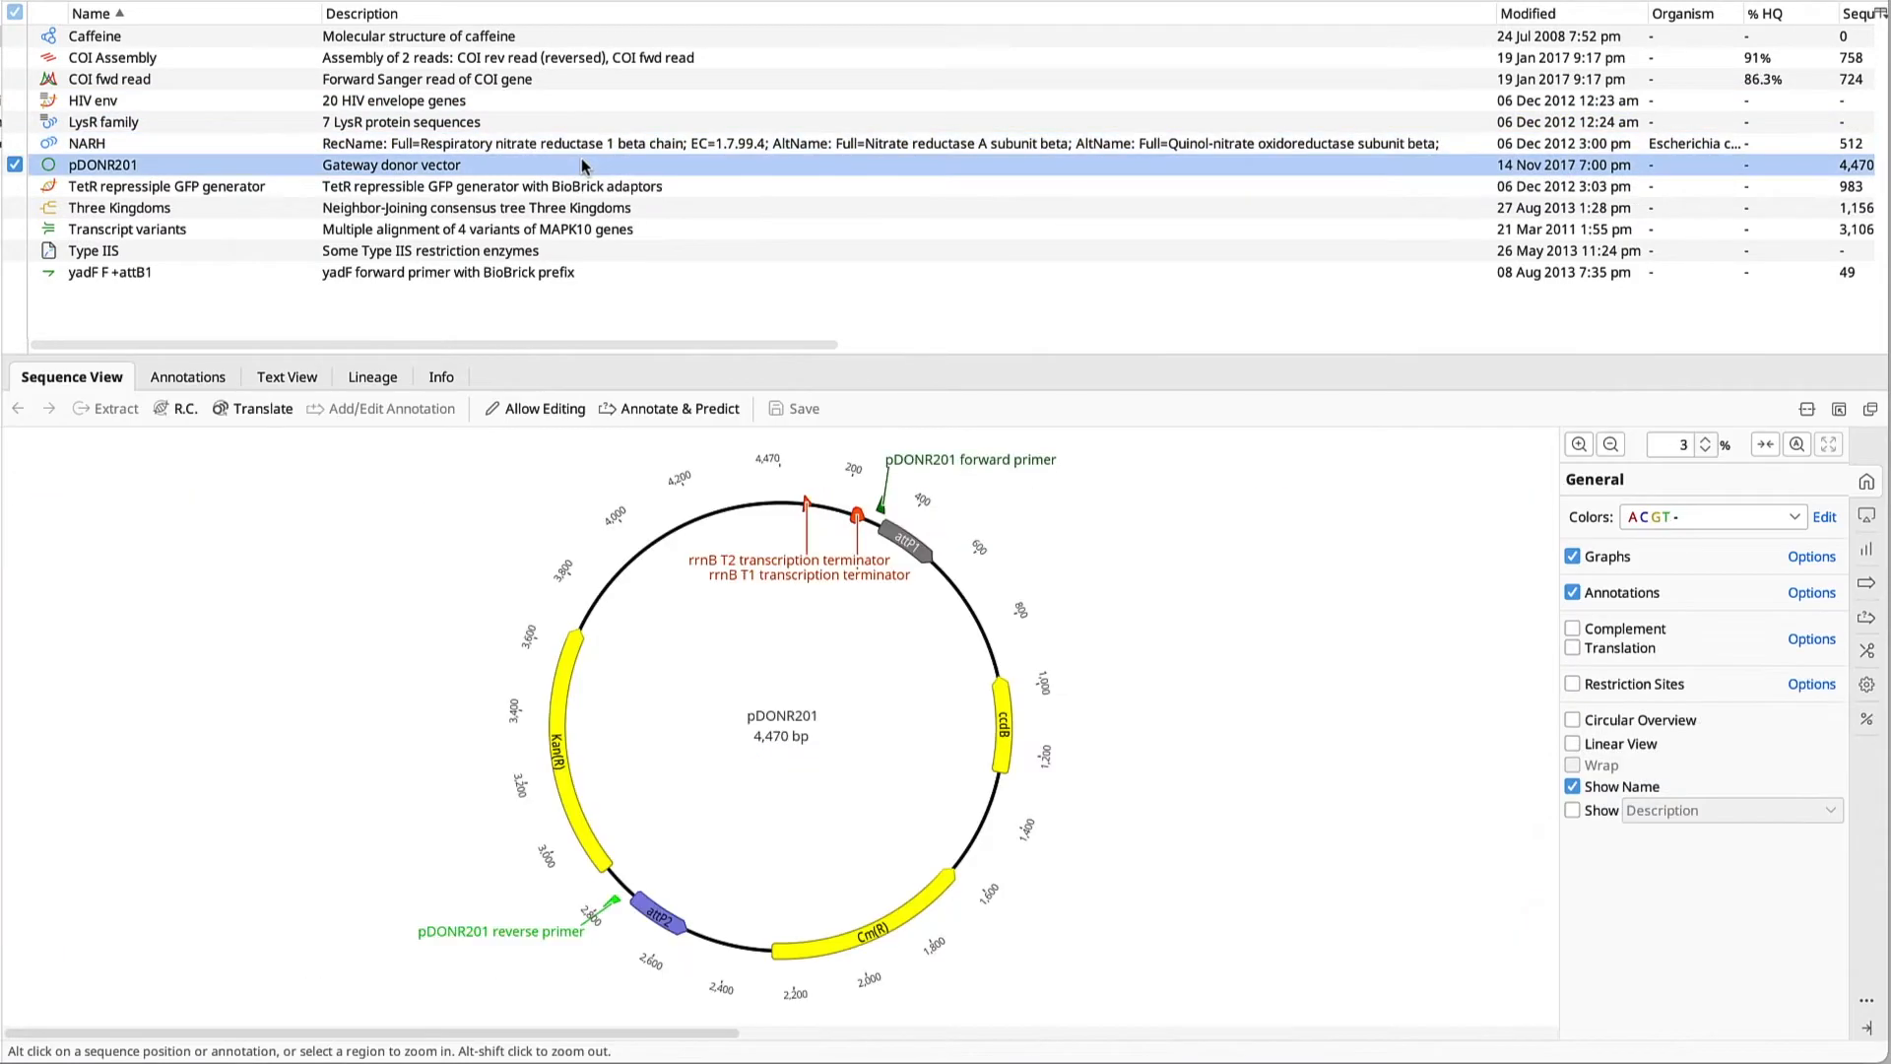
{"action": "left_click", "coordinate": [119, 208]}
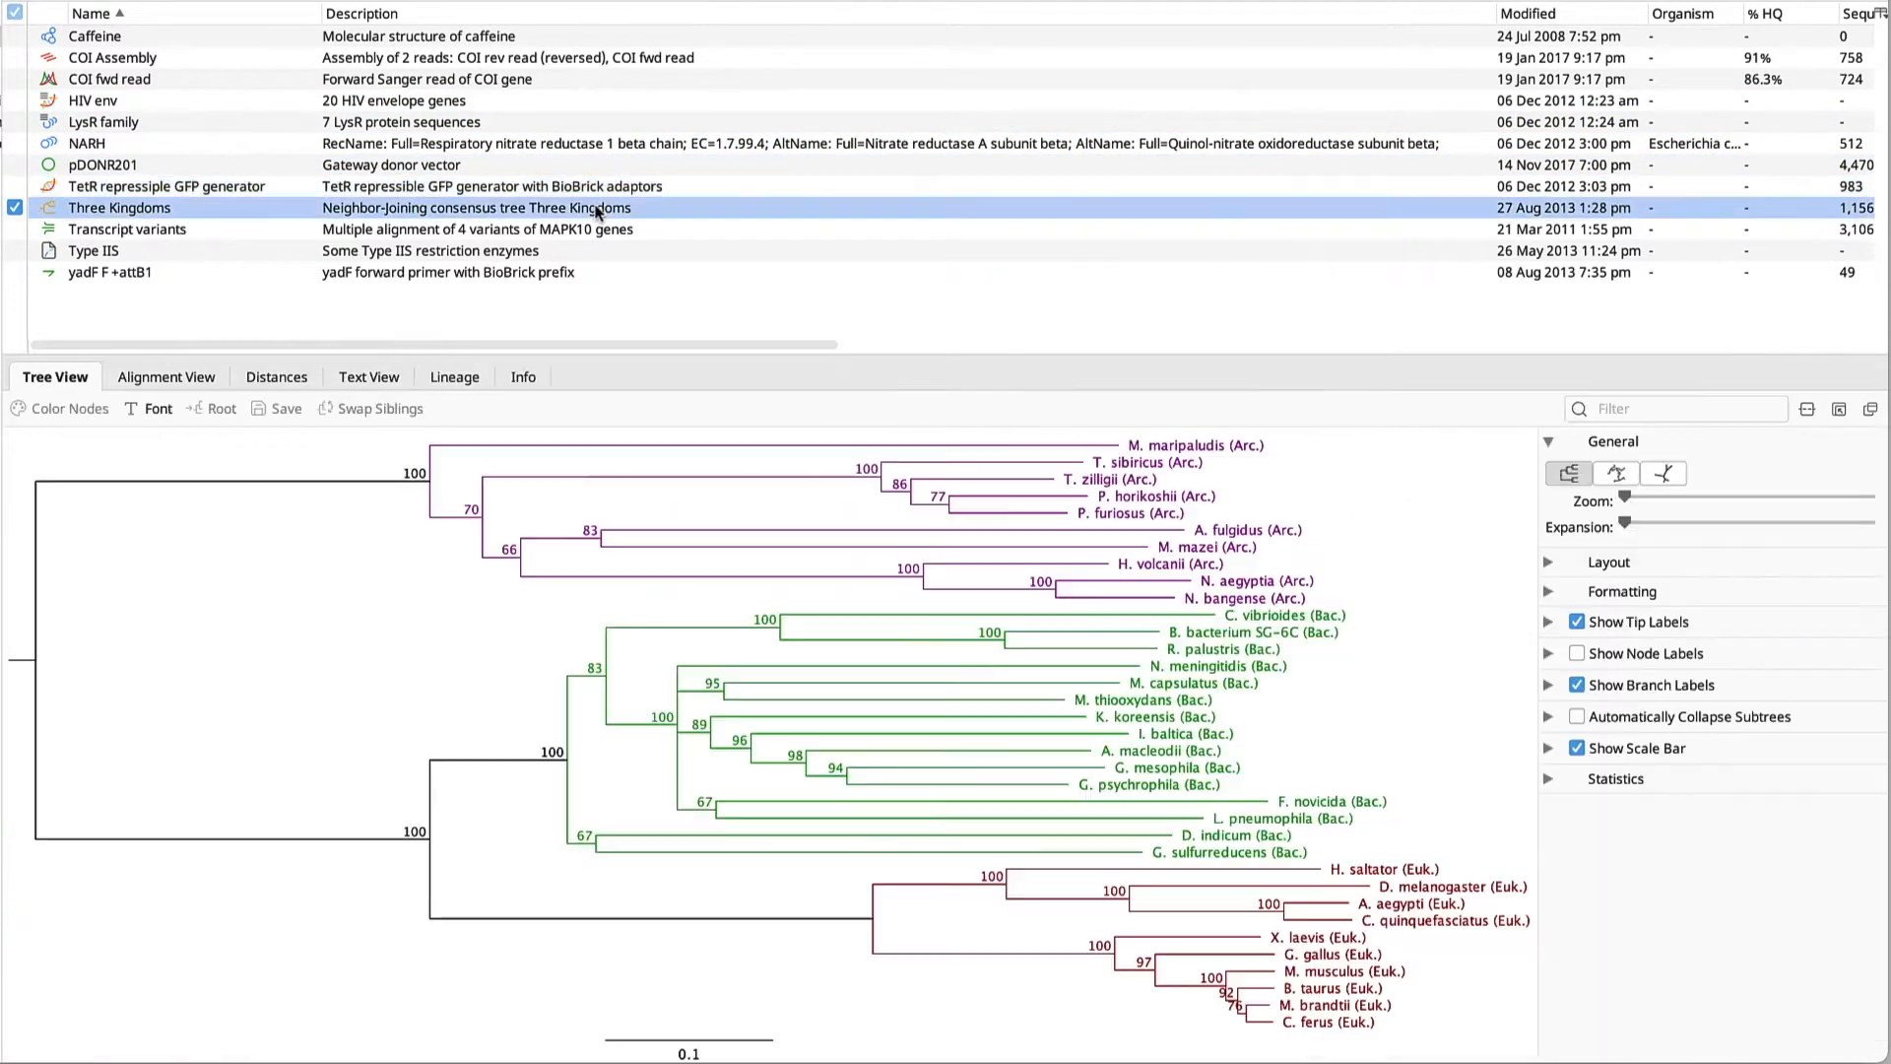
{"action": "left_click", "coordinate": [93, 249]}
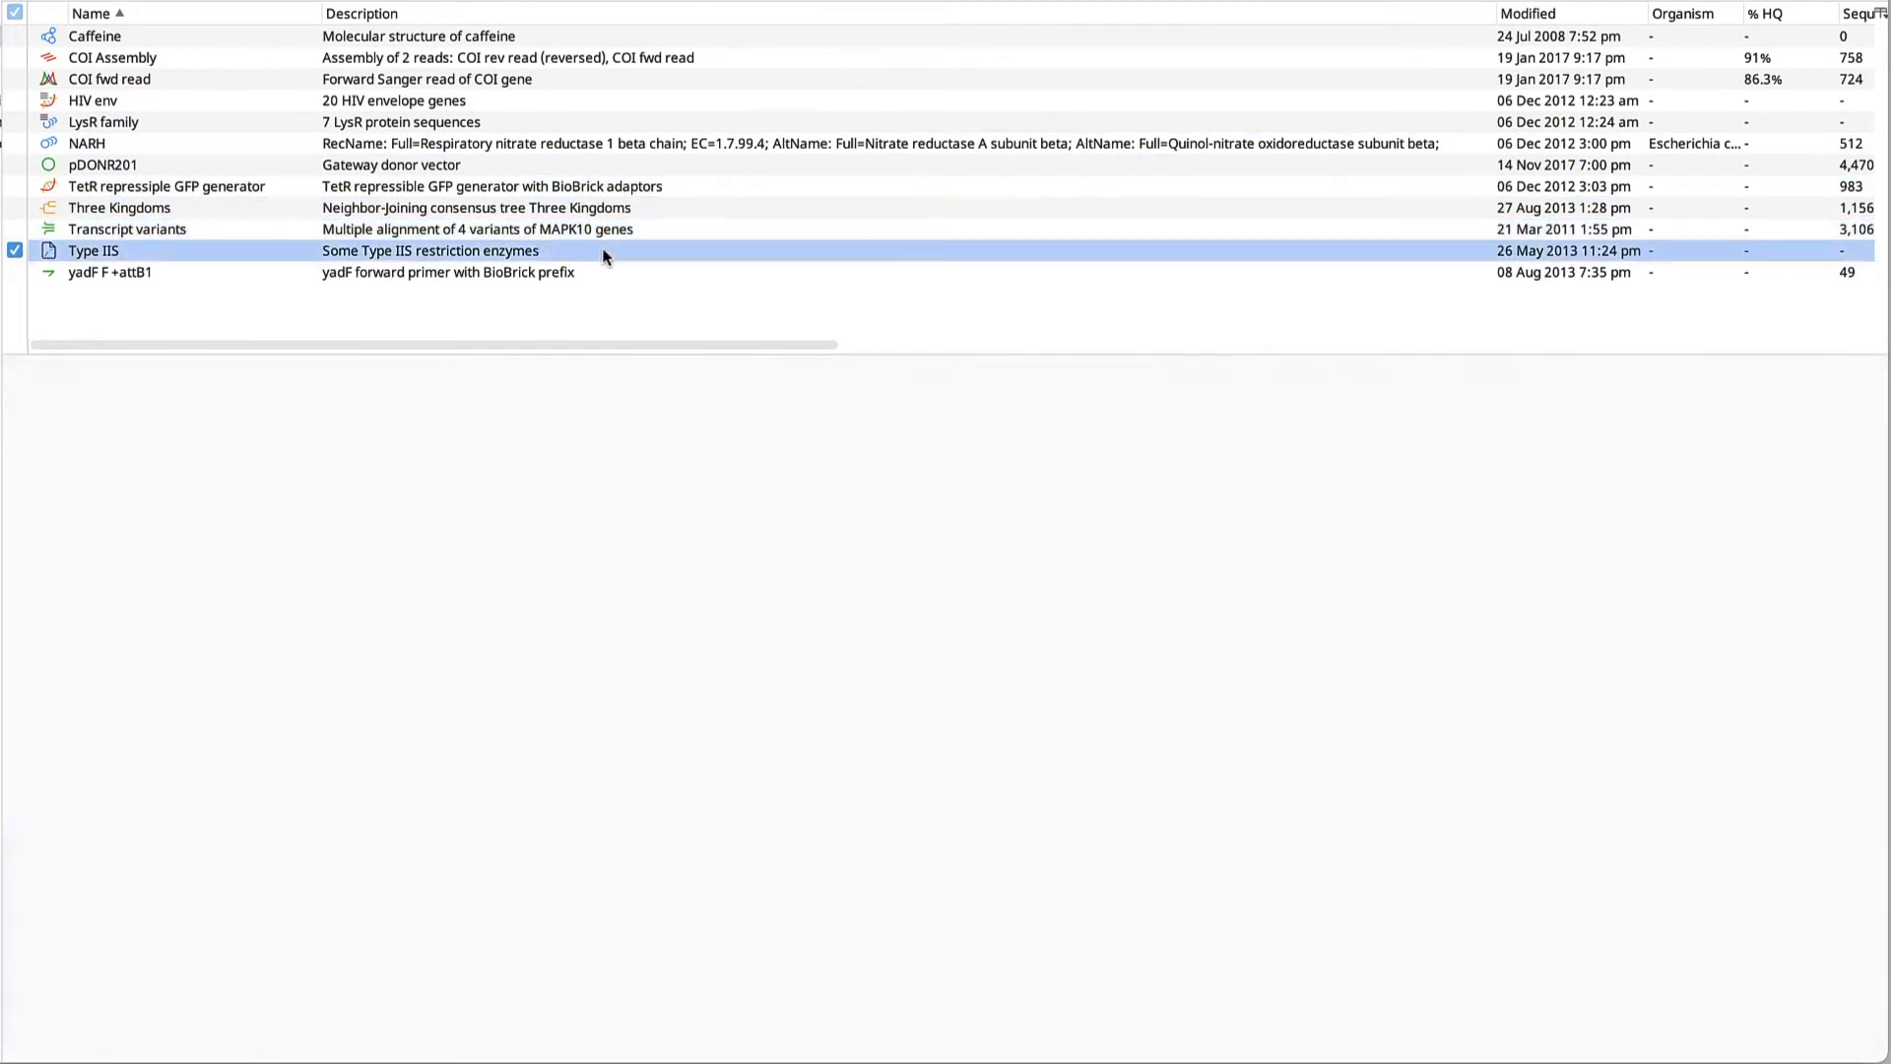
Open the Transcript variants alignment and show its annotation and restriction analysis settings
{"action": "double_click", "coordinate": [110, 272]}
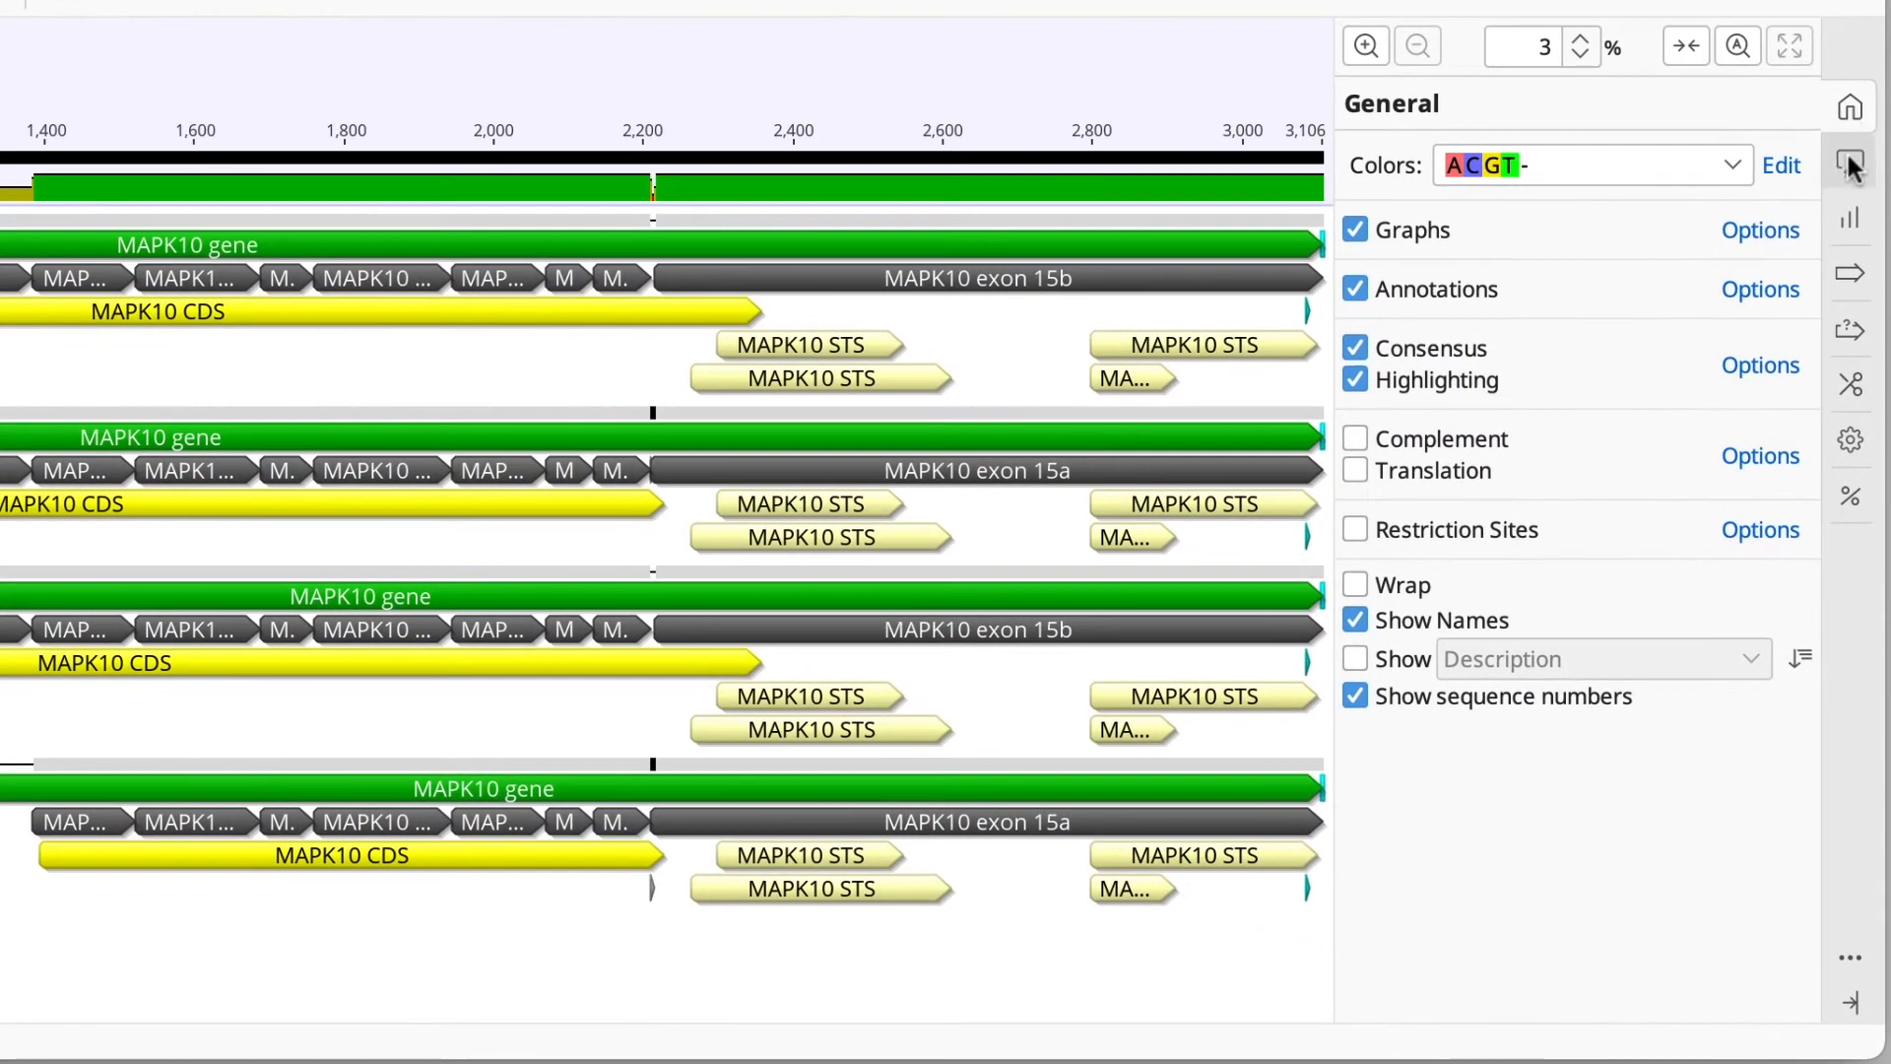
{"action": "left_click", "coordinate": [1850, 274]}
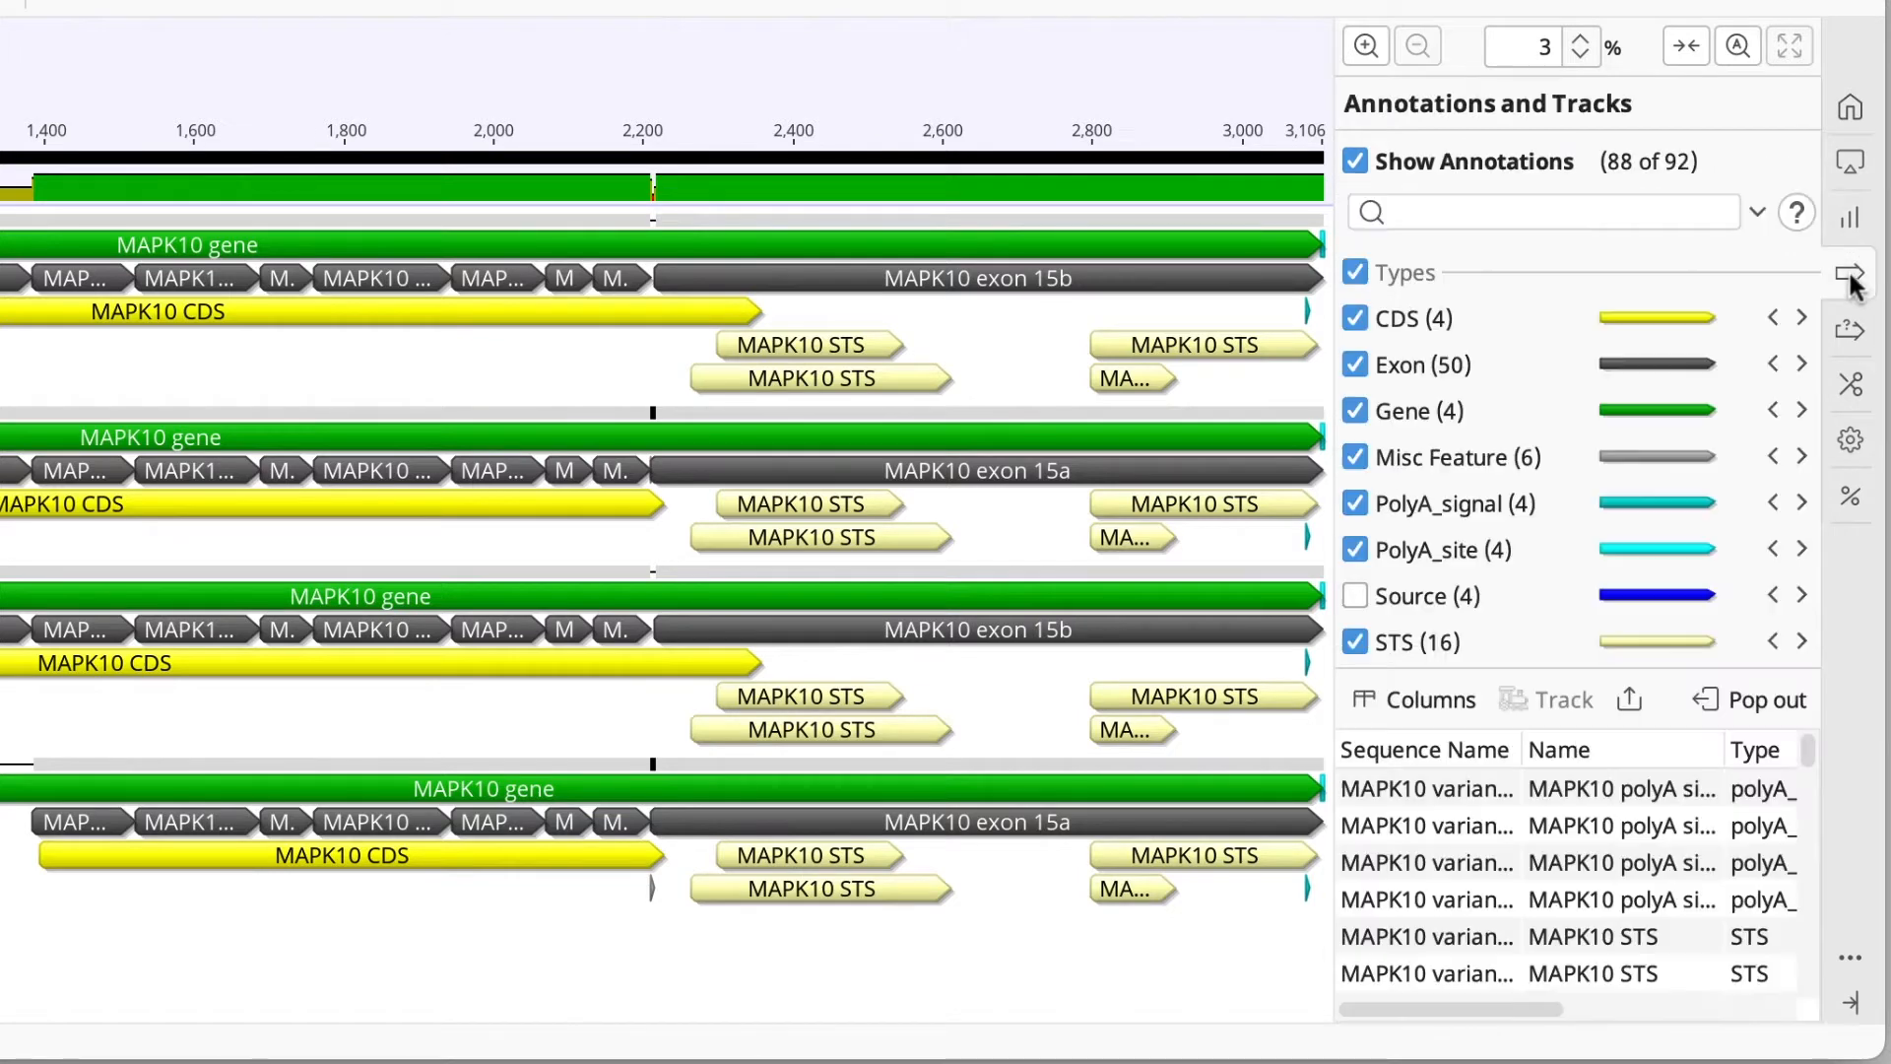
{"action": "left_click", "coordinate": [1849, 385]}
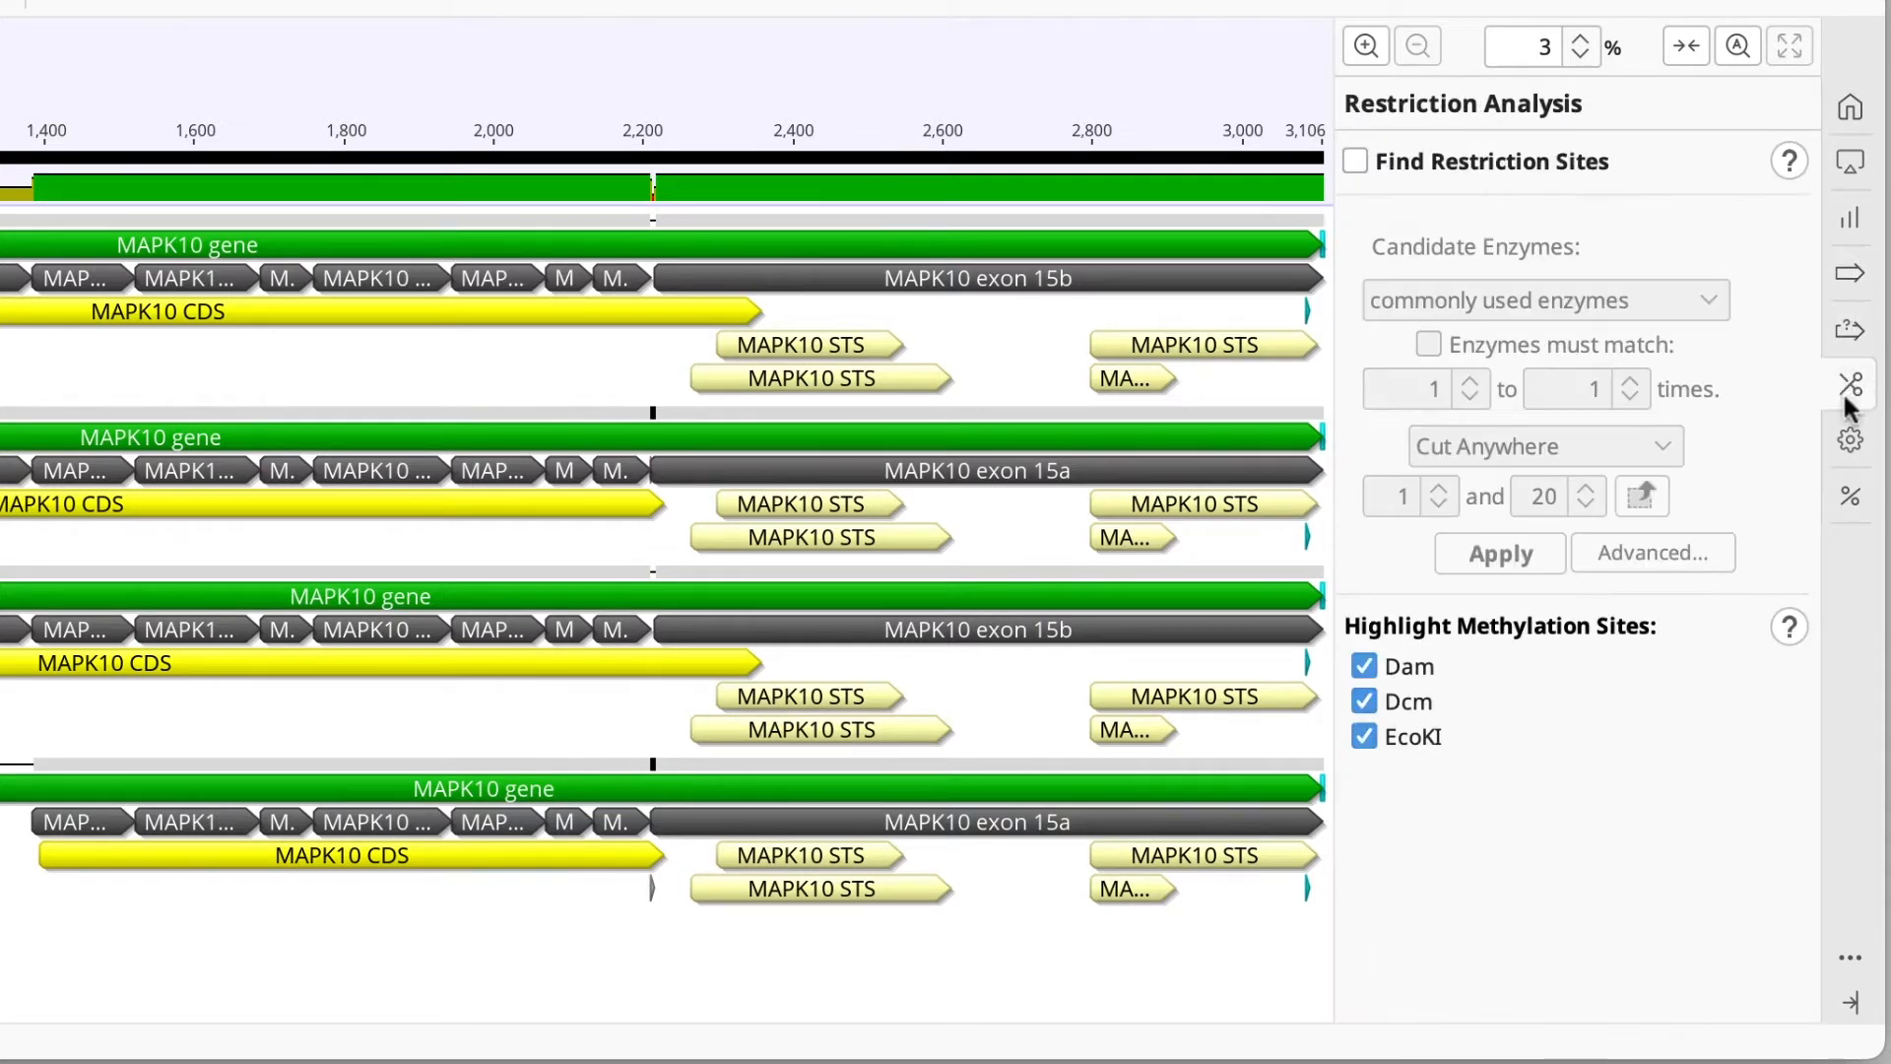
{"action": "left_click", "coordinate": [1849, 495]}
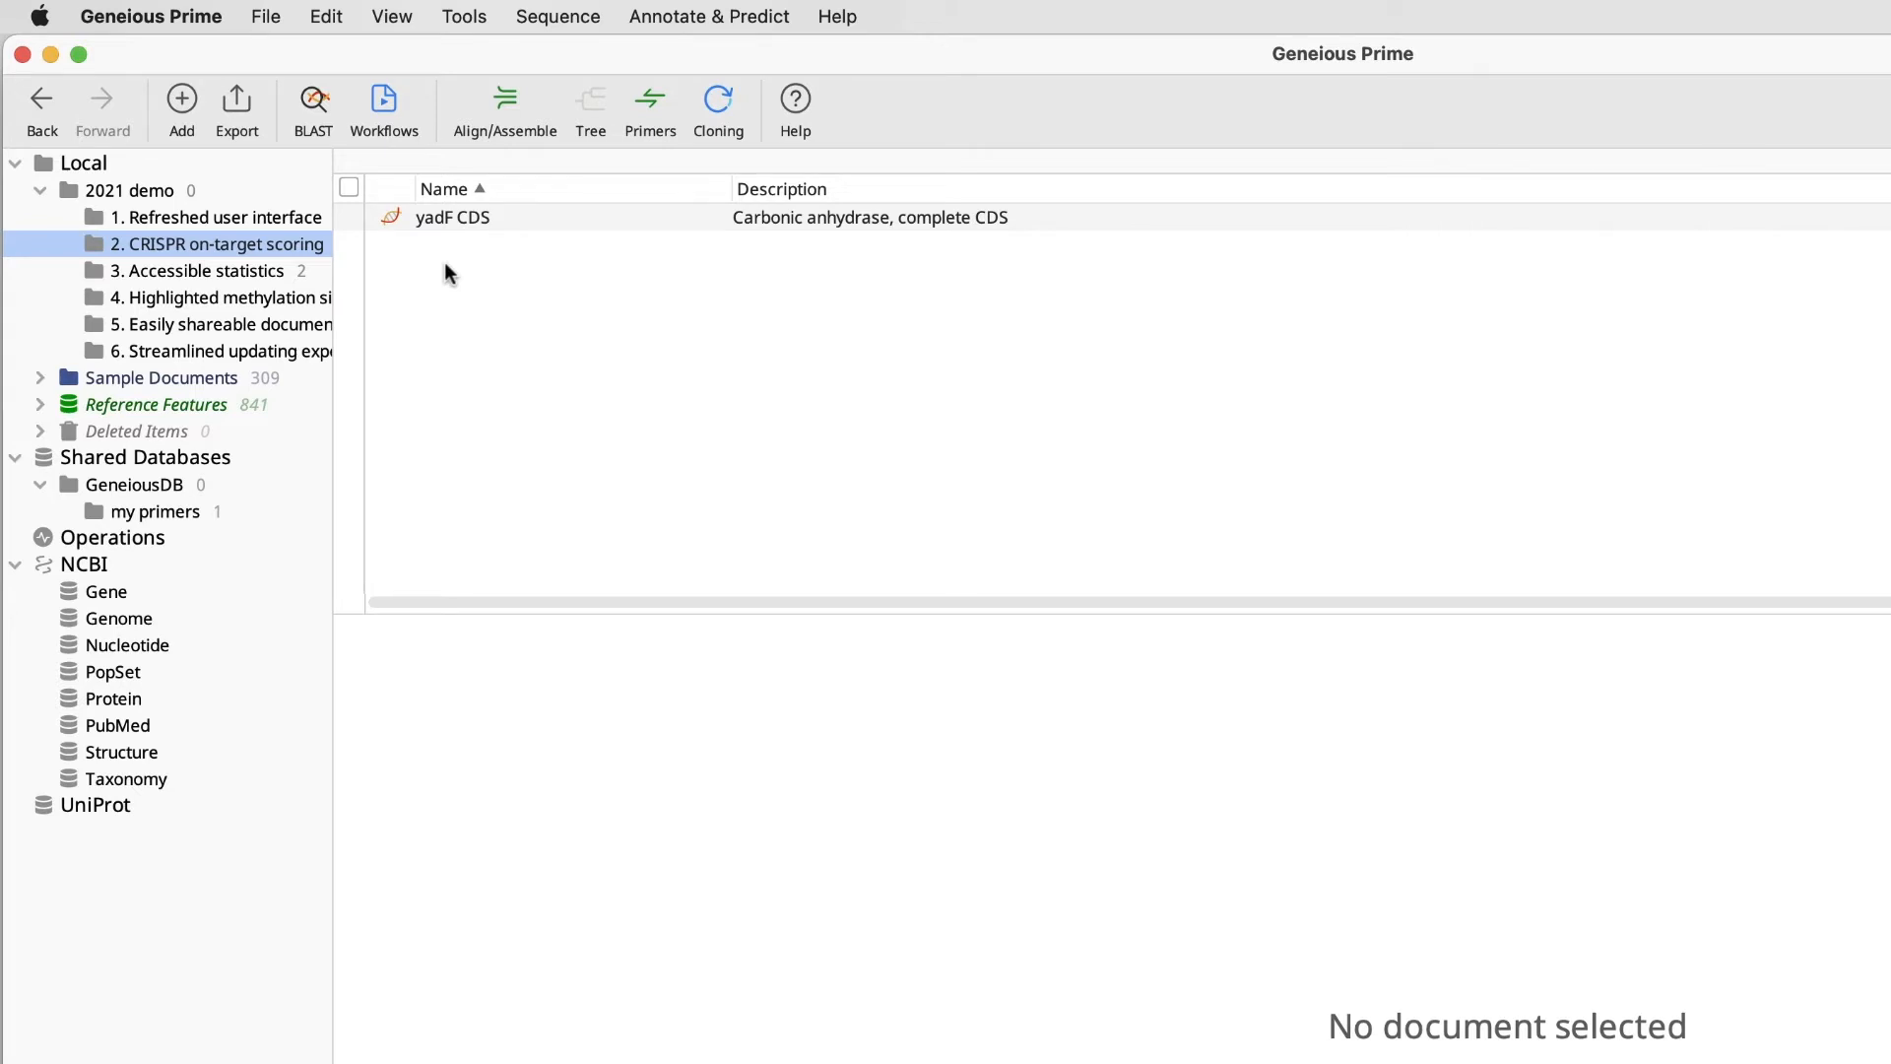
Select the yadF CDS sequence and bring up Find CRISPR Sites with Doench scoring
{"action": "left_click", "coordinate": [453, 216]}
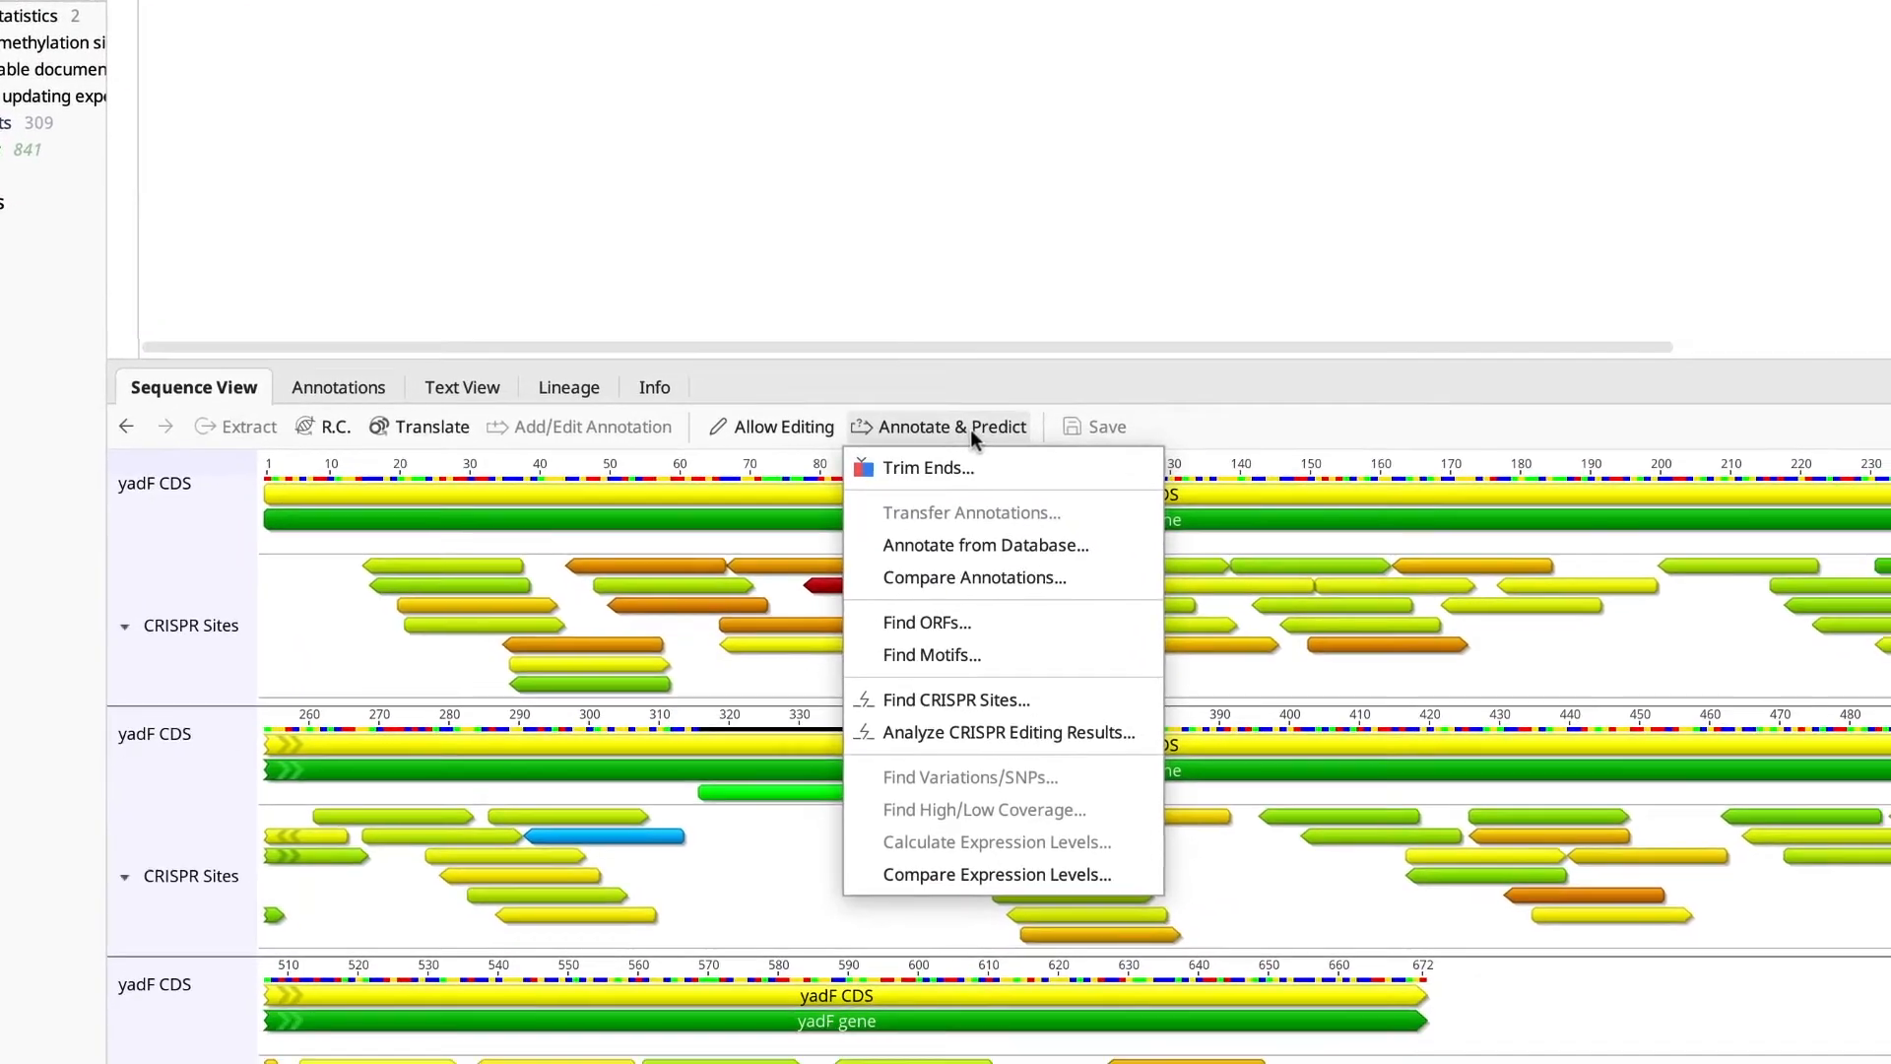
{"action": "mouse_move", "coordinate": [858, 589]}
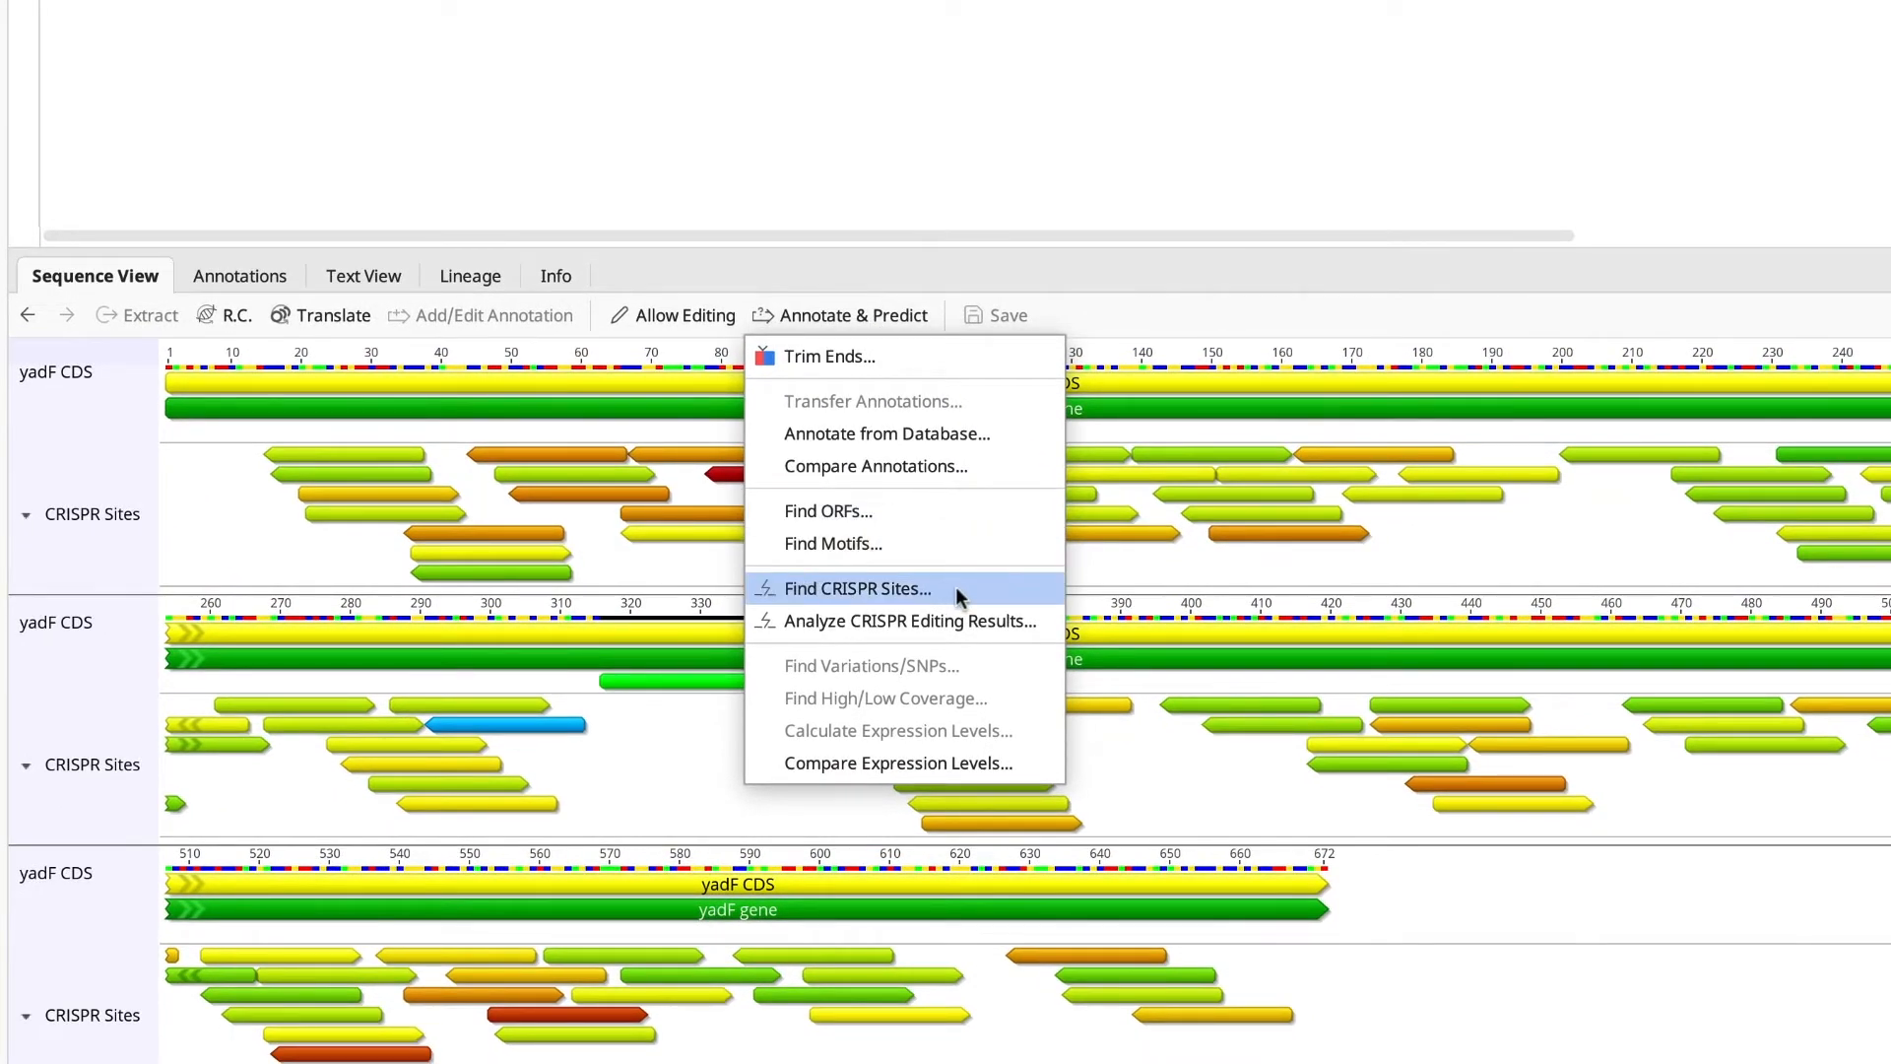
{"action": "left_click", "coordinate": [856, 589]}
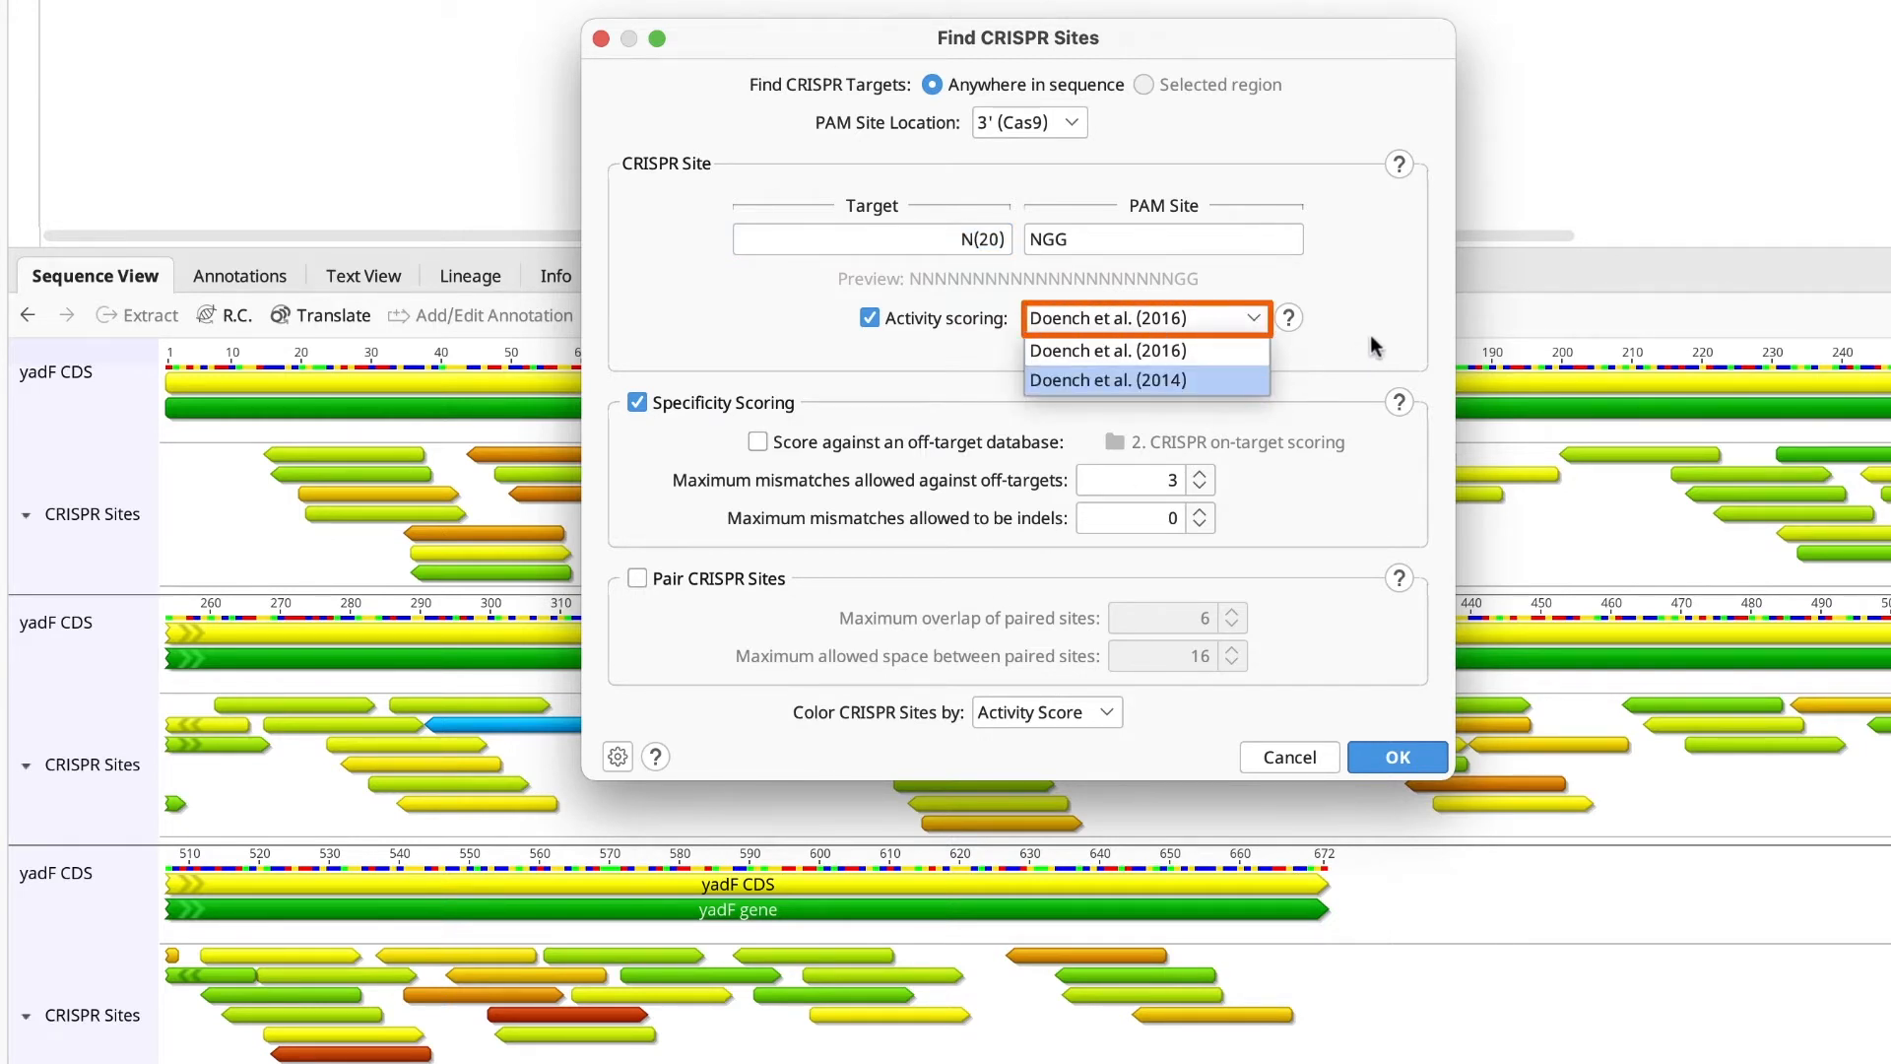
{"action": "left_click", "coordinate": [1106, 349]}
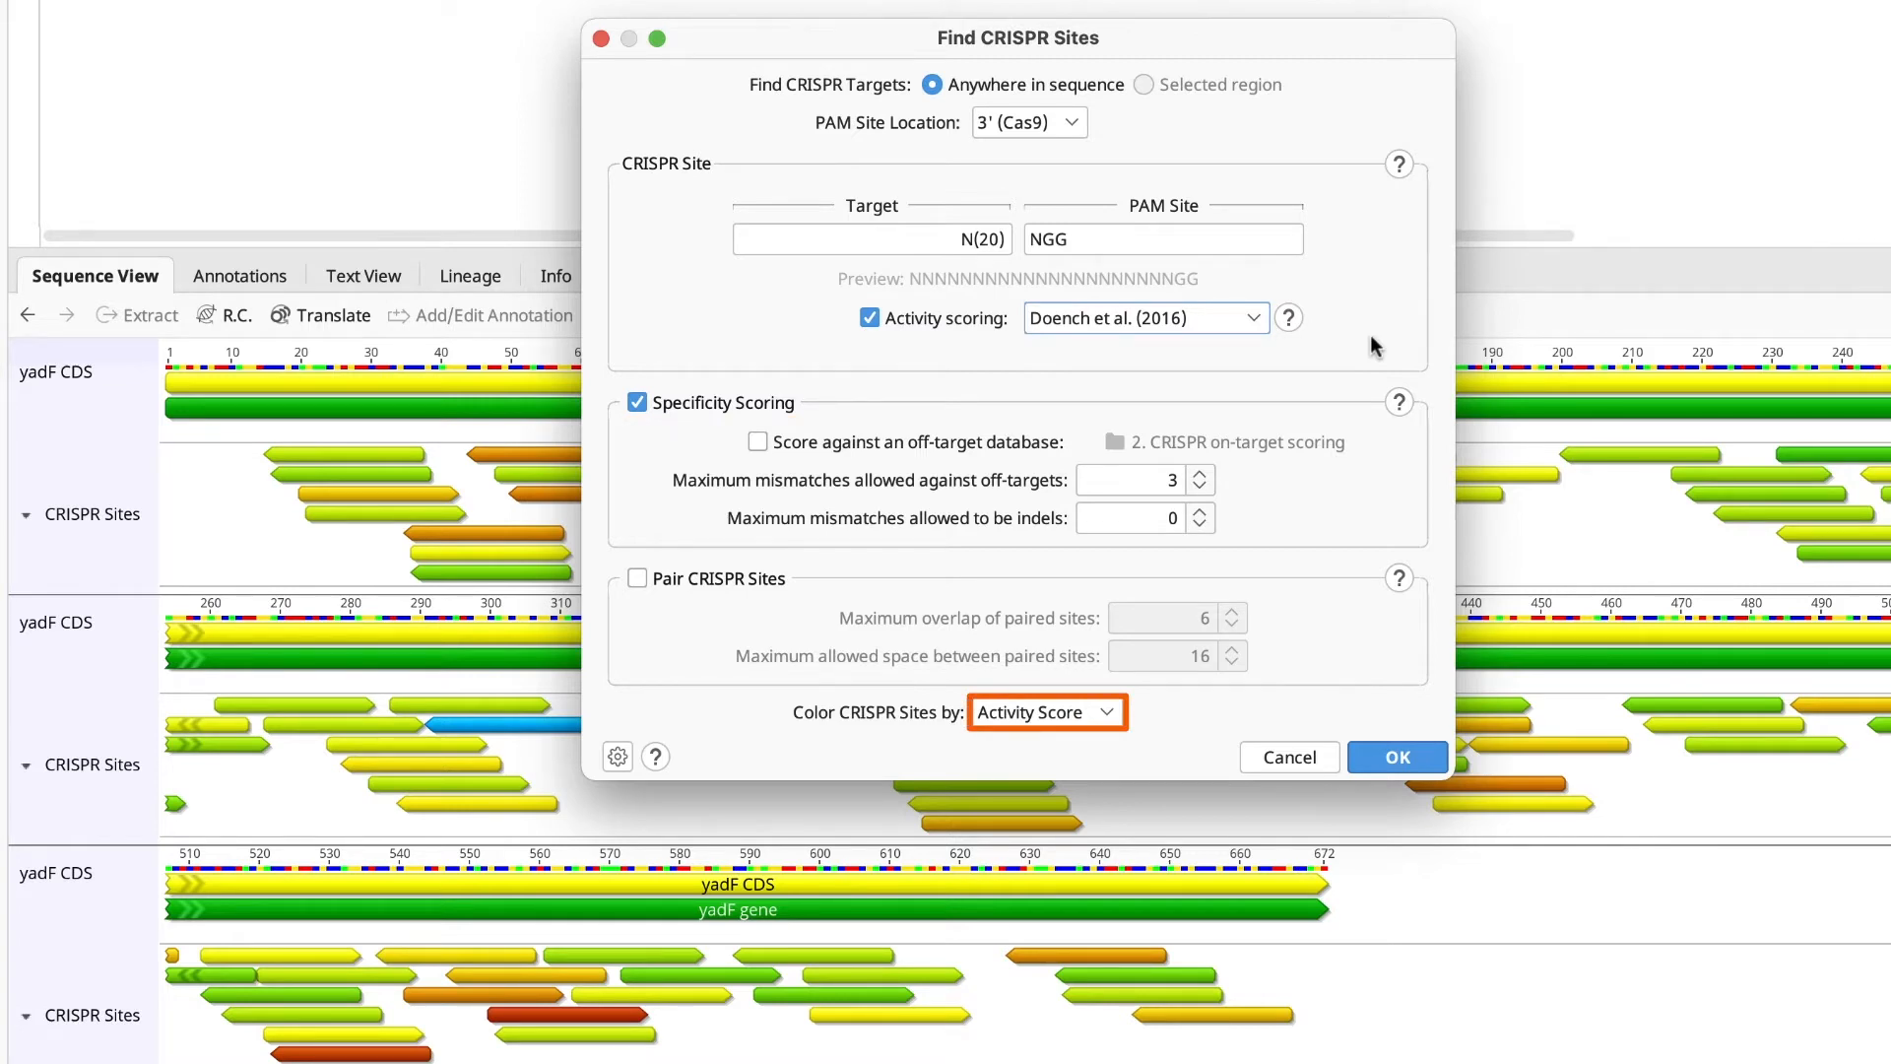
{"action": "left_click", "coordinate": [1396, 757]}
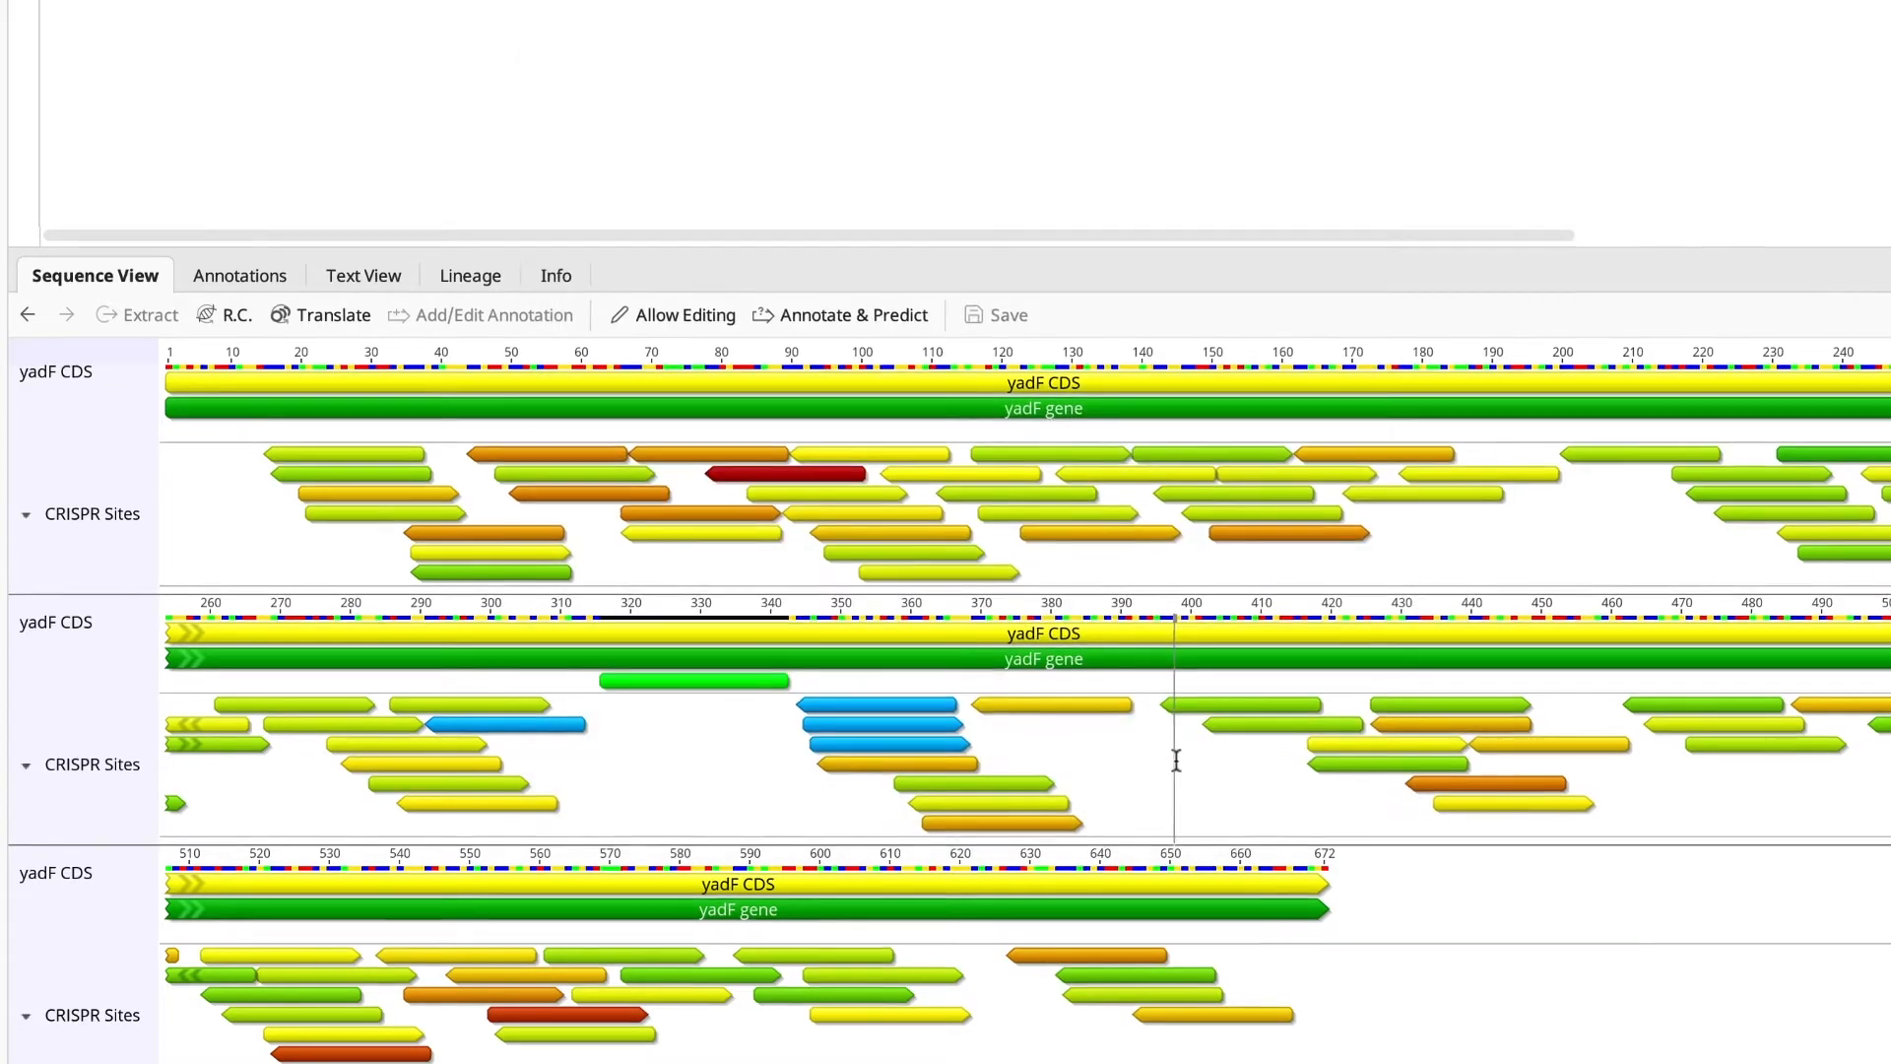
{"action": "left_click", "coordinate": [983, 686]}
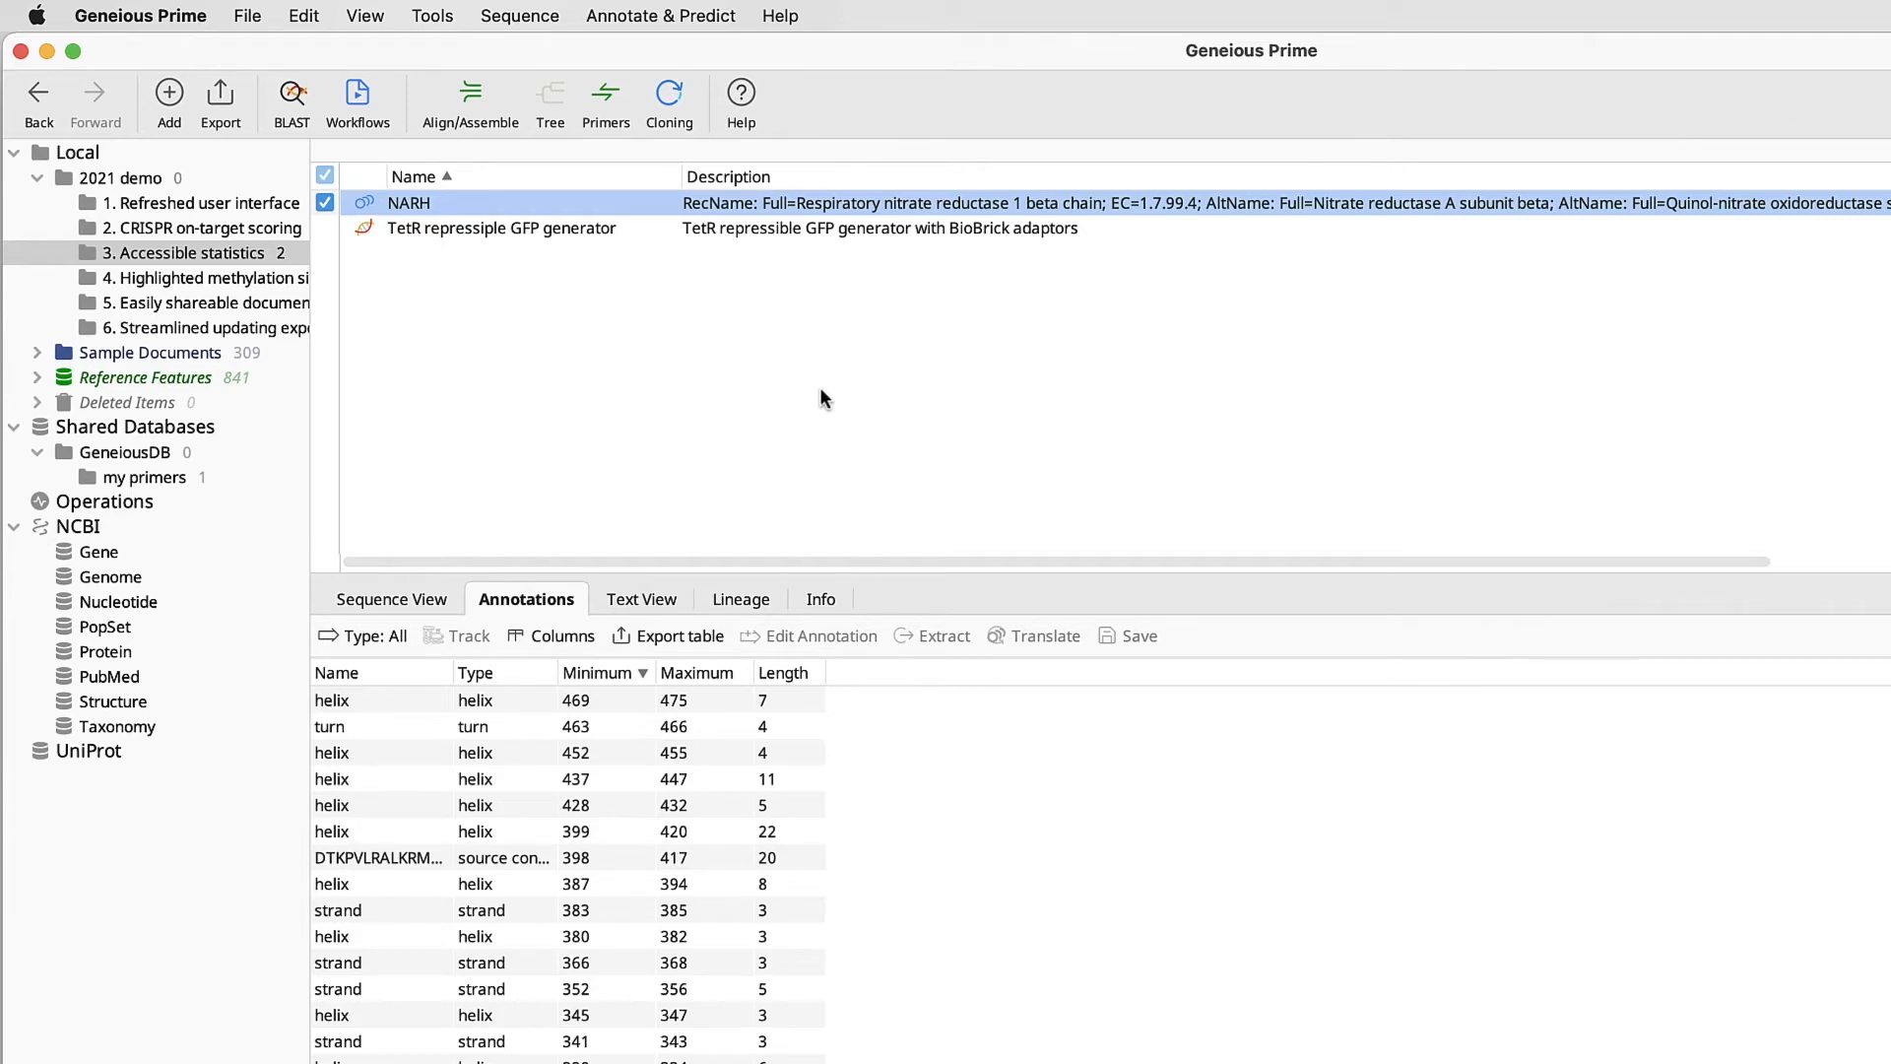
Recalculate statistics for the 2 Accessible statistics documents from Preferences, confirming and dismissing the notice
{"action": "left_click", "coordinate": [140, 16]}
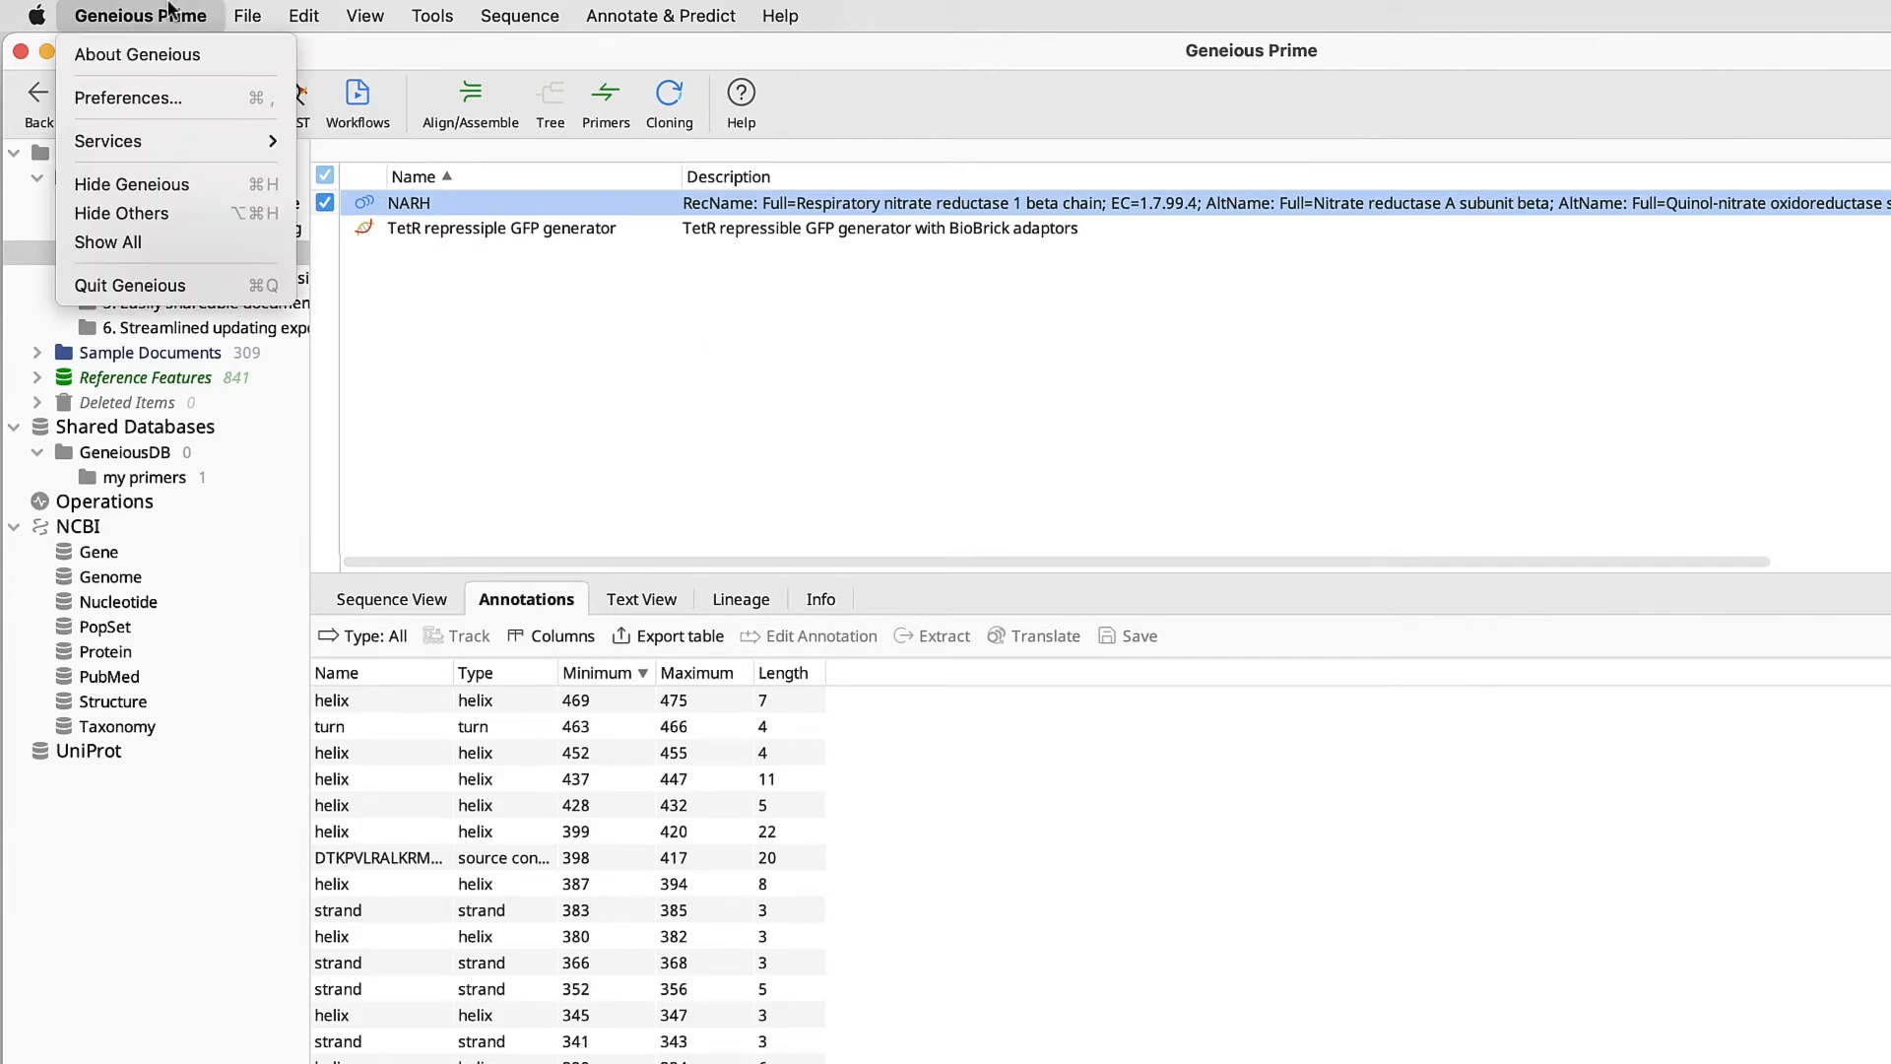
{"action": "left_click", "coordinate": [128, 98]}
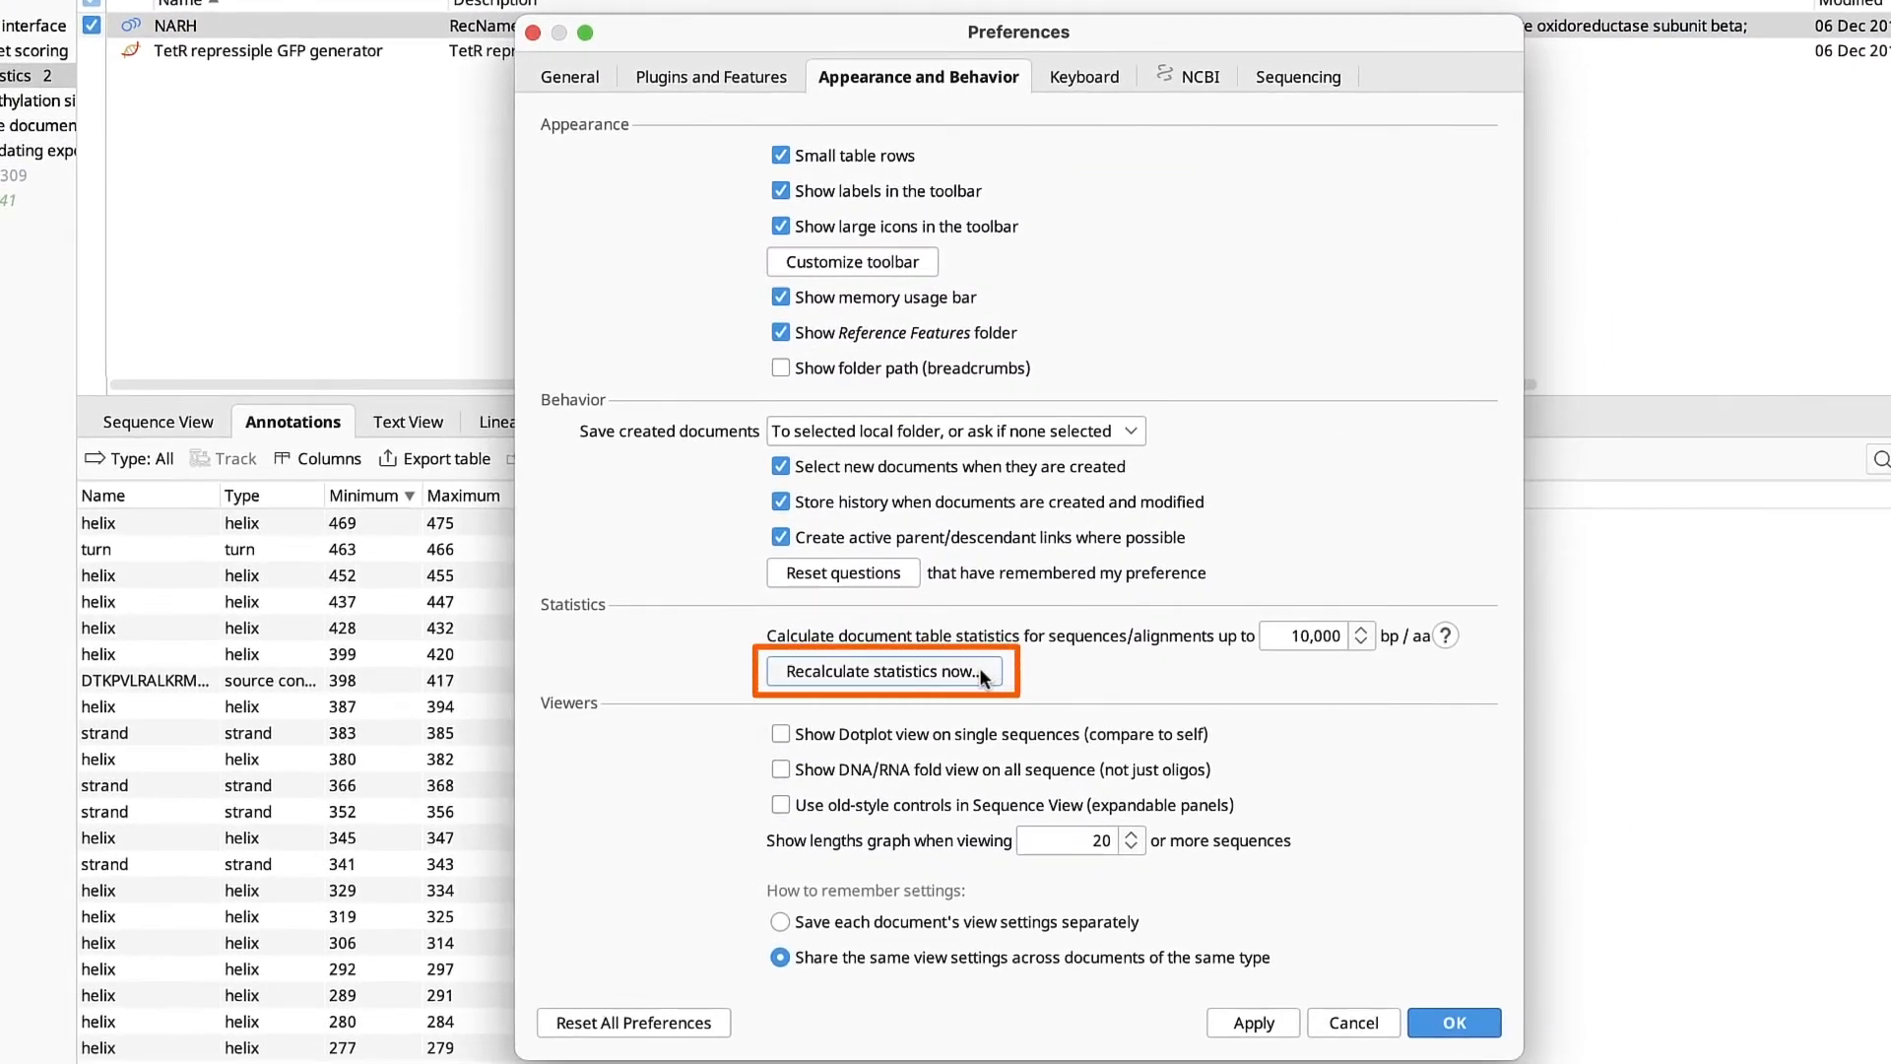
{"action": "left_click", "coordinate": [885, 671]}
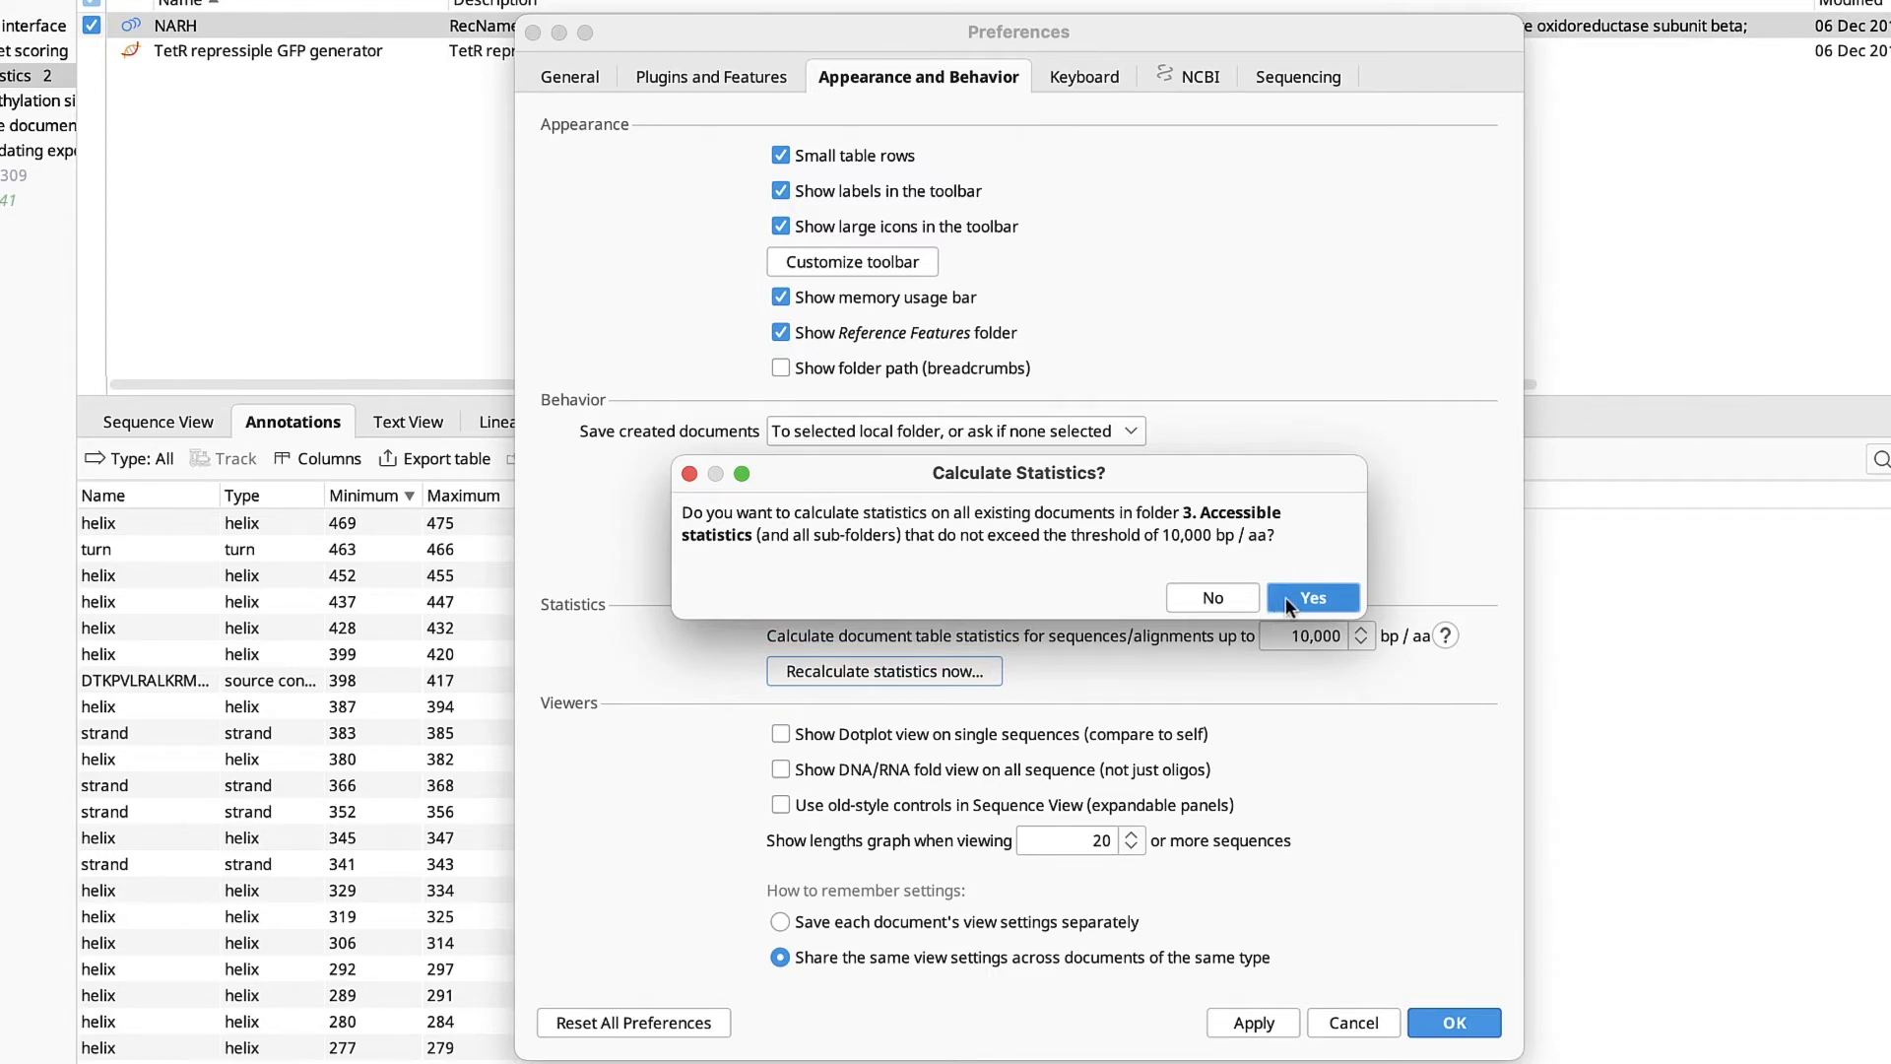
{"action": "left_click", "coordinate": [1312, 597]}
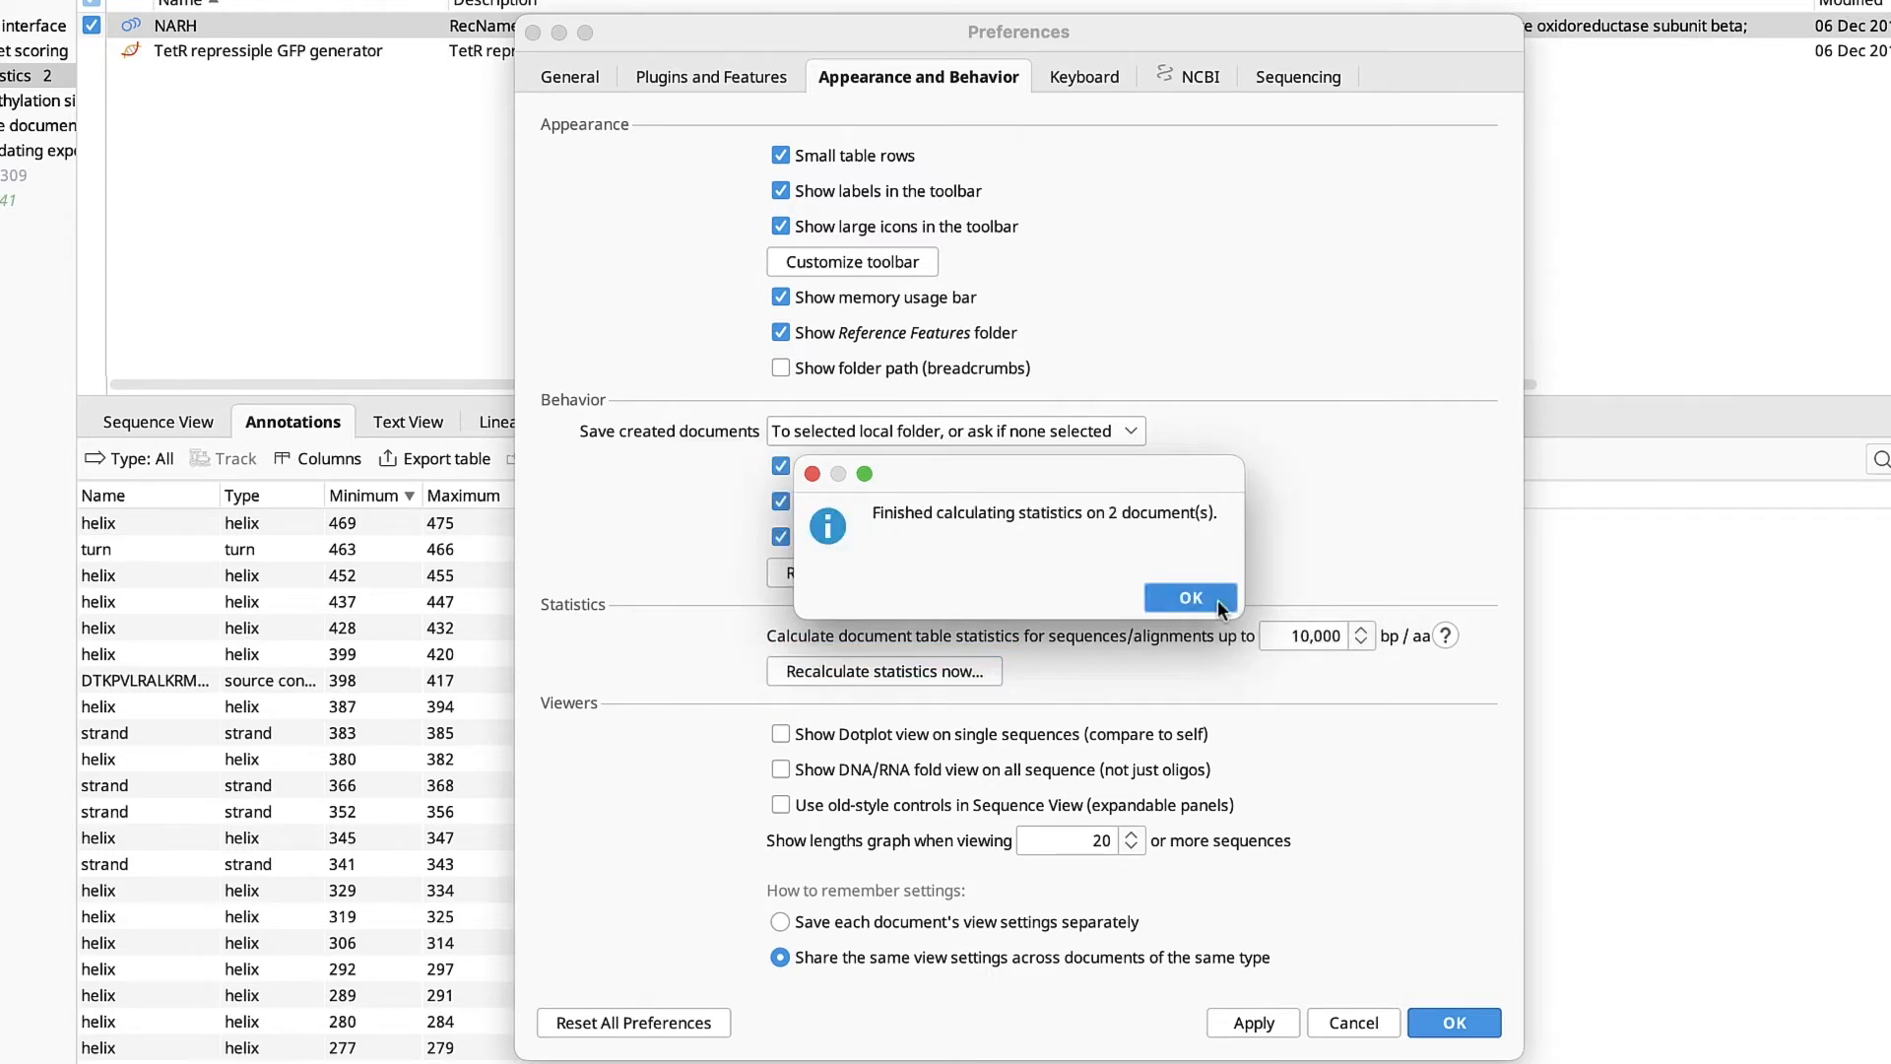
{"action": "left_click", "coordinate": [1188, 598]}
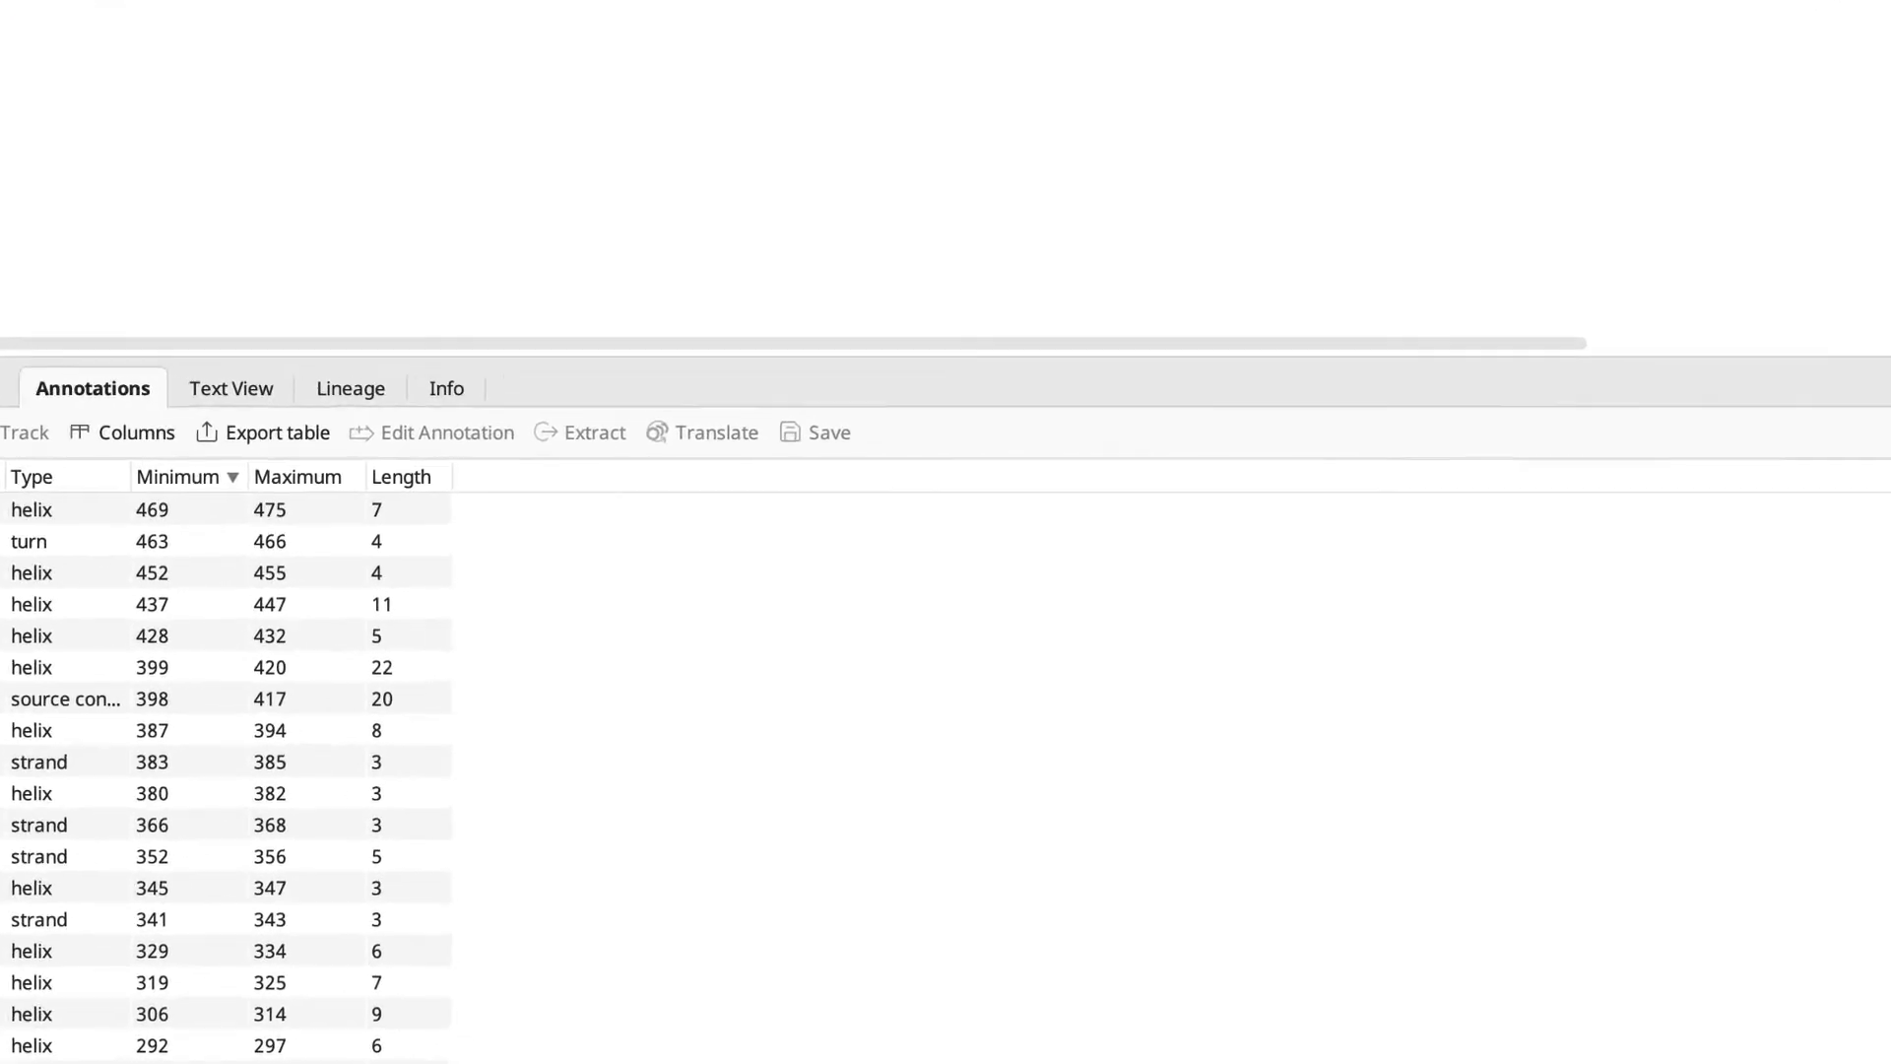
Show Molecular Weight, Isoelectric Point, Charge at pH 7 and Extinction Coefficient columns
{"action": "left_click", "coordinate": [123, 432]}
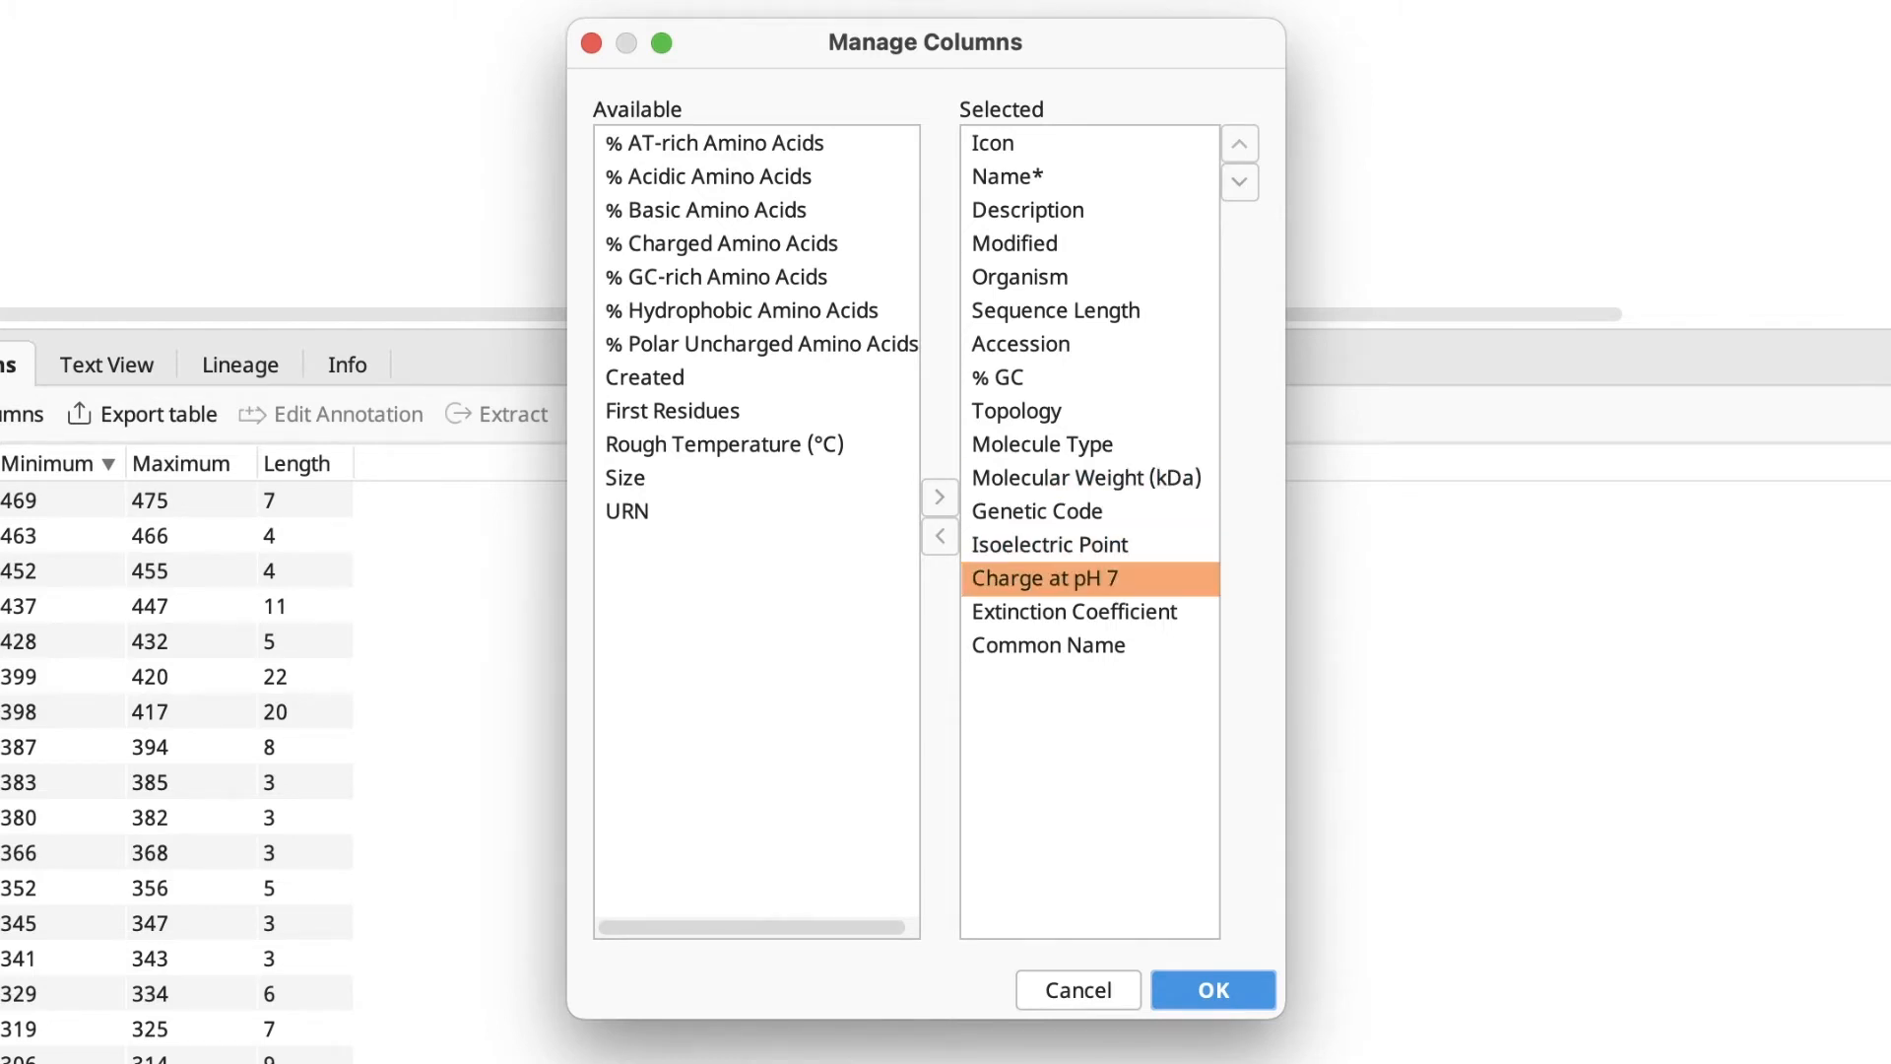
{"action": "left_click", "coordinate": [1073, 612]}
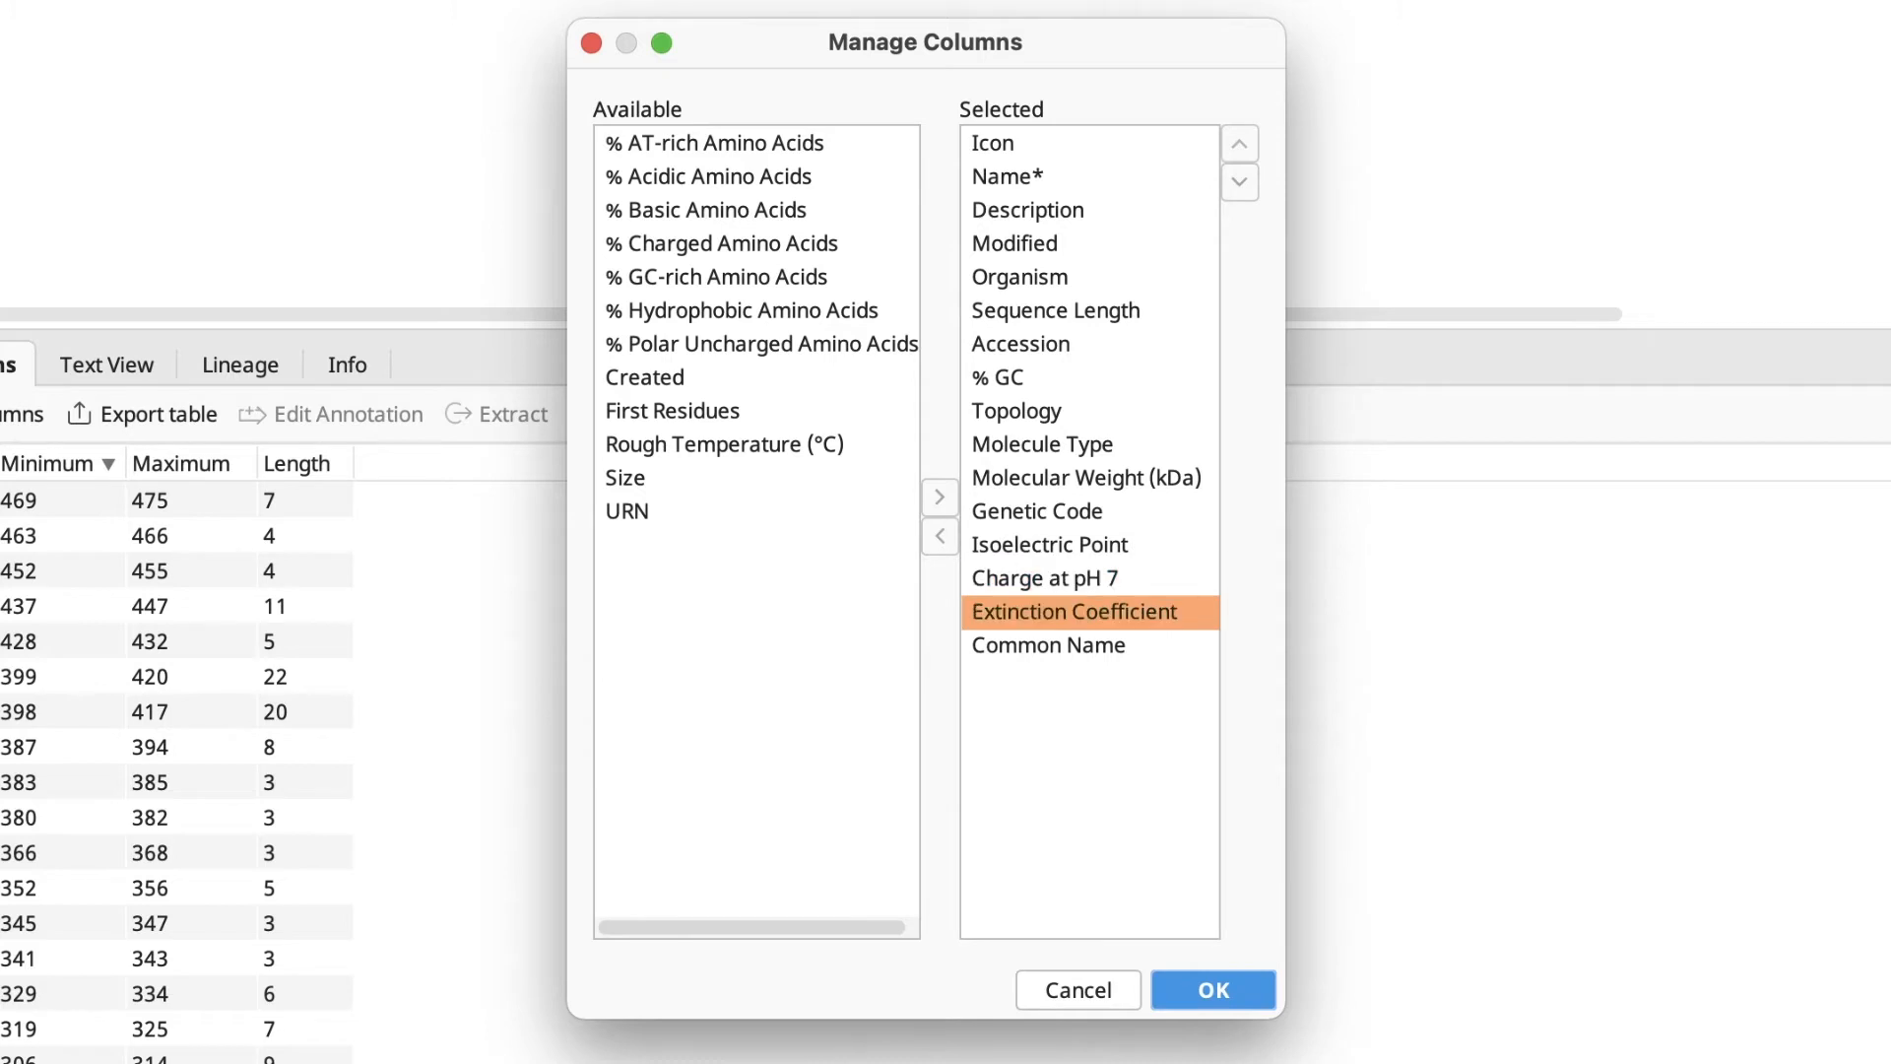
{"action": "left_click", "coordinate": [1073, 612]}
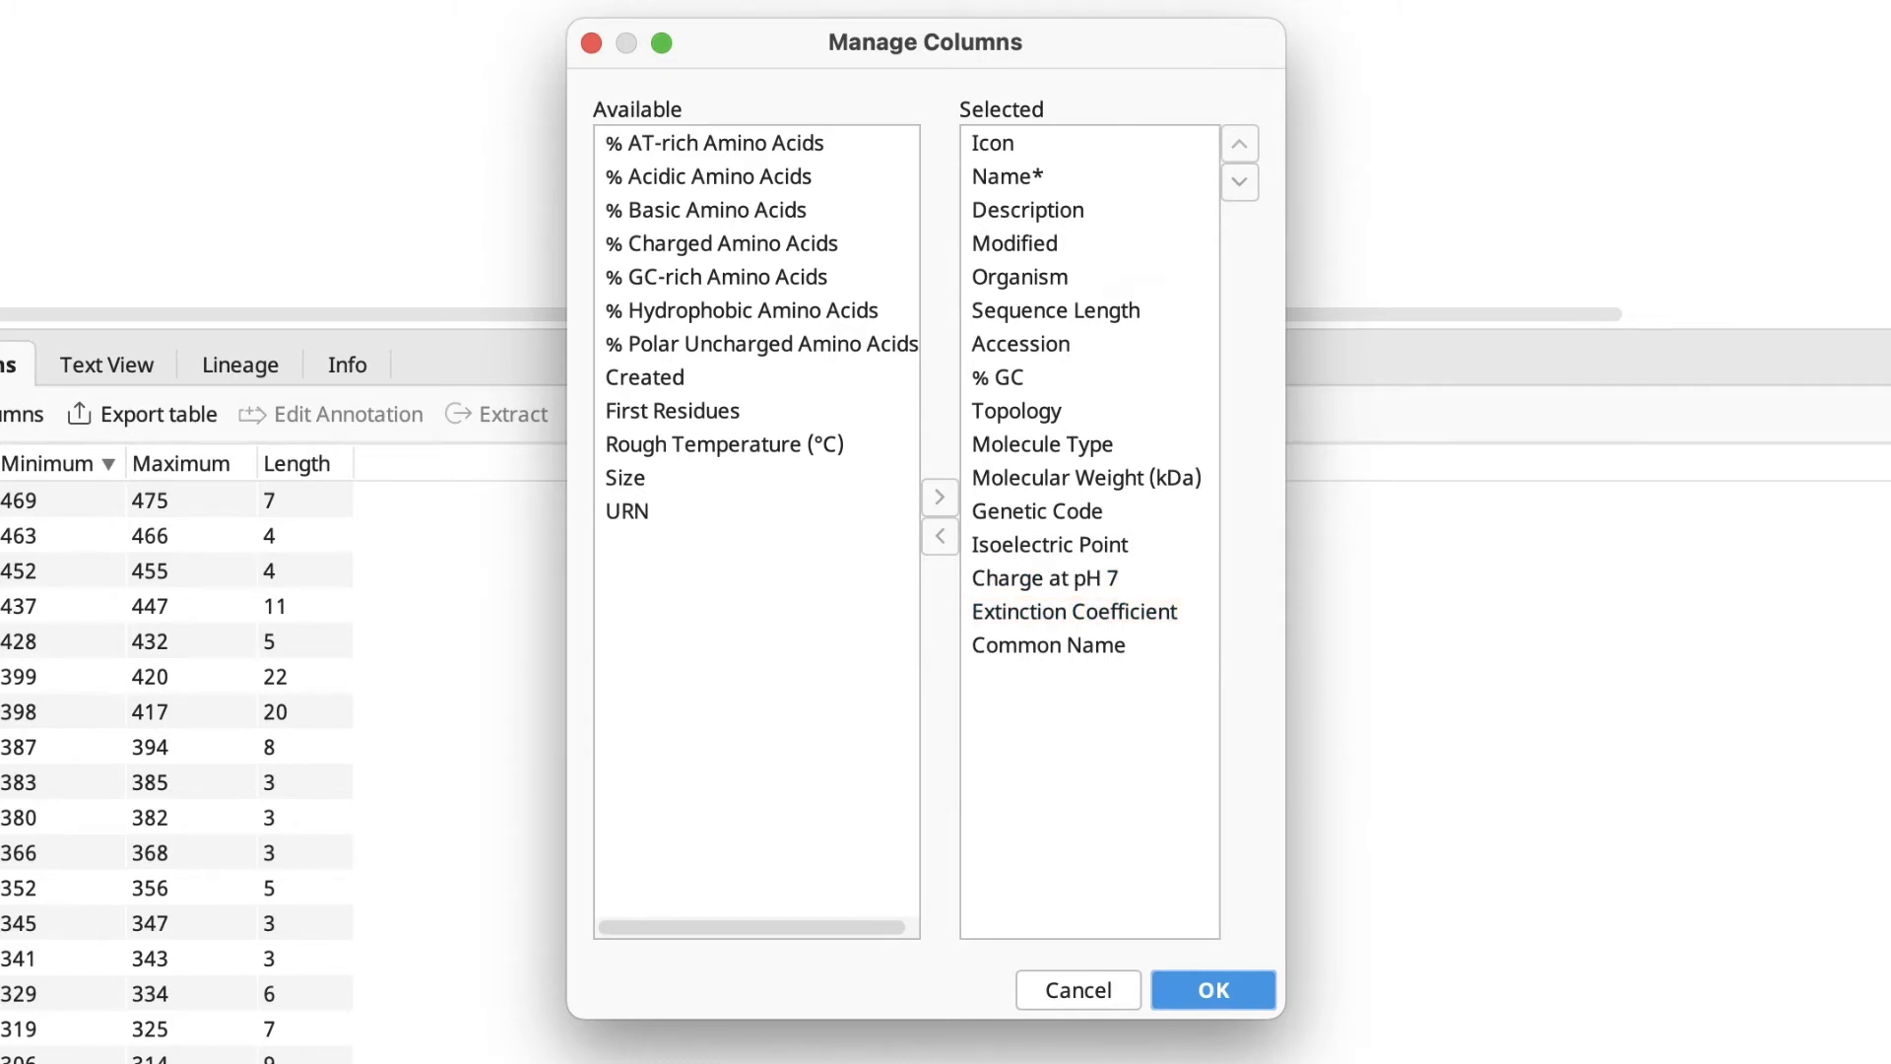
{"action": "left_click", "coordinate": [1211, 989]}
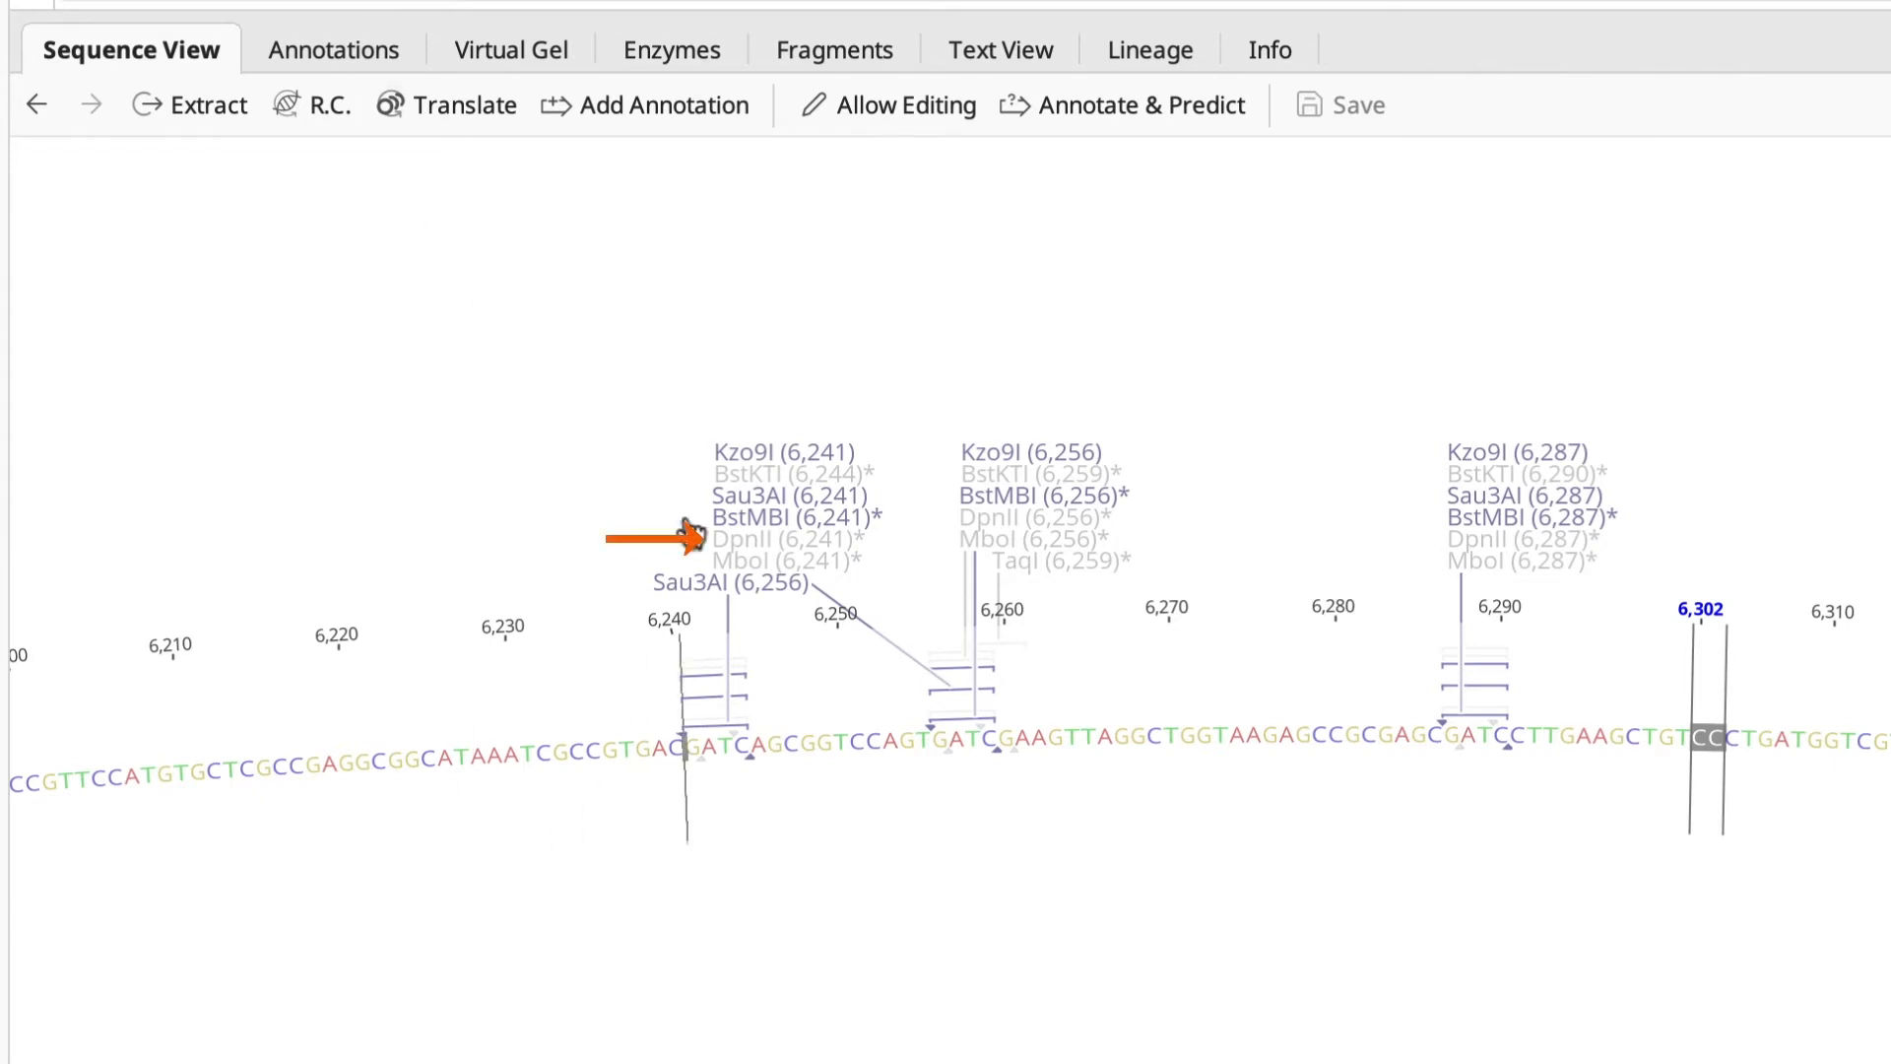
Inspect the greyed, methylation-blocked enzyme sites near positions 6,241 and 6,287
{"action": "left_click", "coordinate": [785, 538]}
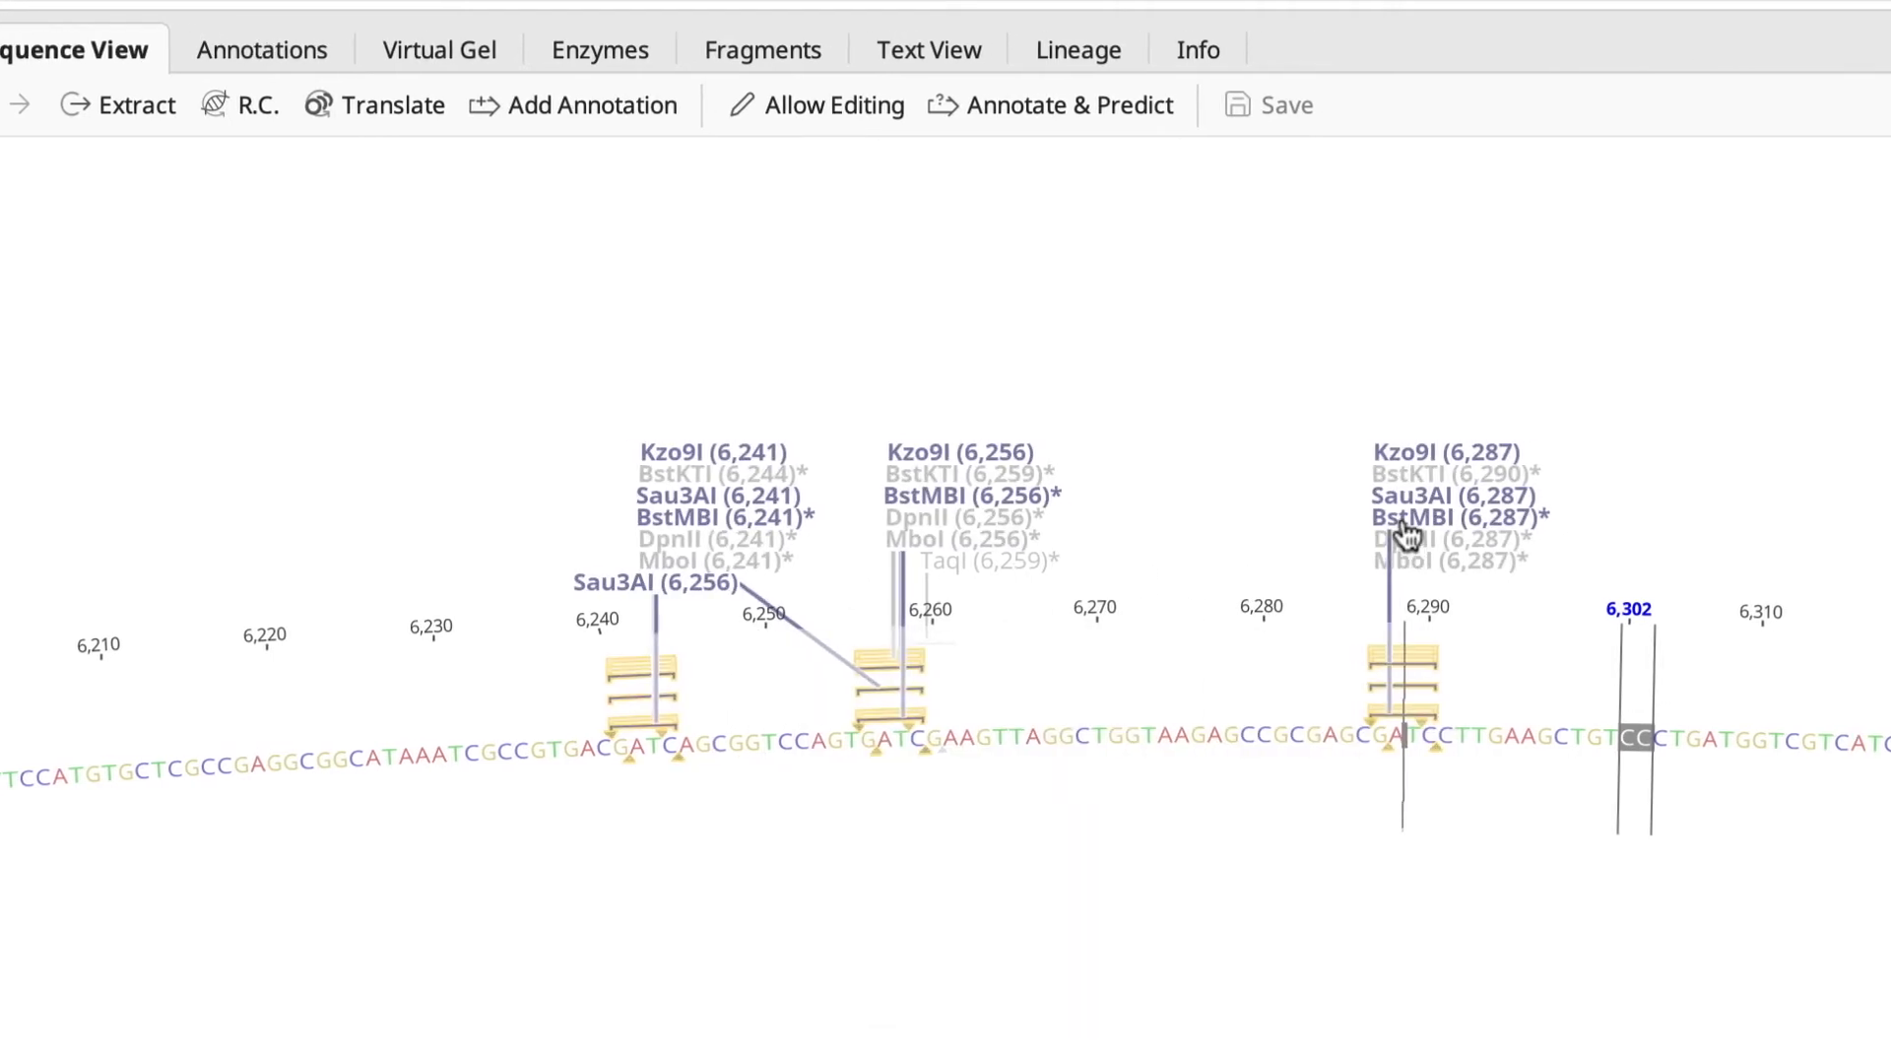
{"action": "left_click", "coordinate": [1409, 516]}
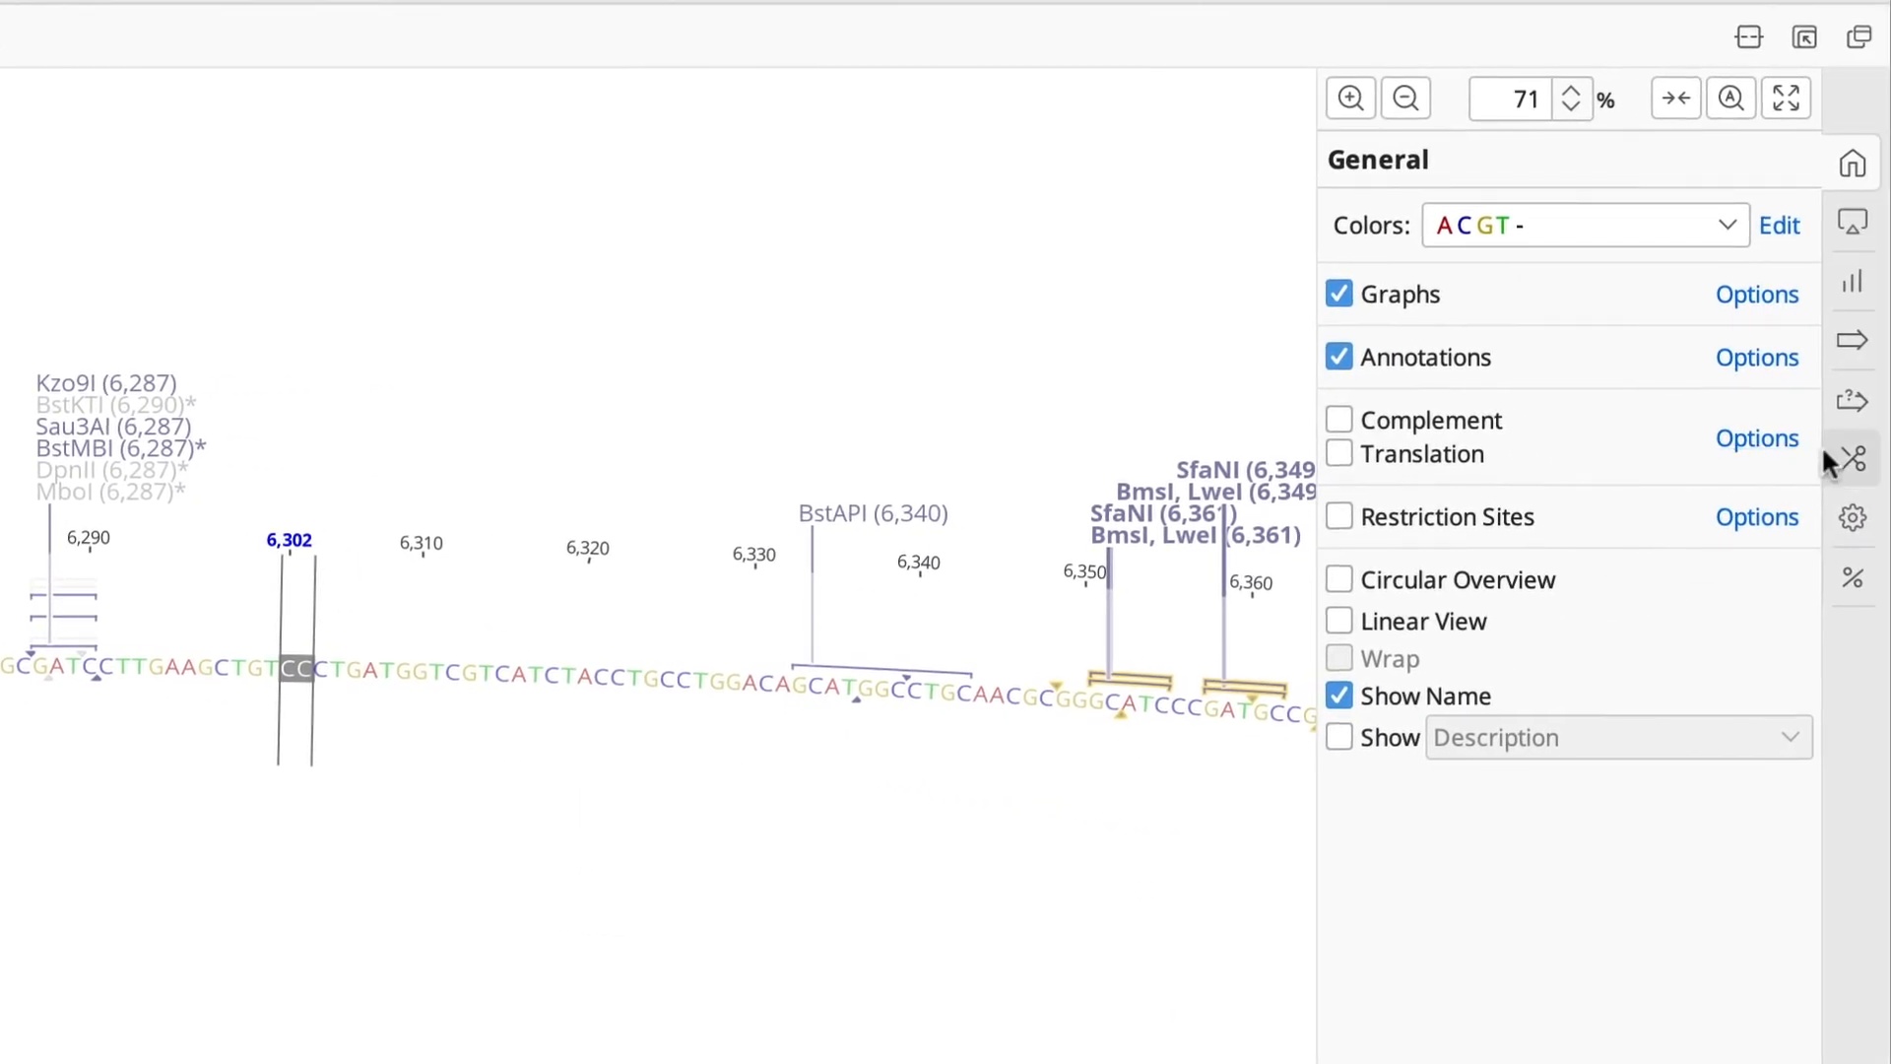
Uncheck Dam under Highlight Methylation Sites and inspect the unblocked enzymes at 6,287
{"action": "left_click", "coordinate": [1855, 458]}
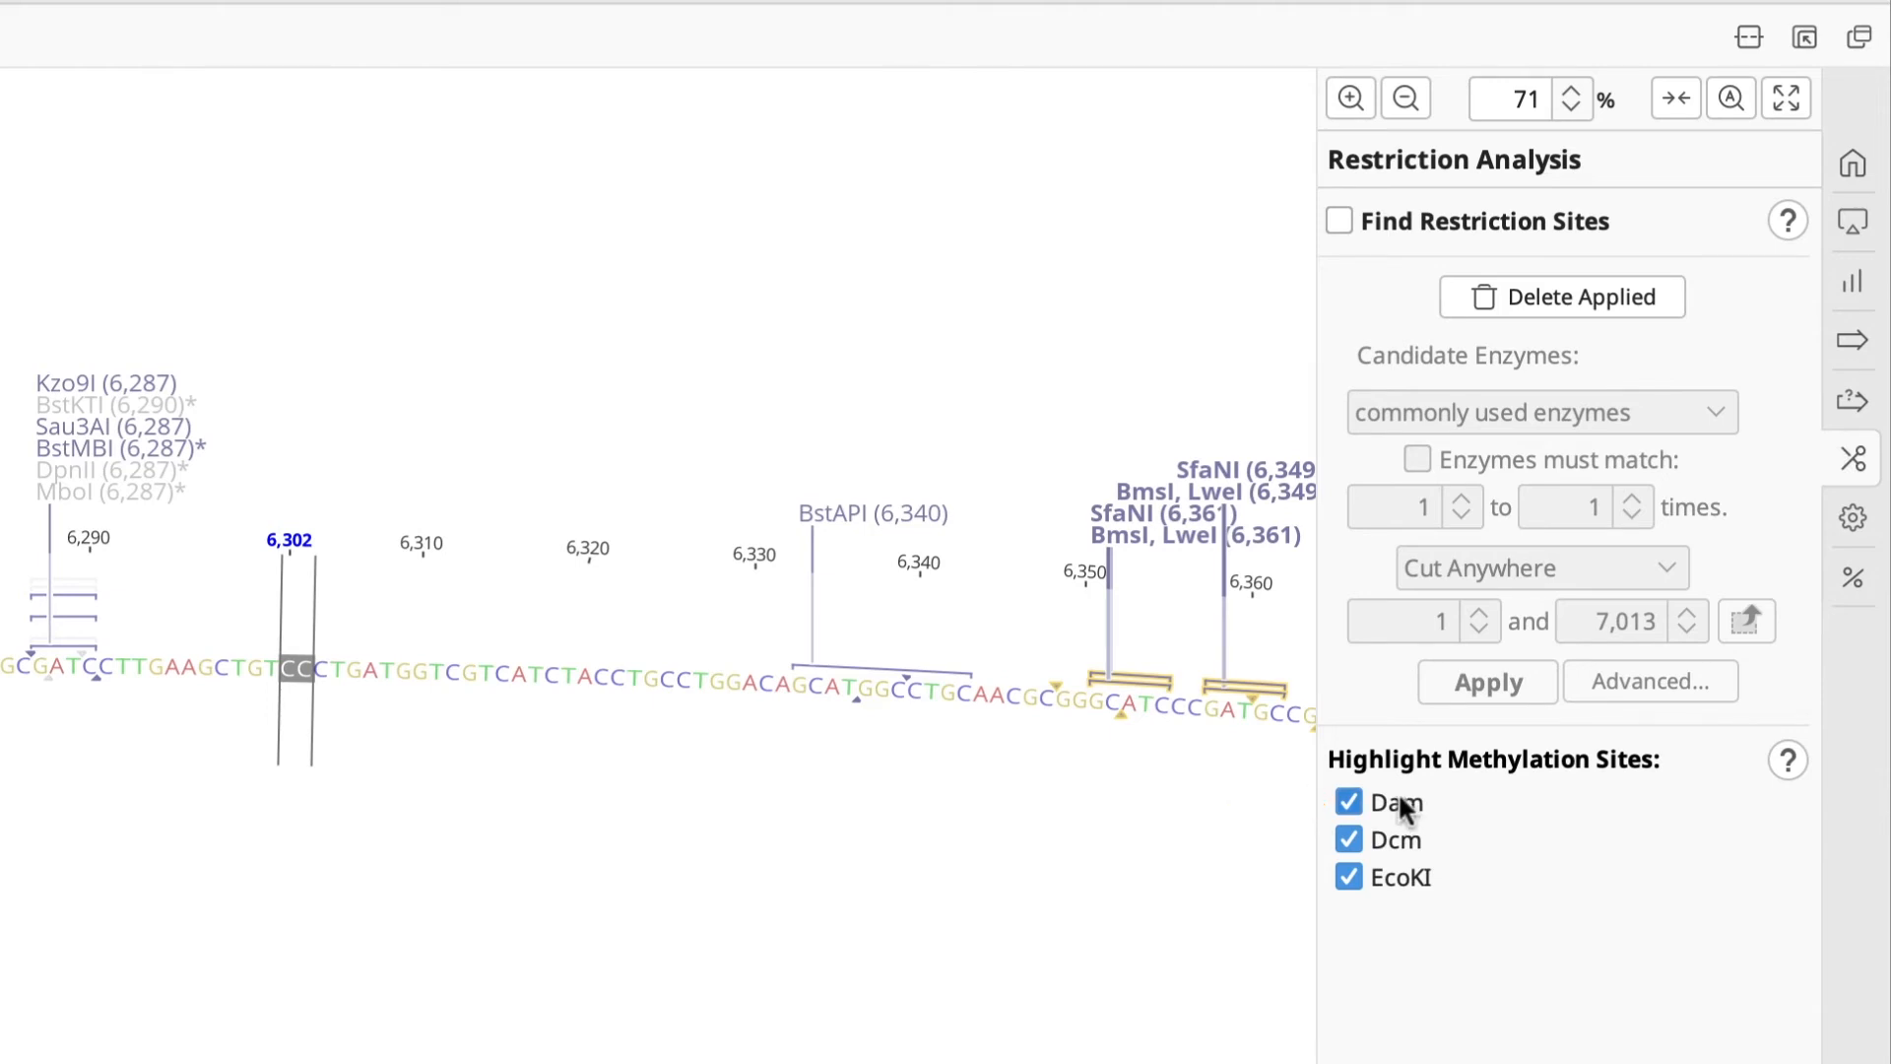
{"action": "left_click", "coordinate": [1347, 801]}
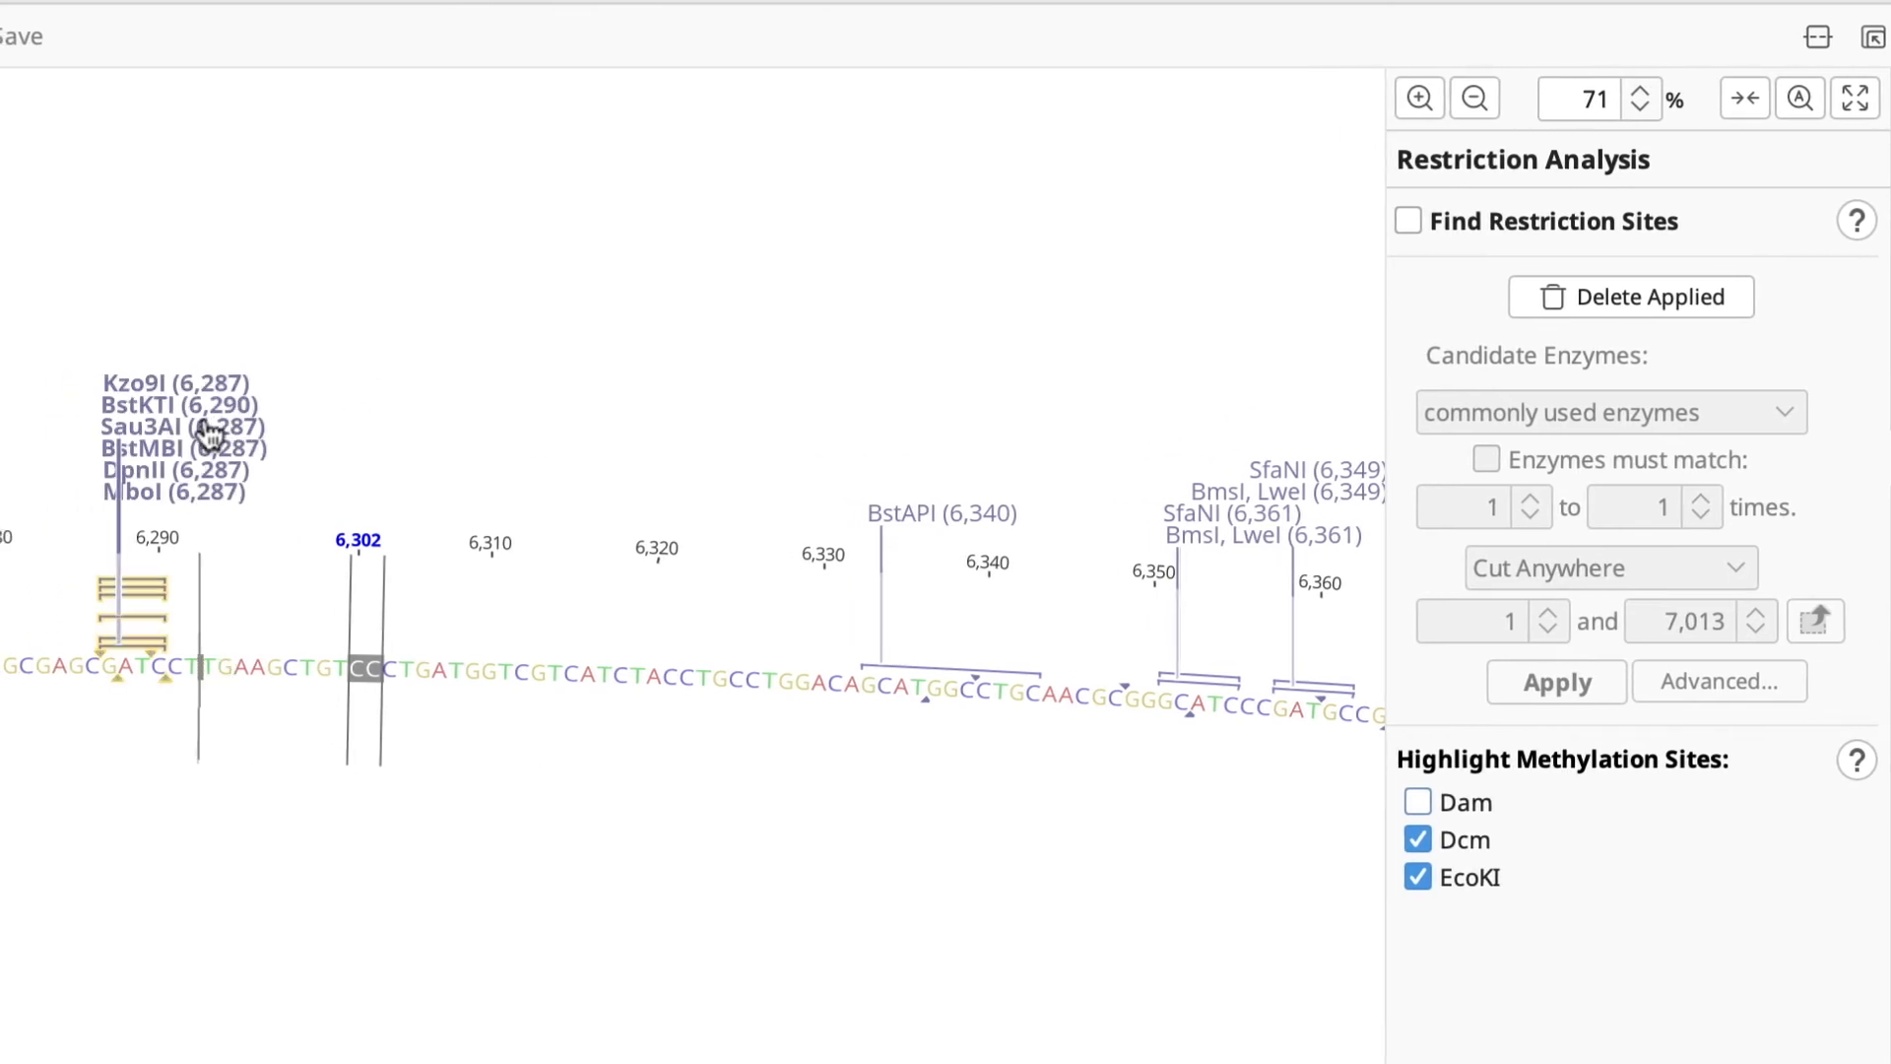
{"action": "left_click", "coordinate": [184, 426]}
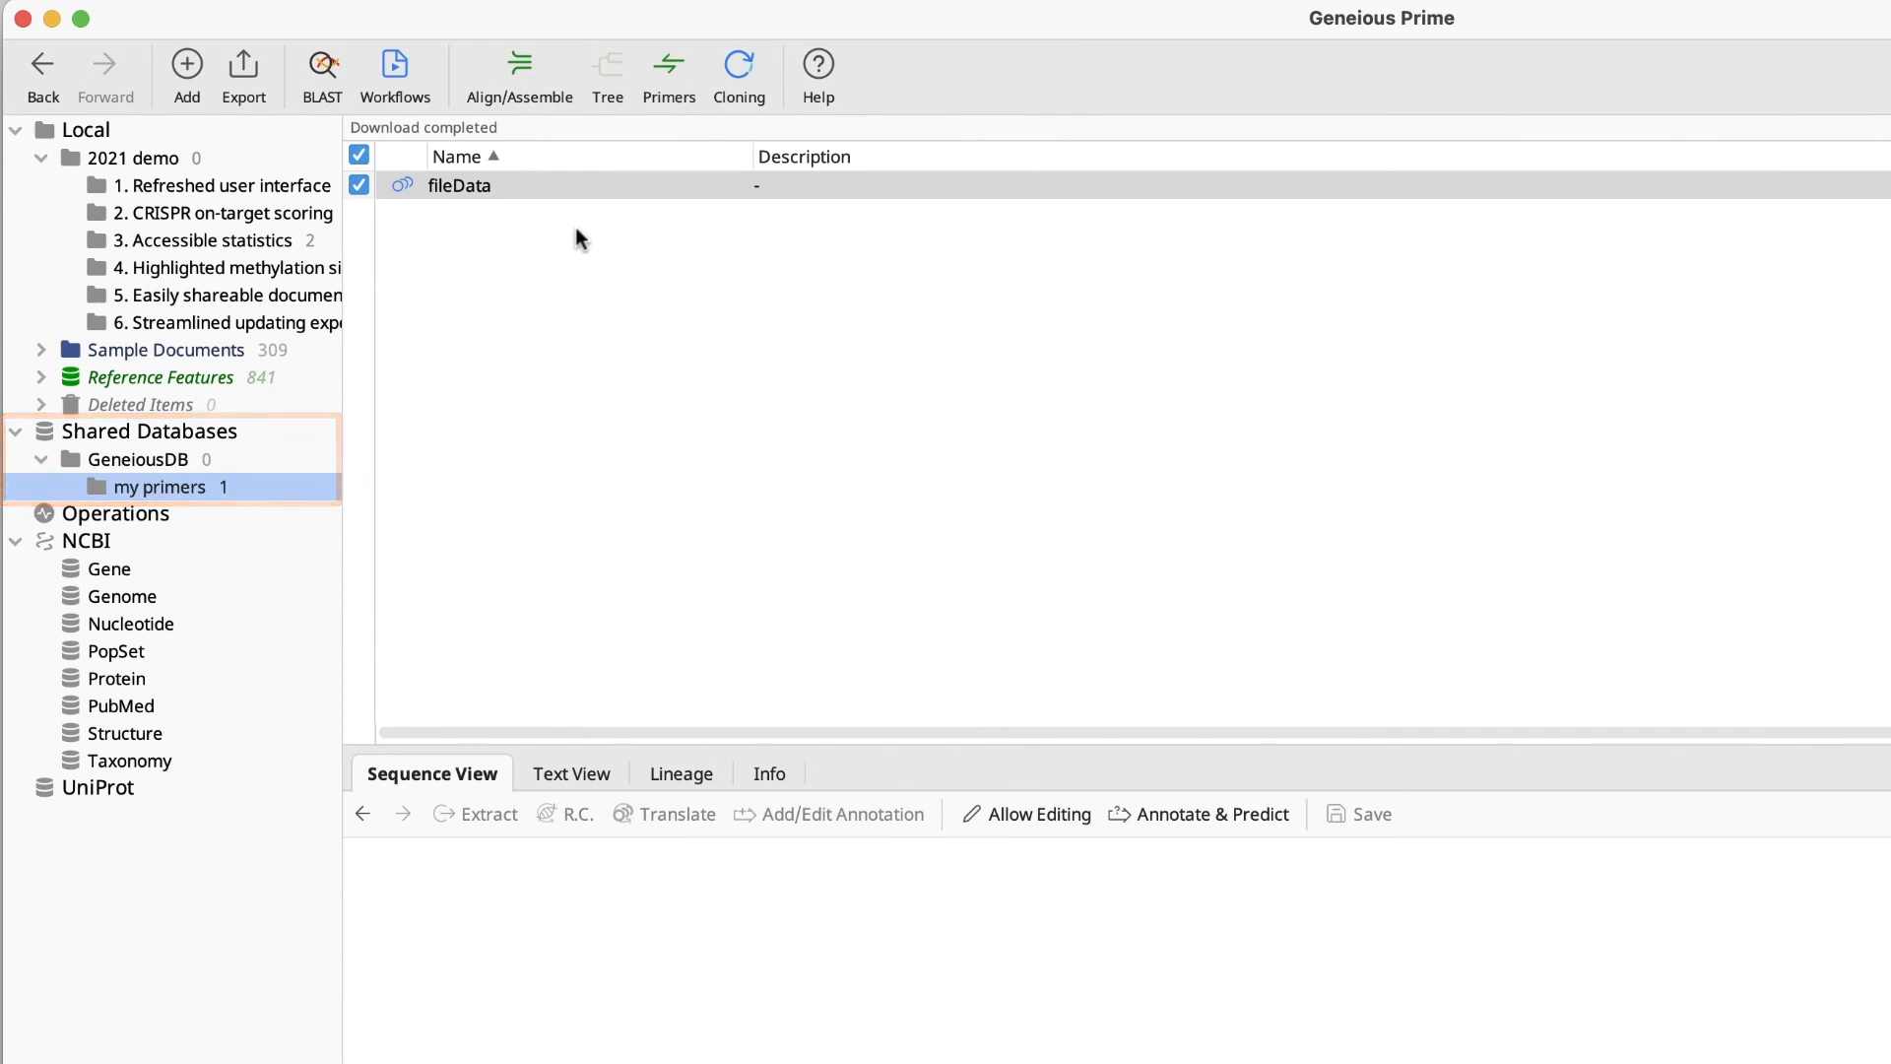
Copy a link to fileData in the shared my primers folder to the clipboard
{"action": "right_click", "coordinate": [460, 185]}
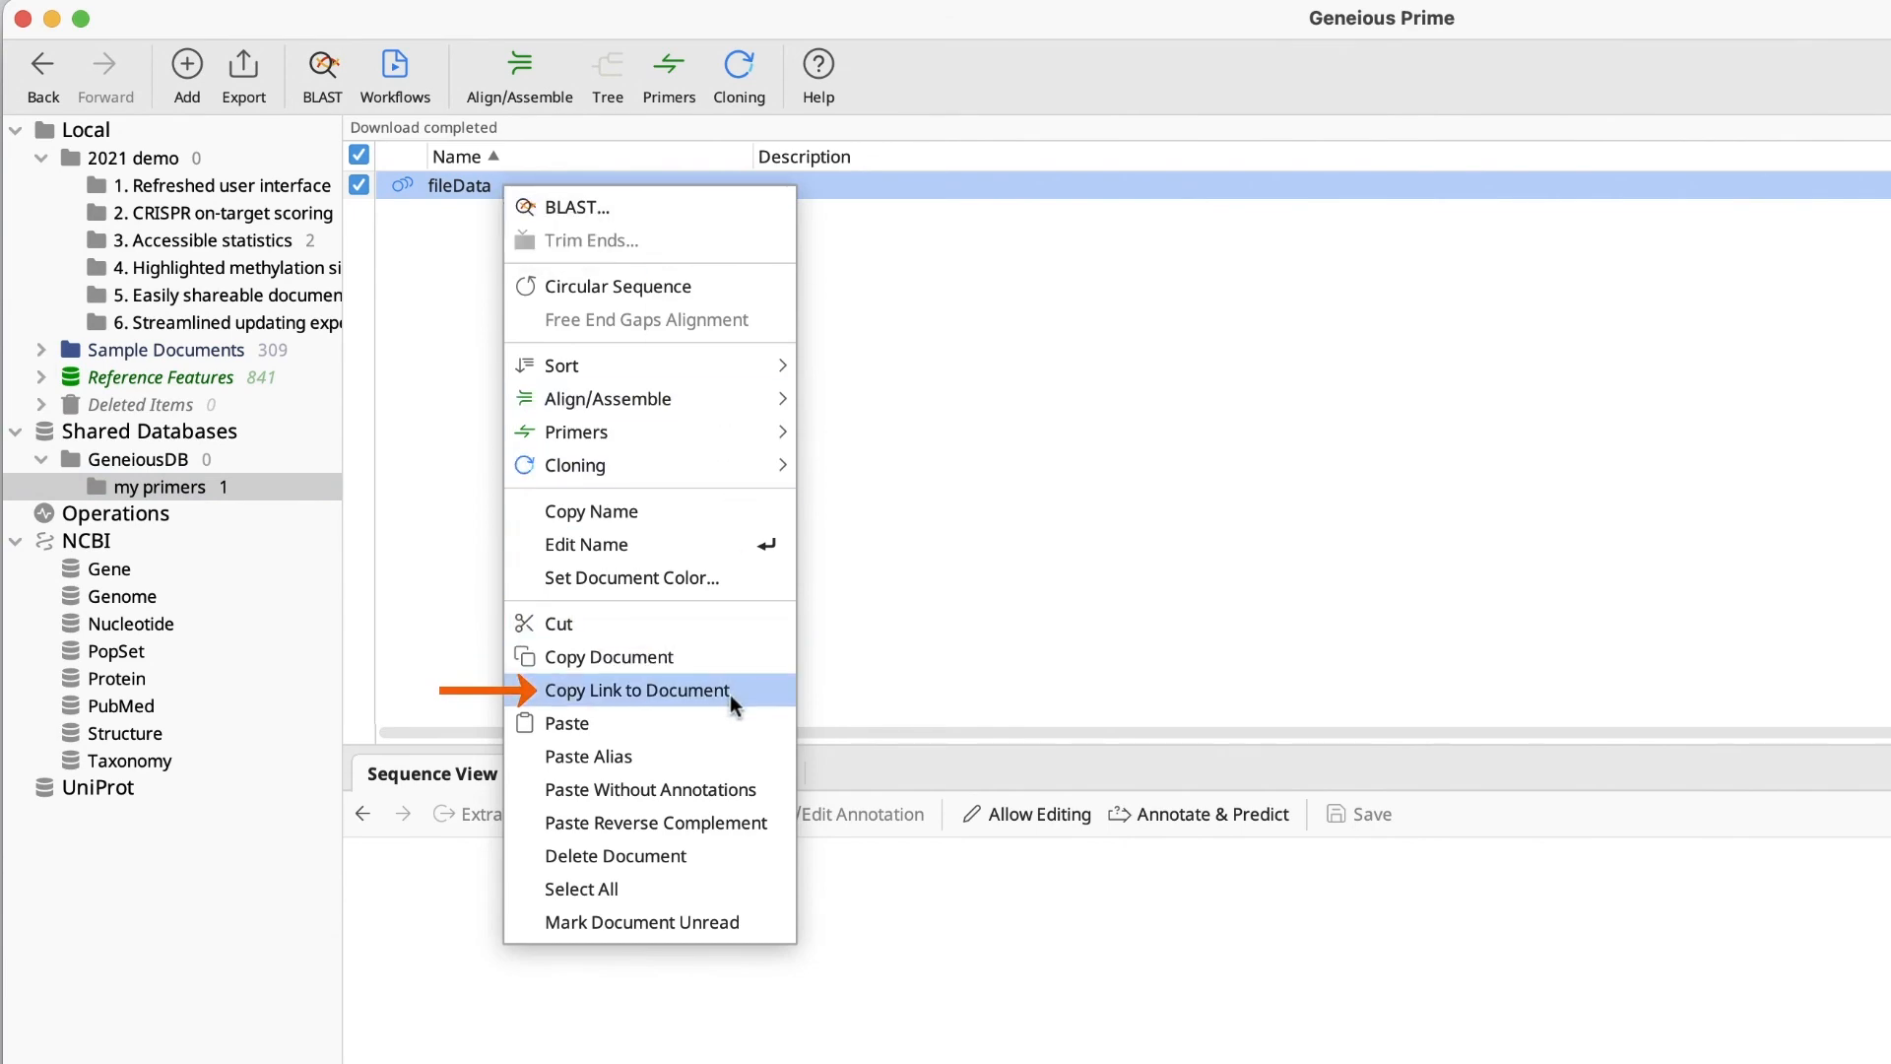
{"action": "left_click", "coordinate": [638, 690]}
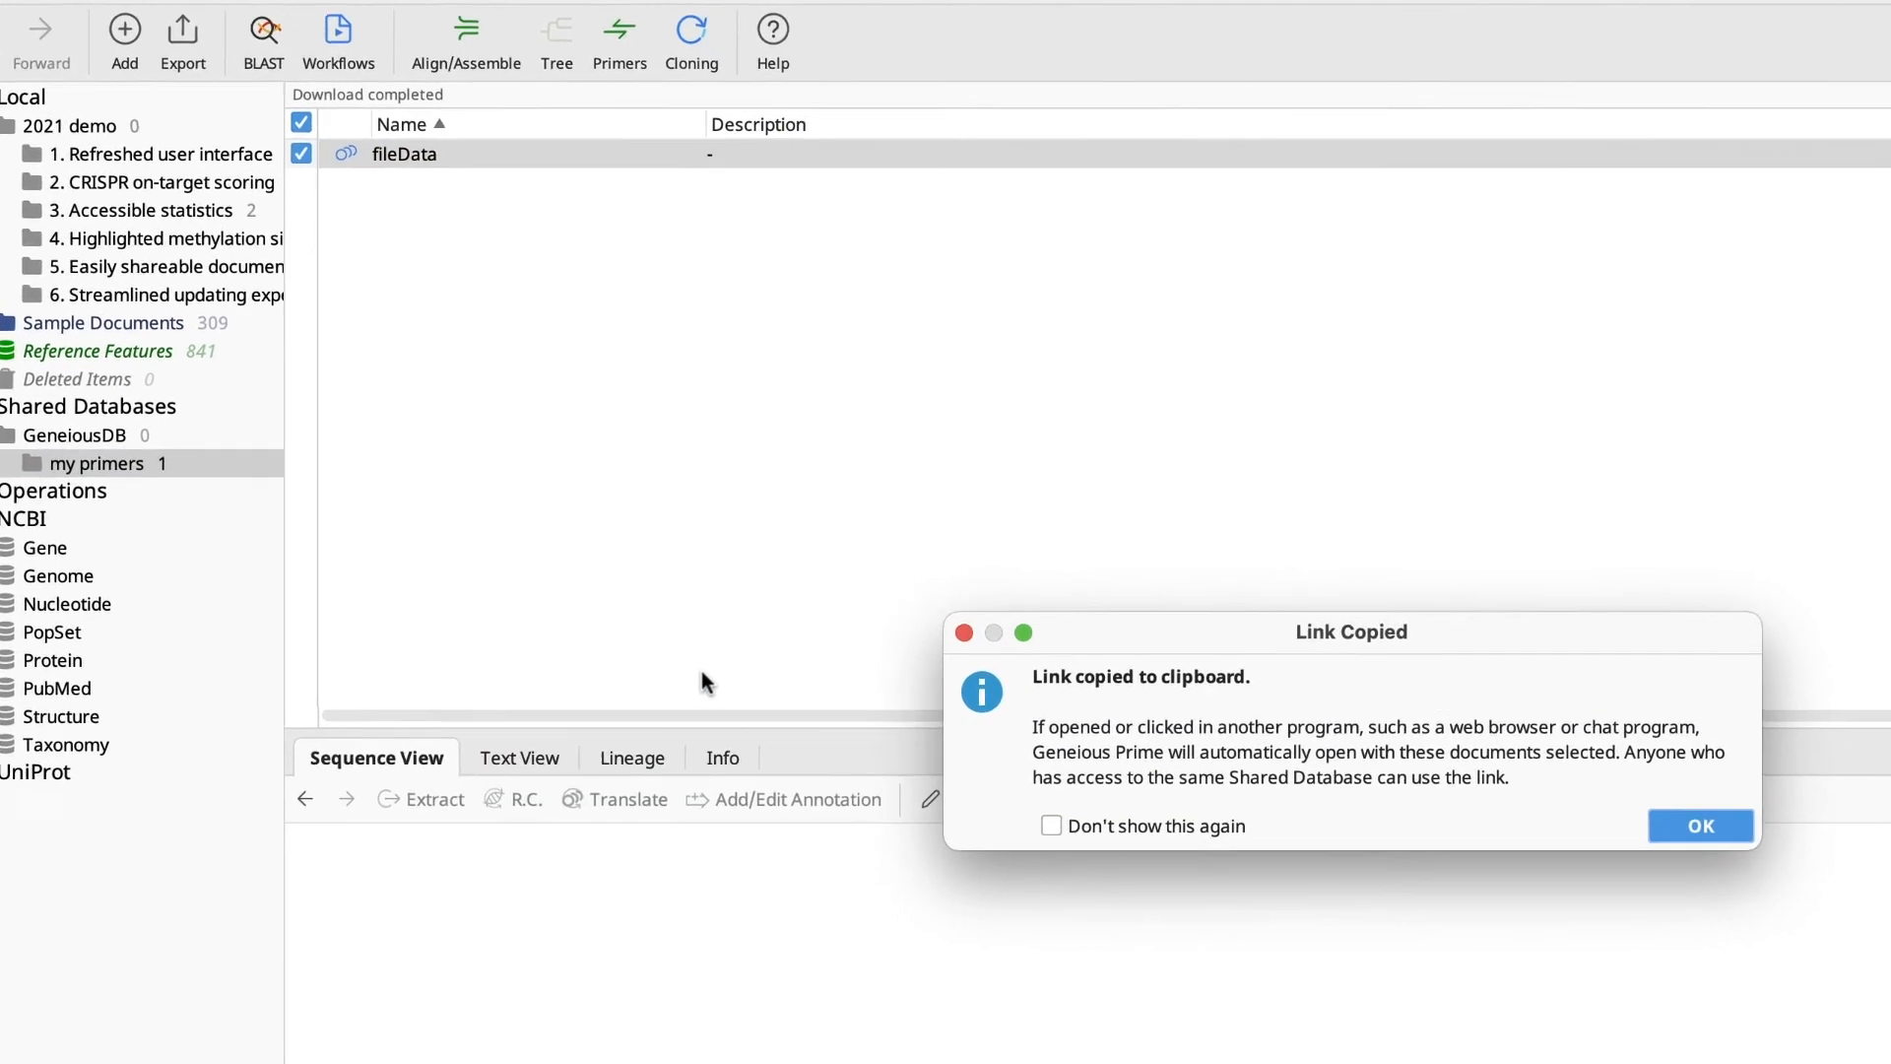